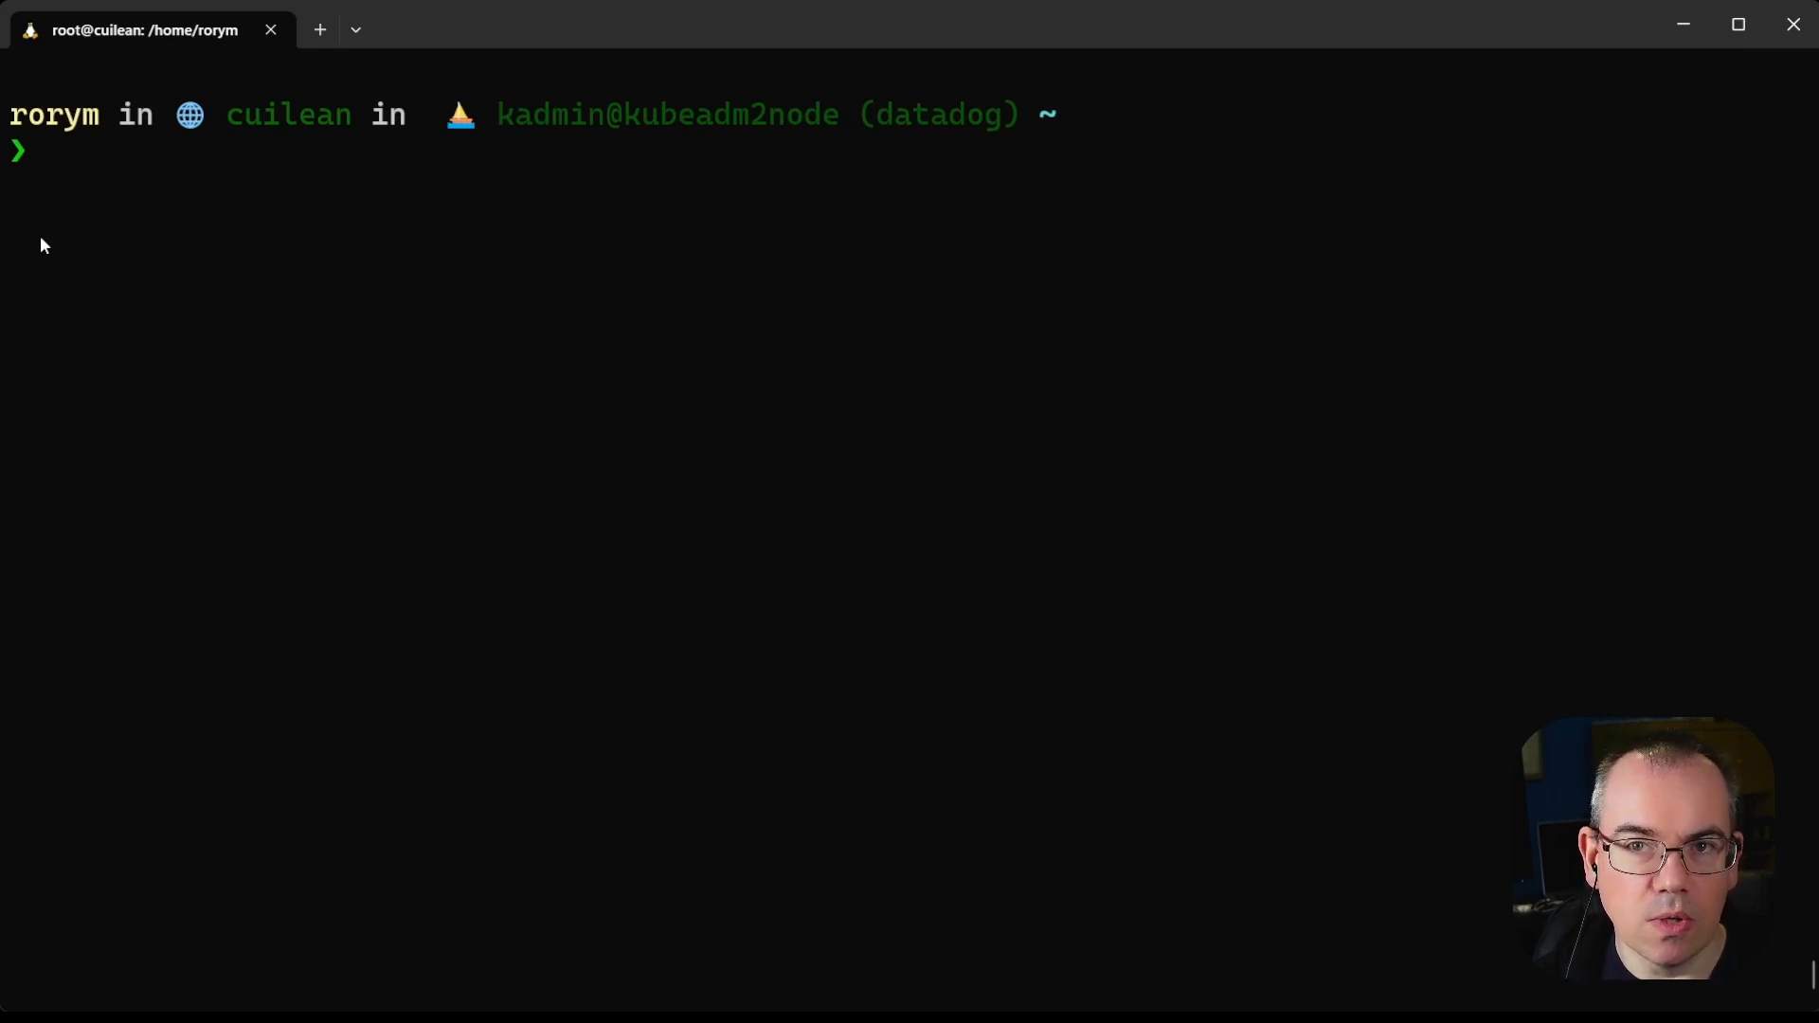
Launch detached busybox container 'busyback' running top, then query its PID with docker inspect.
type("docker run")
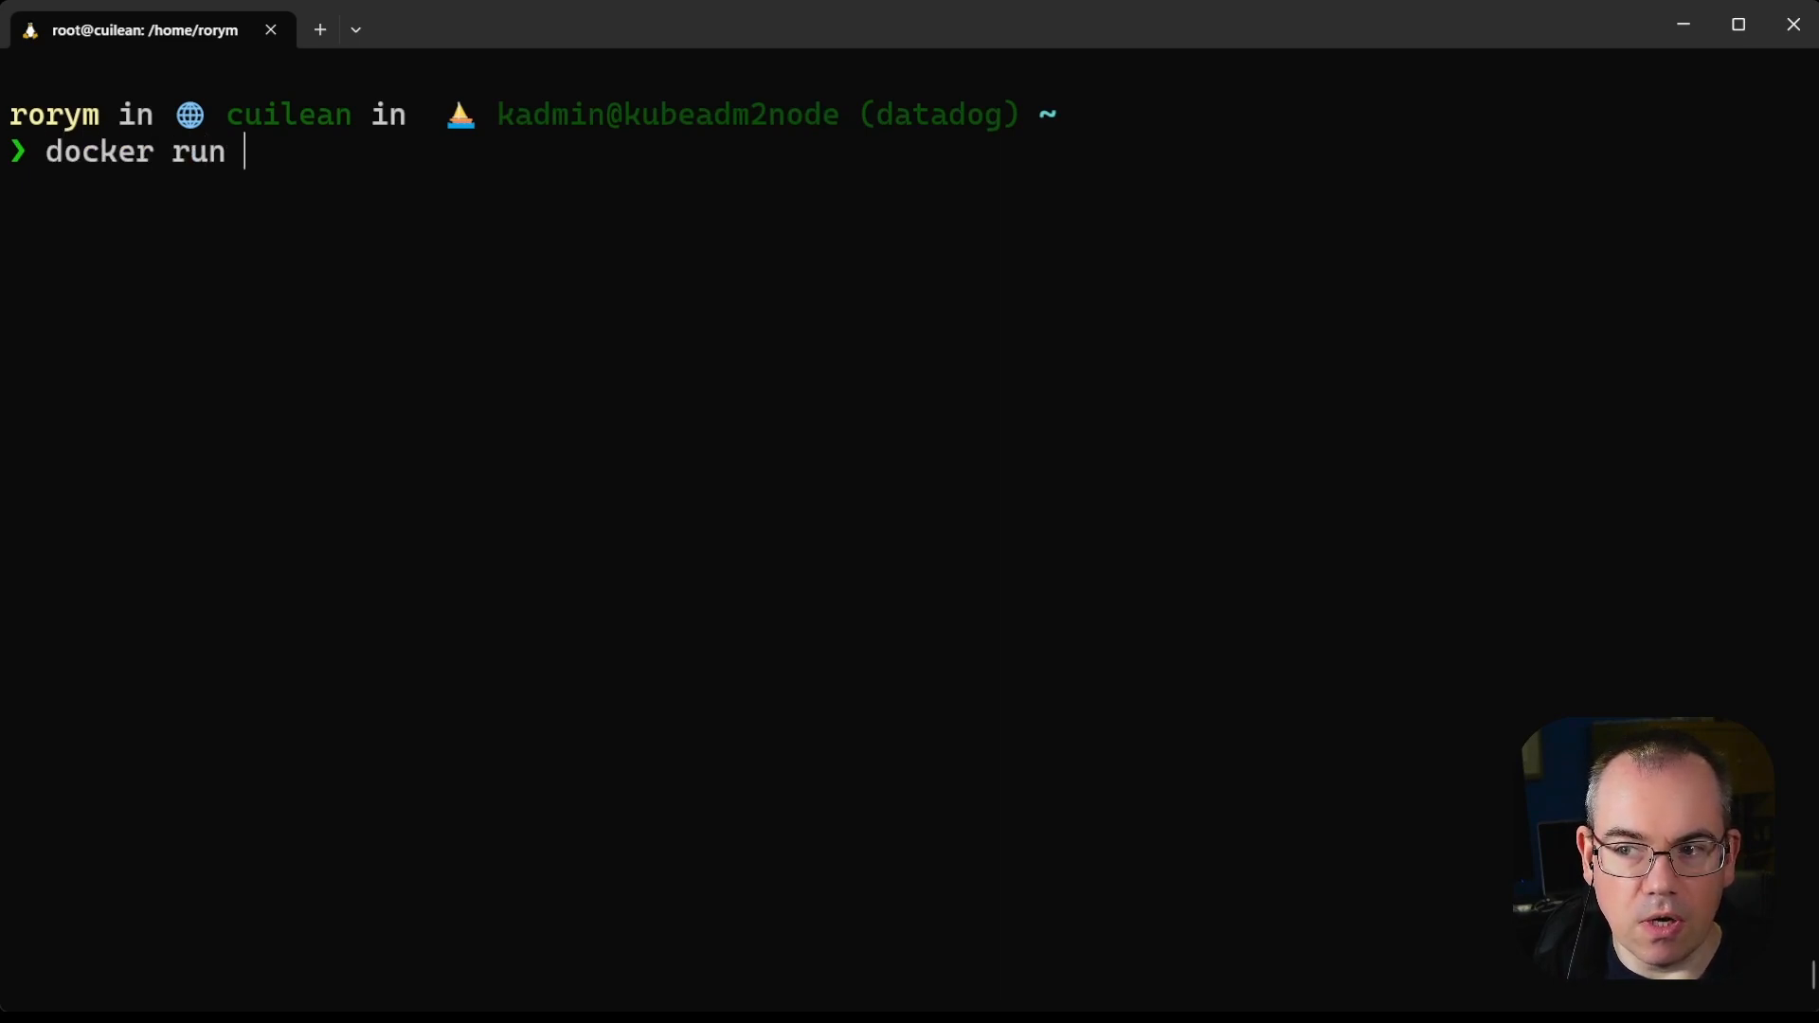
type("--name bu")
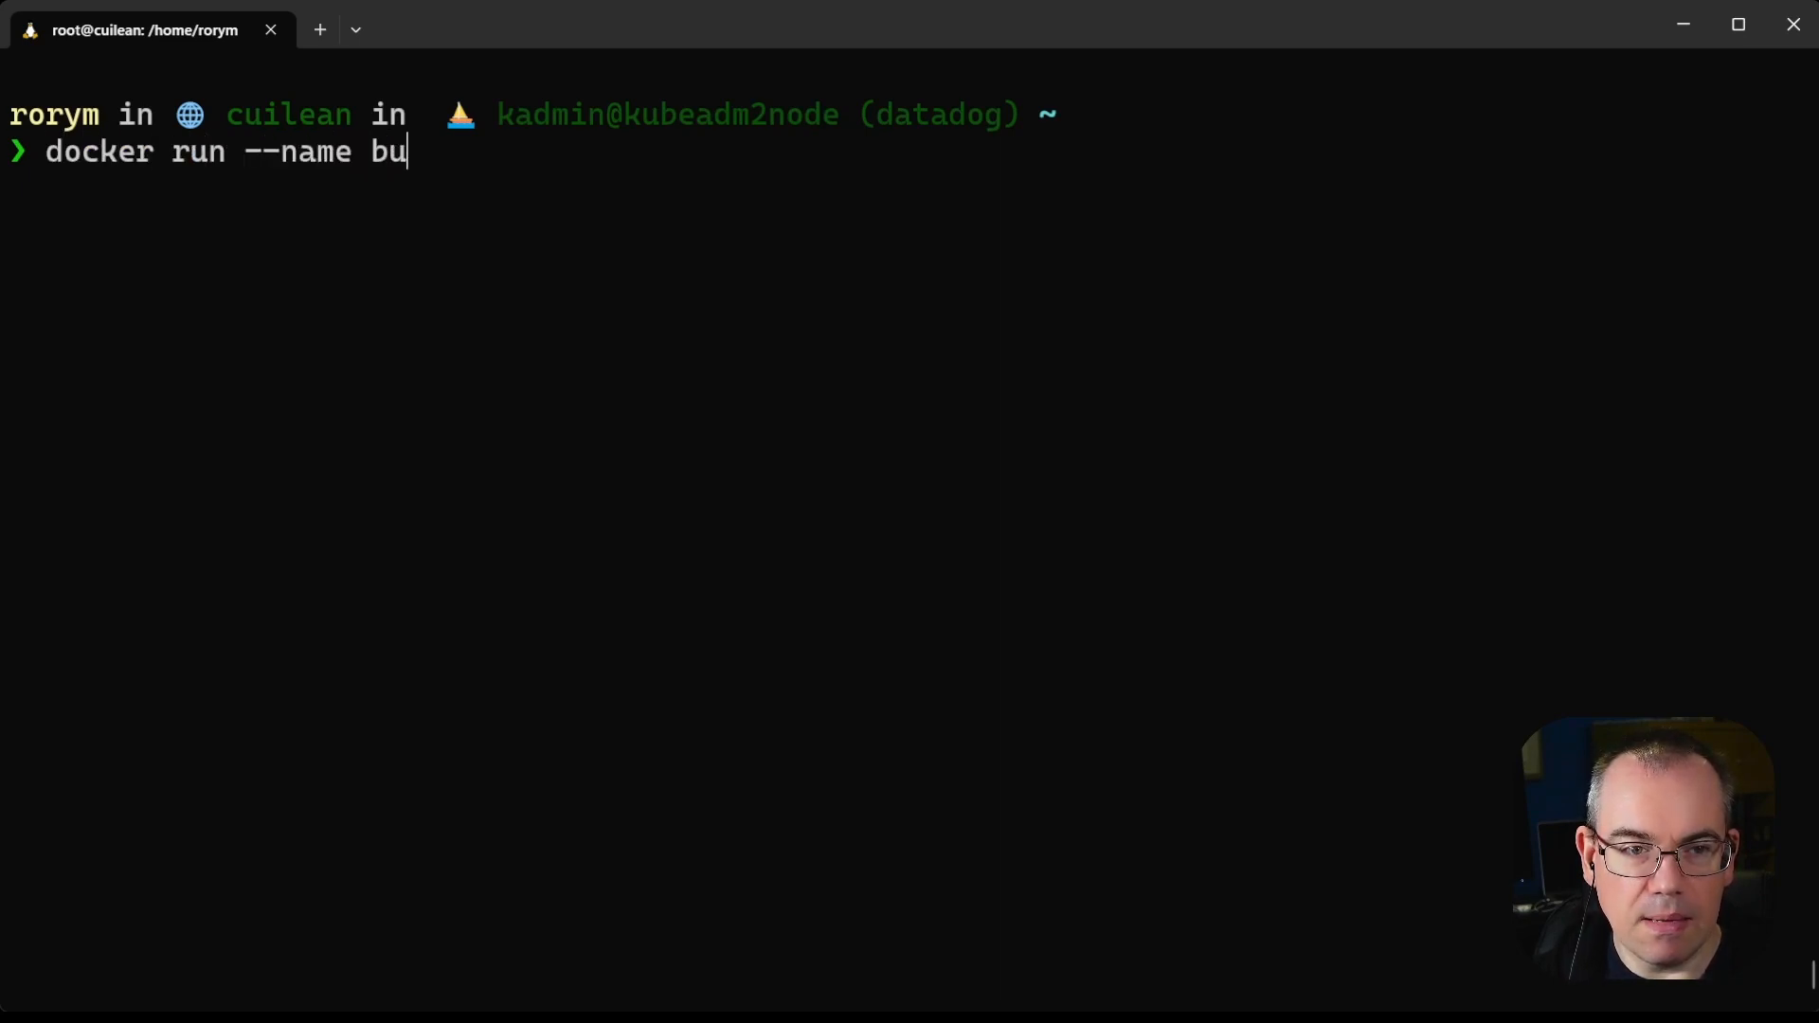
type("syback -d")
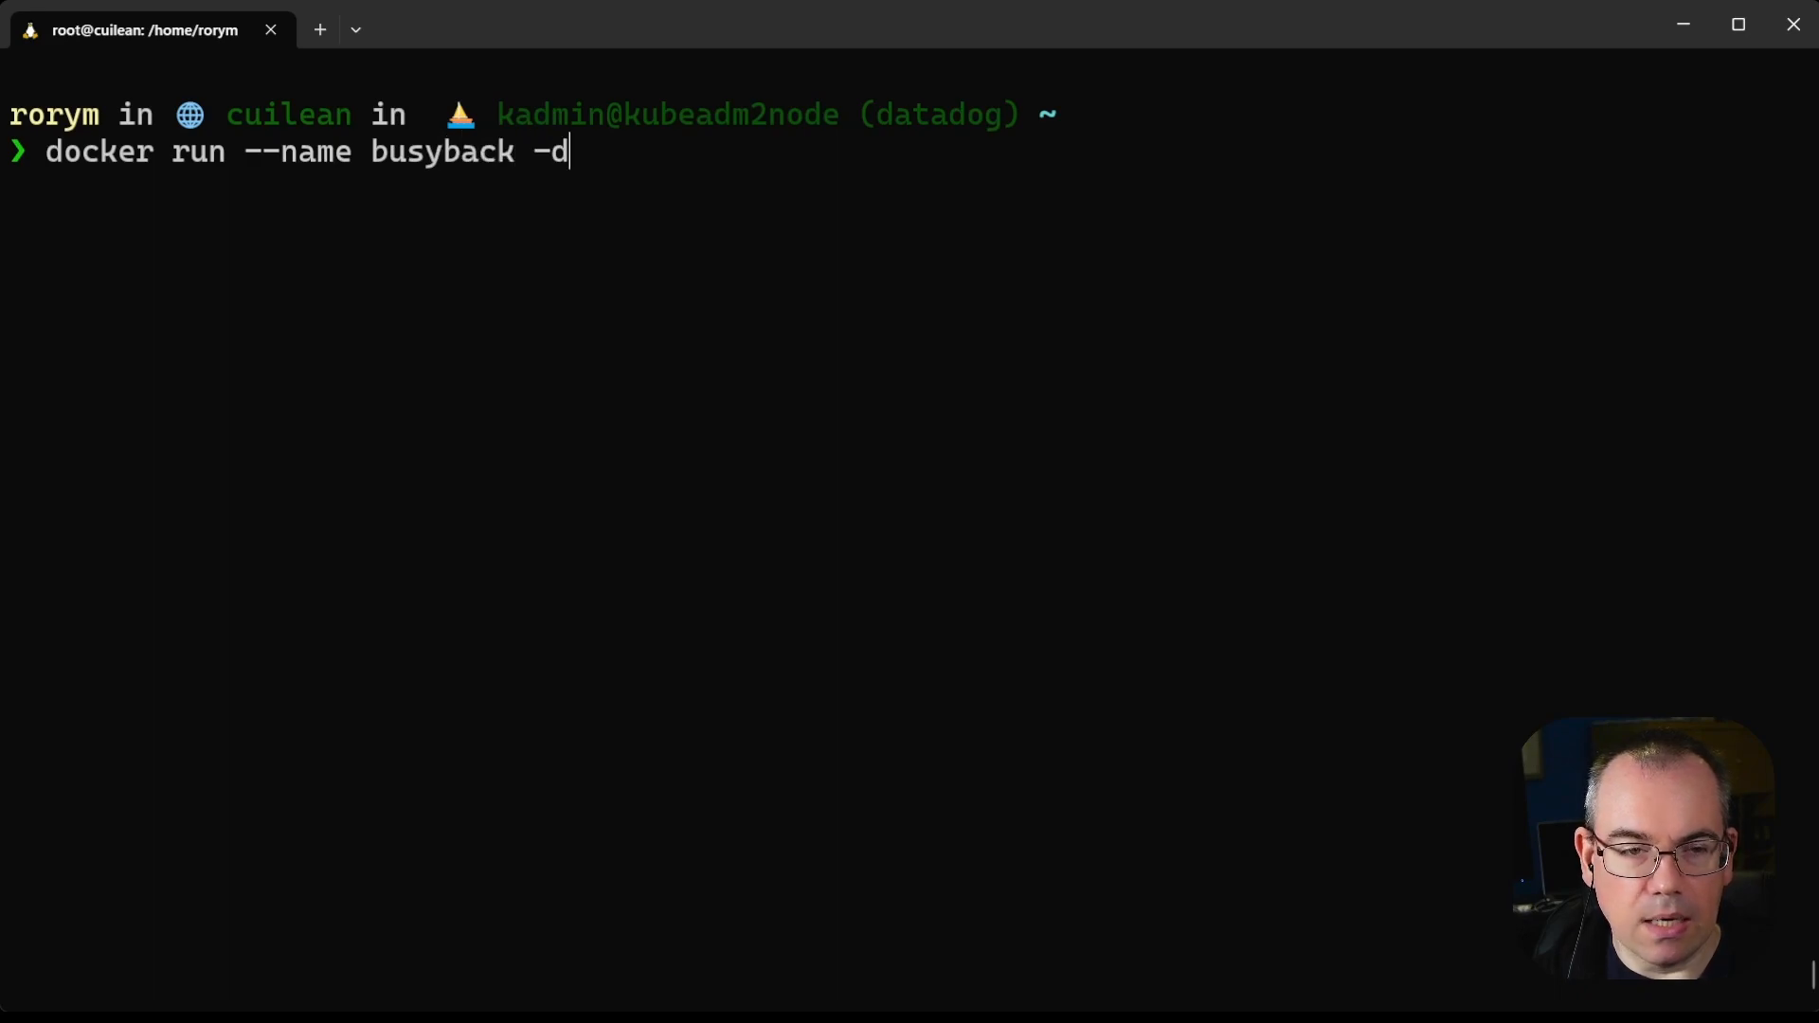
type("bu")
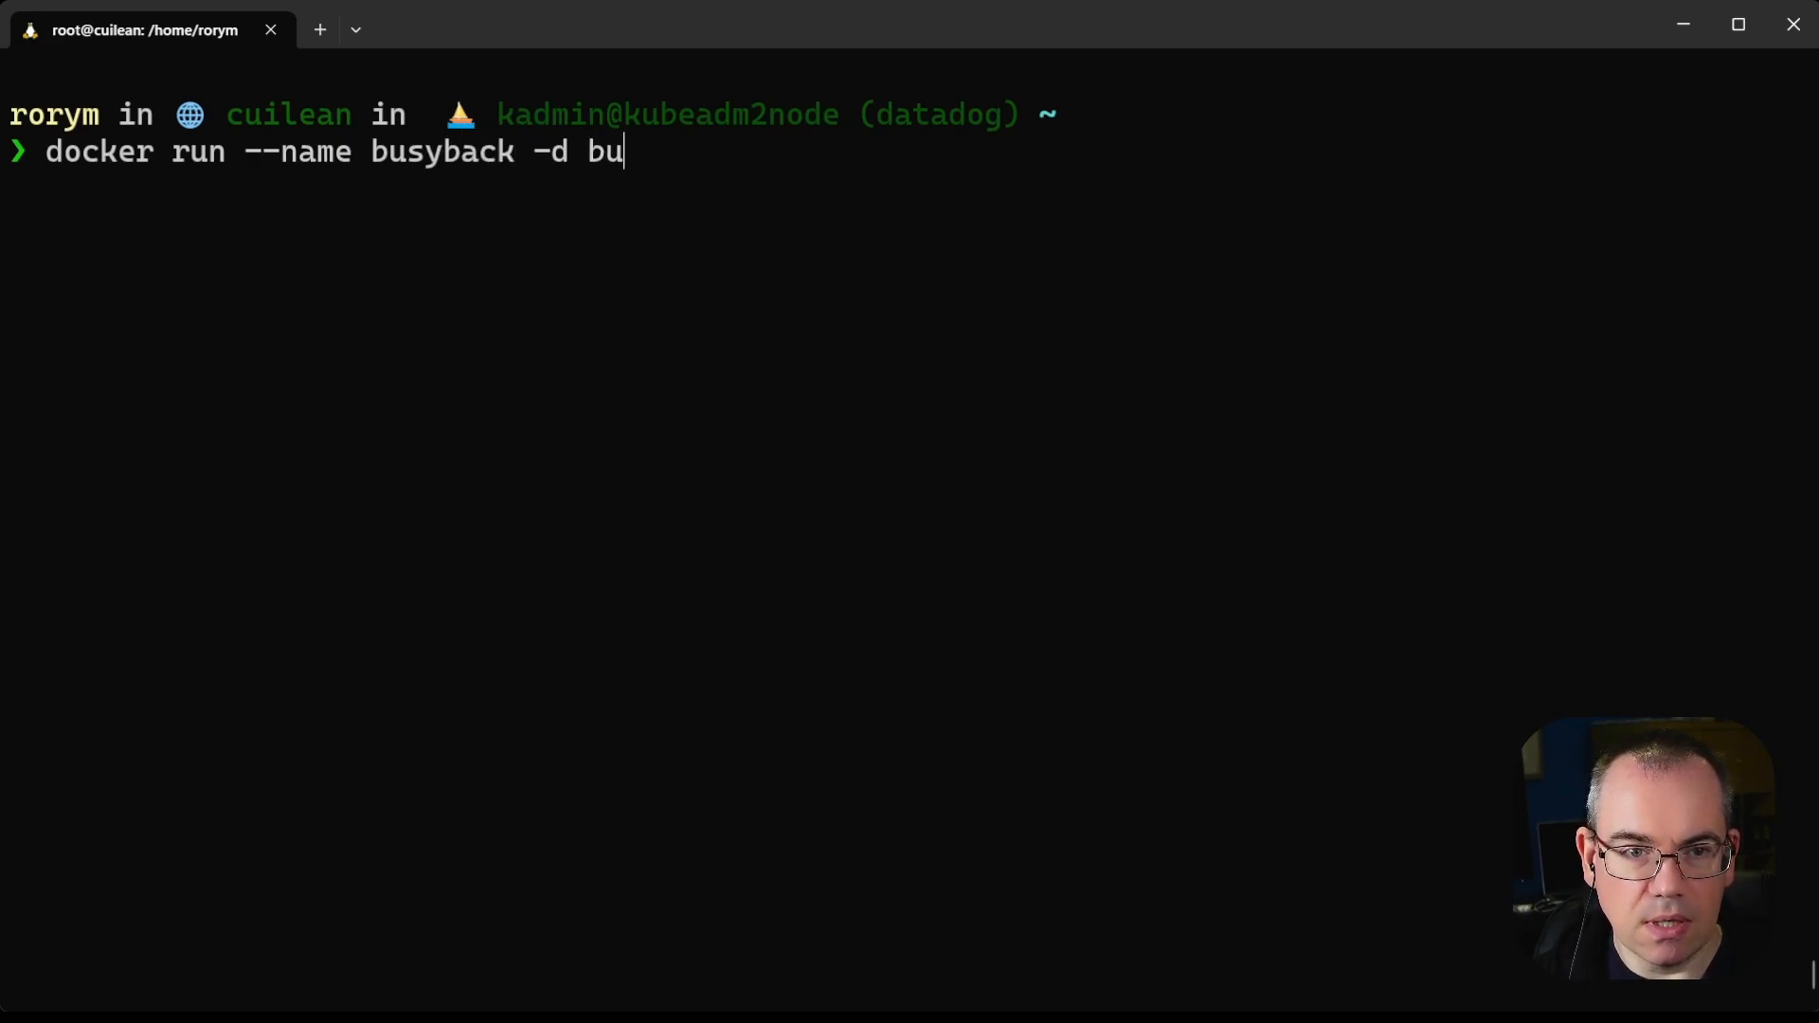
type("sybox top")
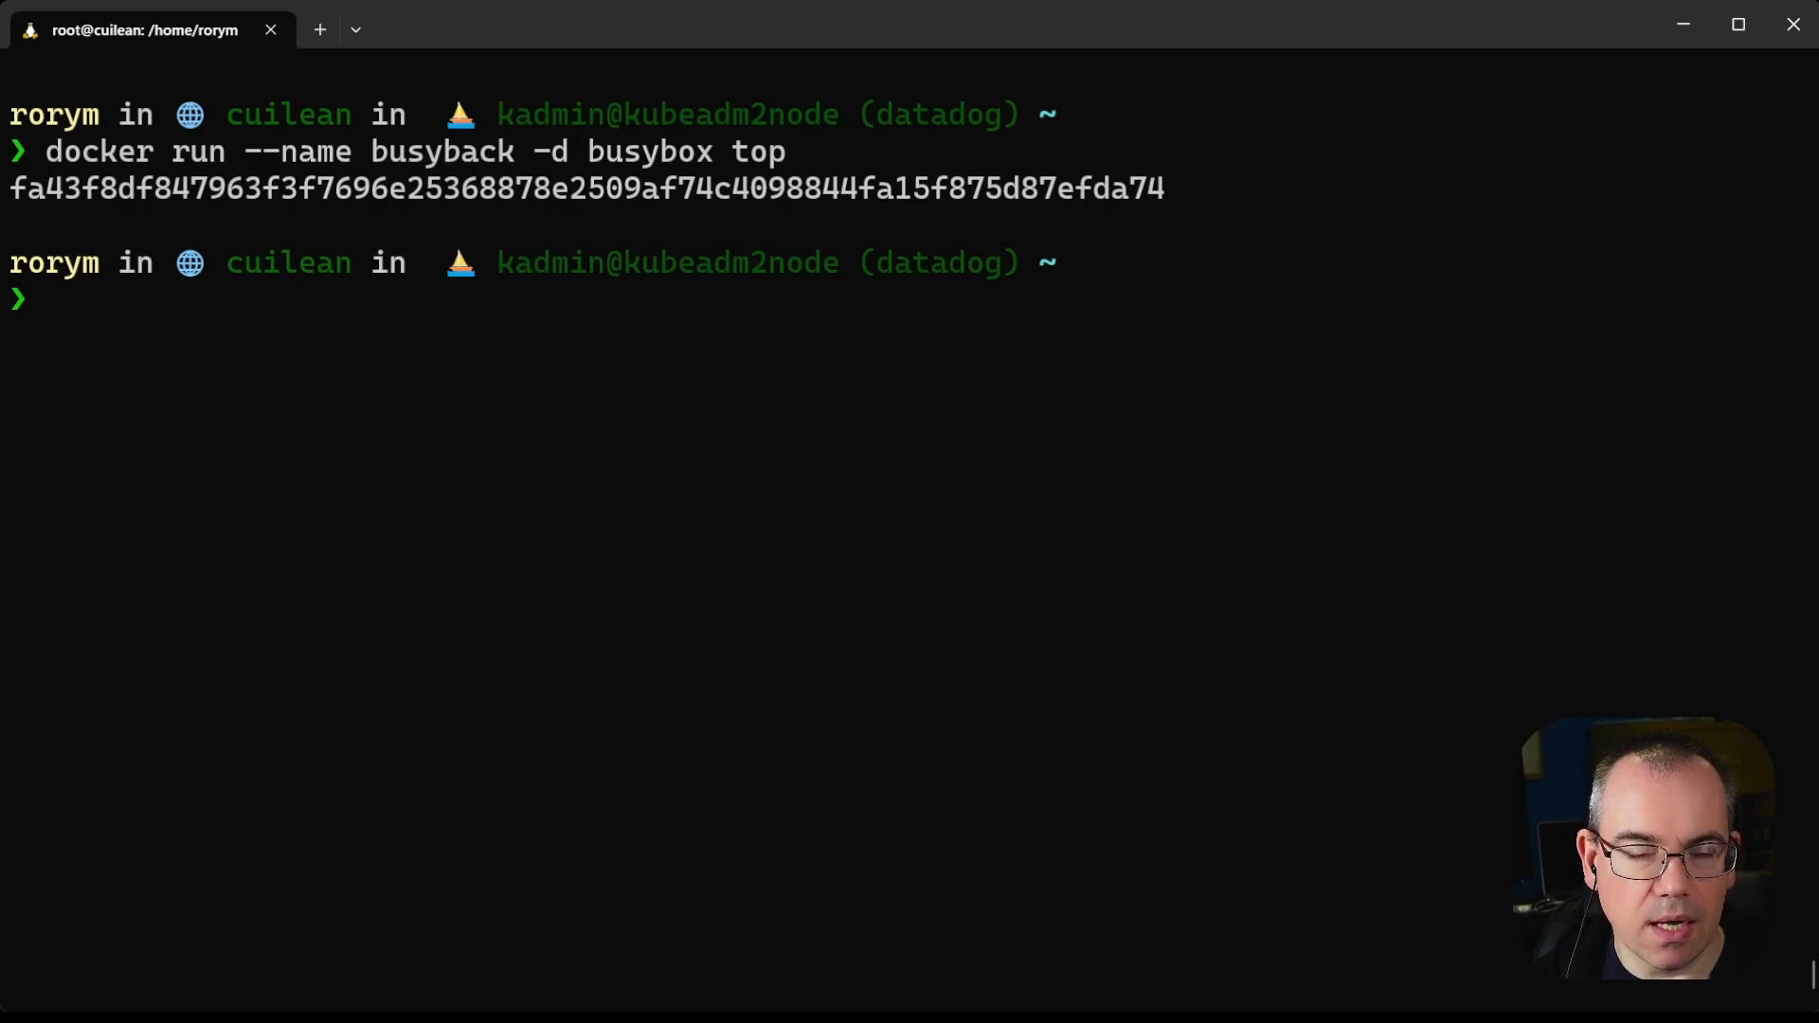
type("docker")
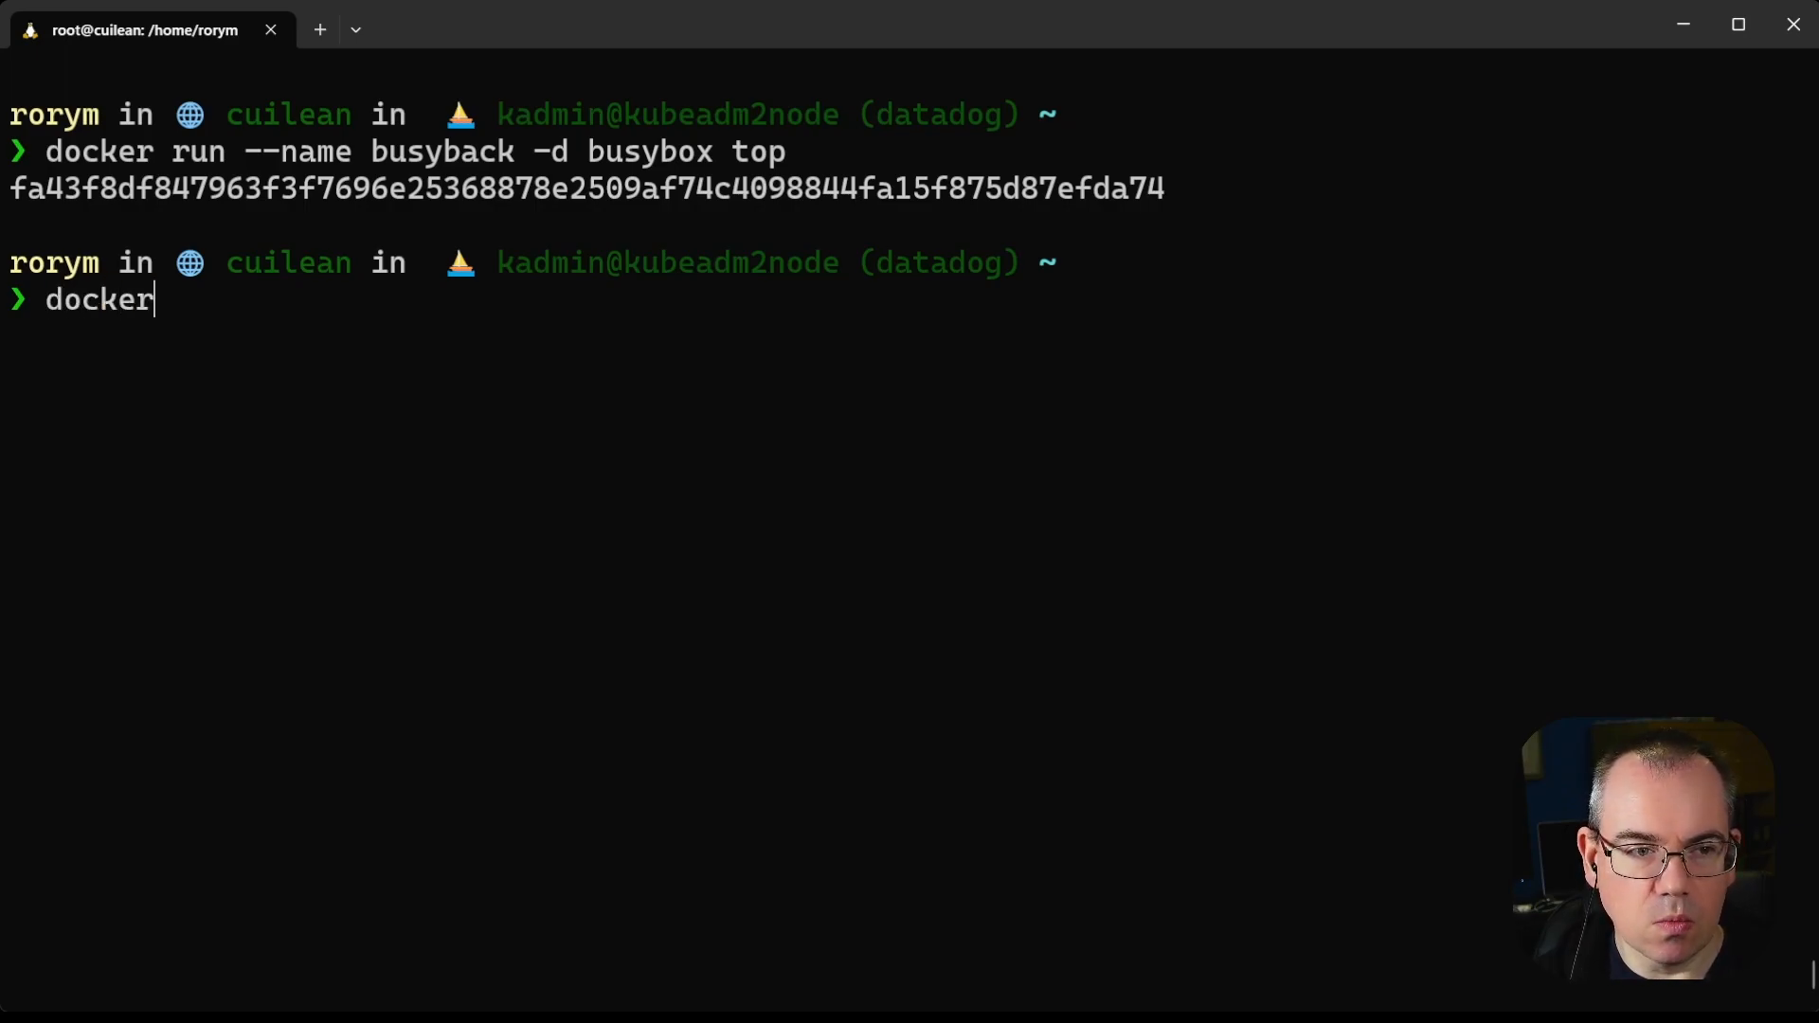
type("inspect -f '{{.State.Pid}}' busyback")
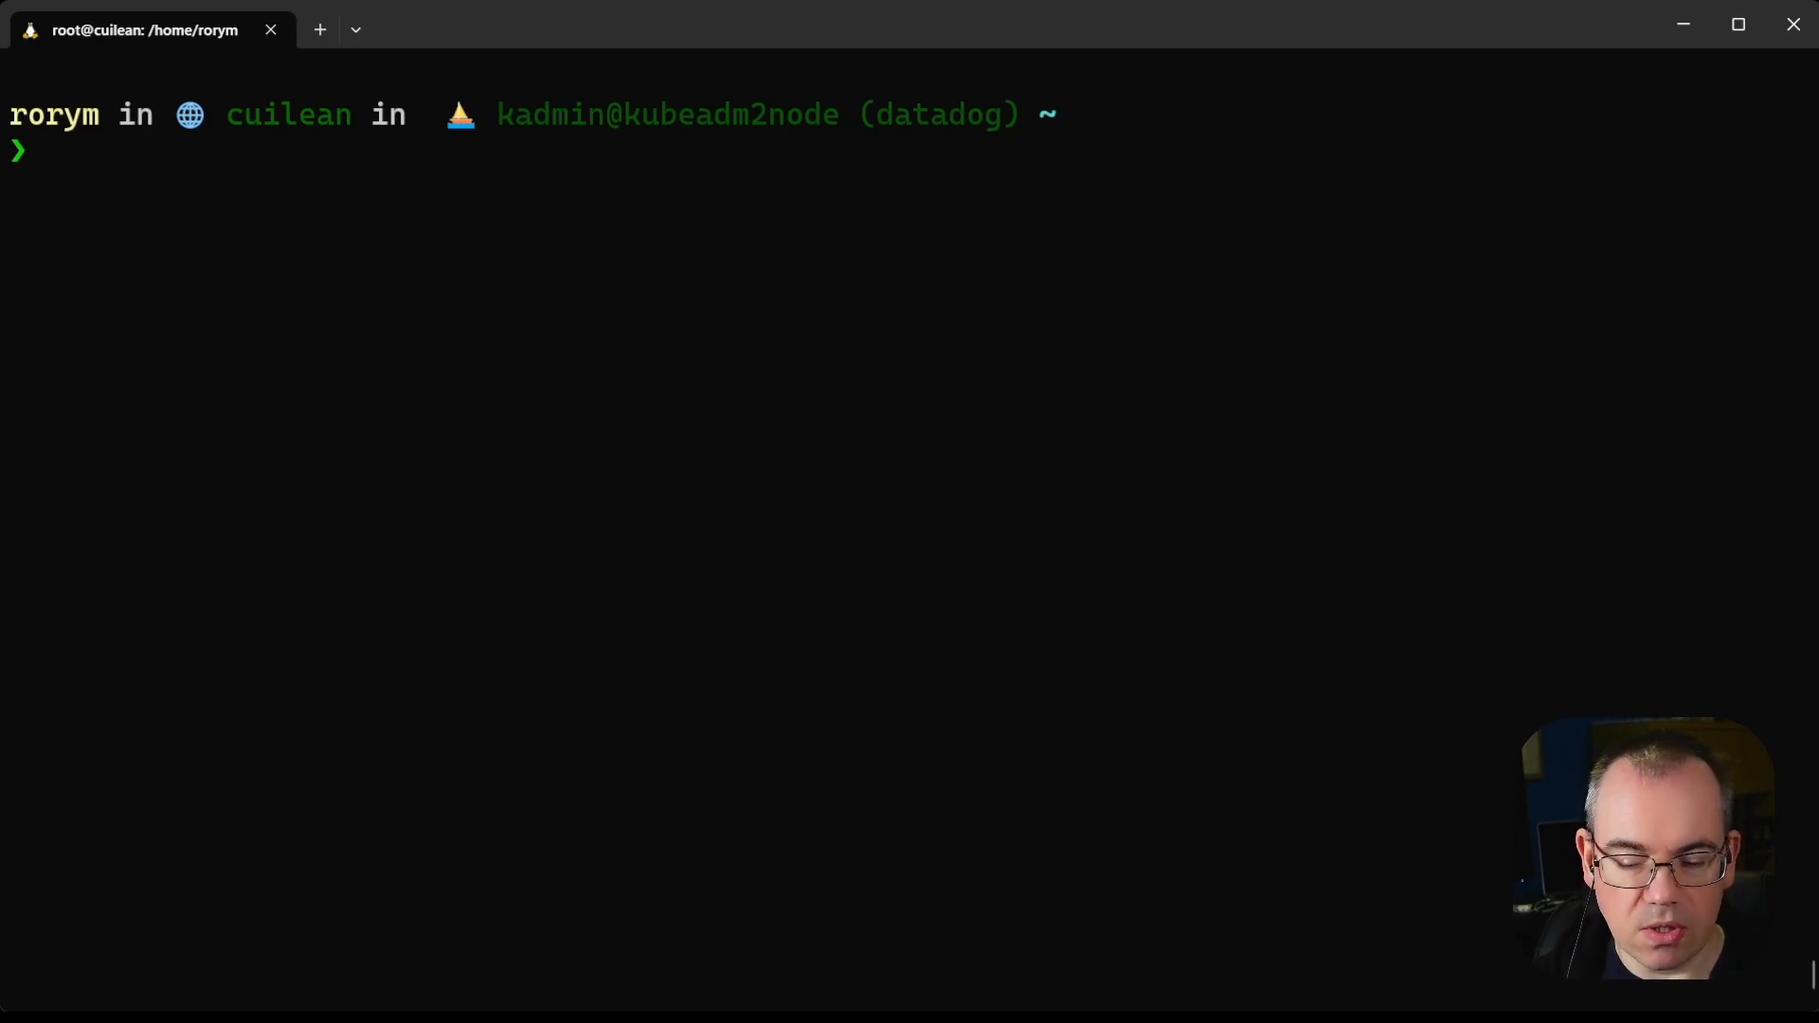
type("ps -ef")
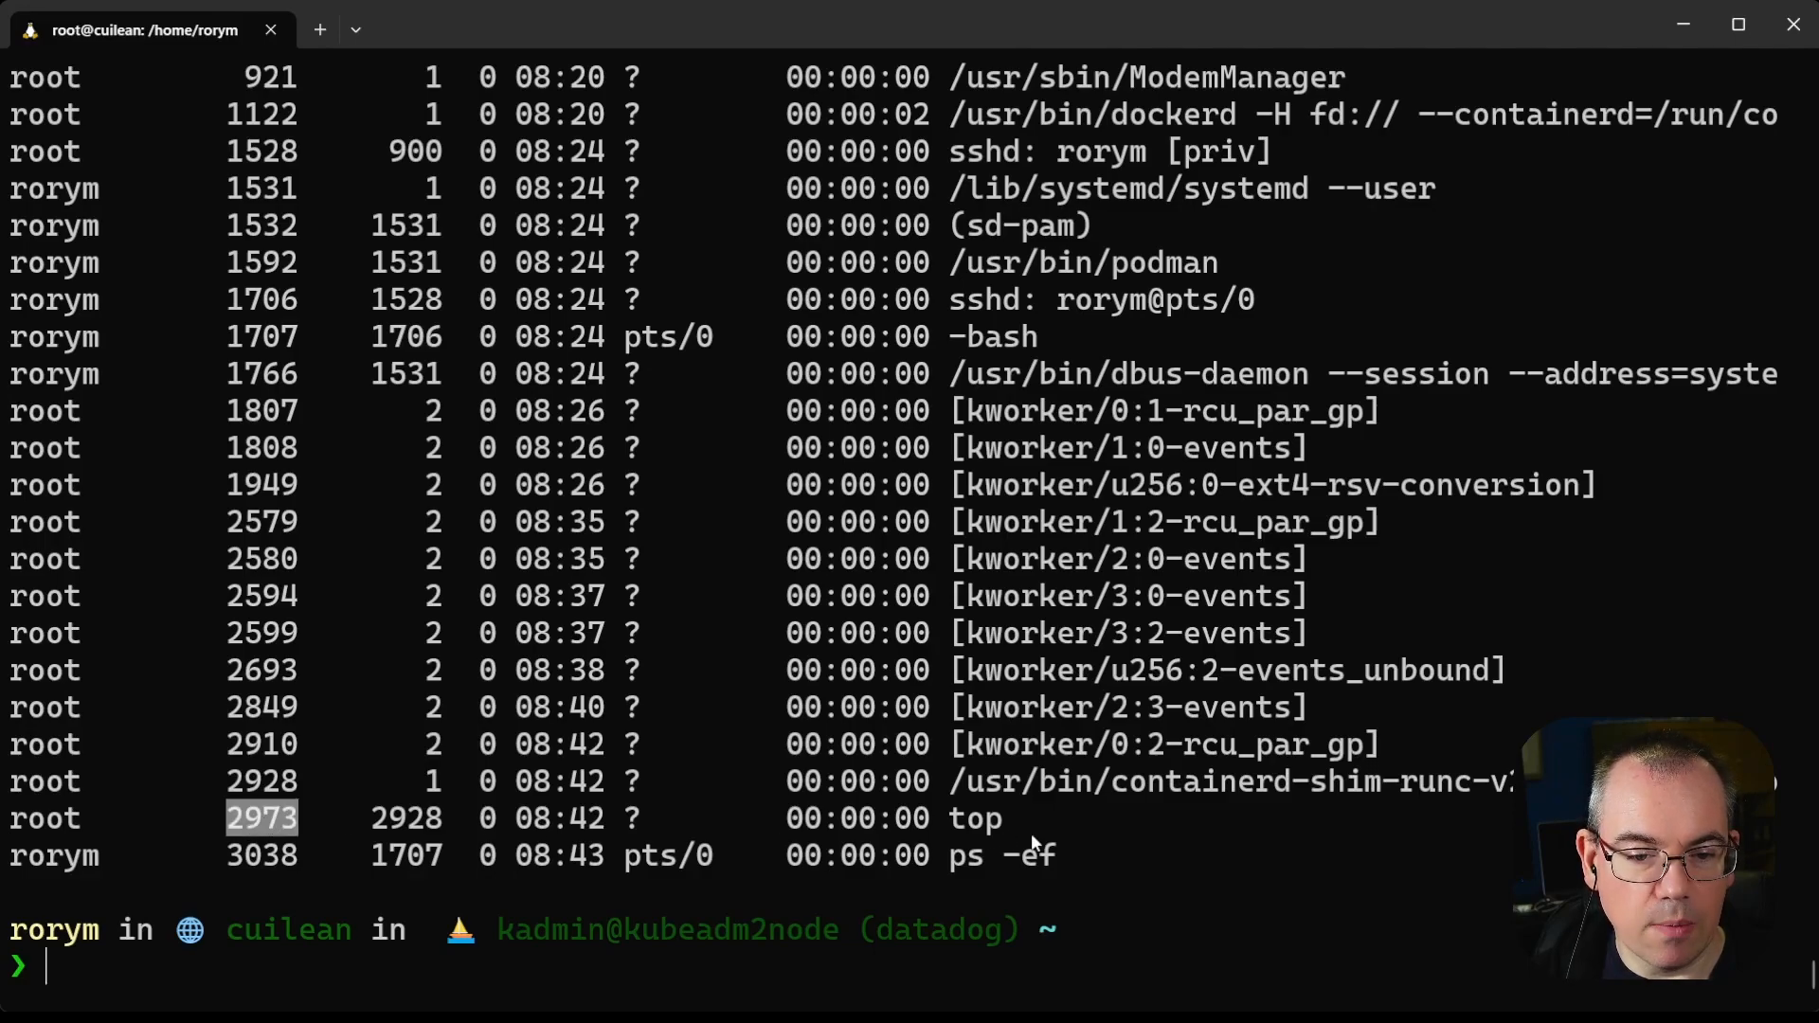
mouse_move(934, 826)
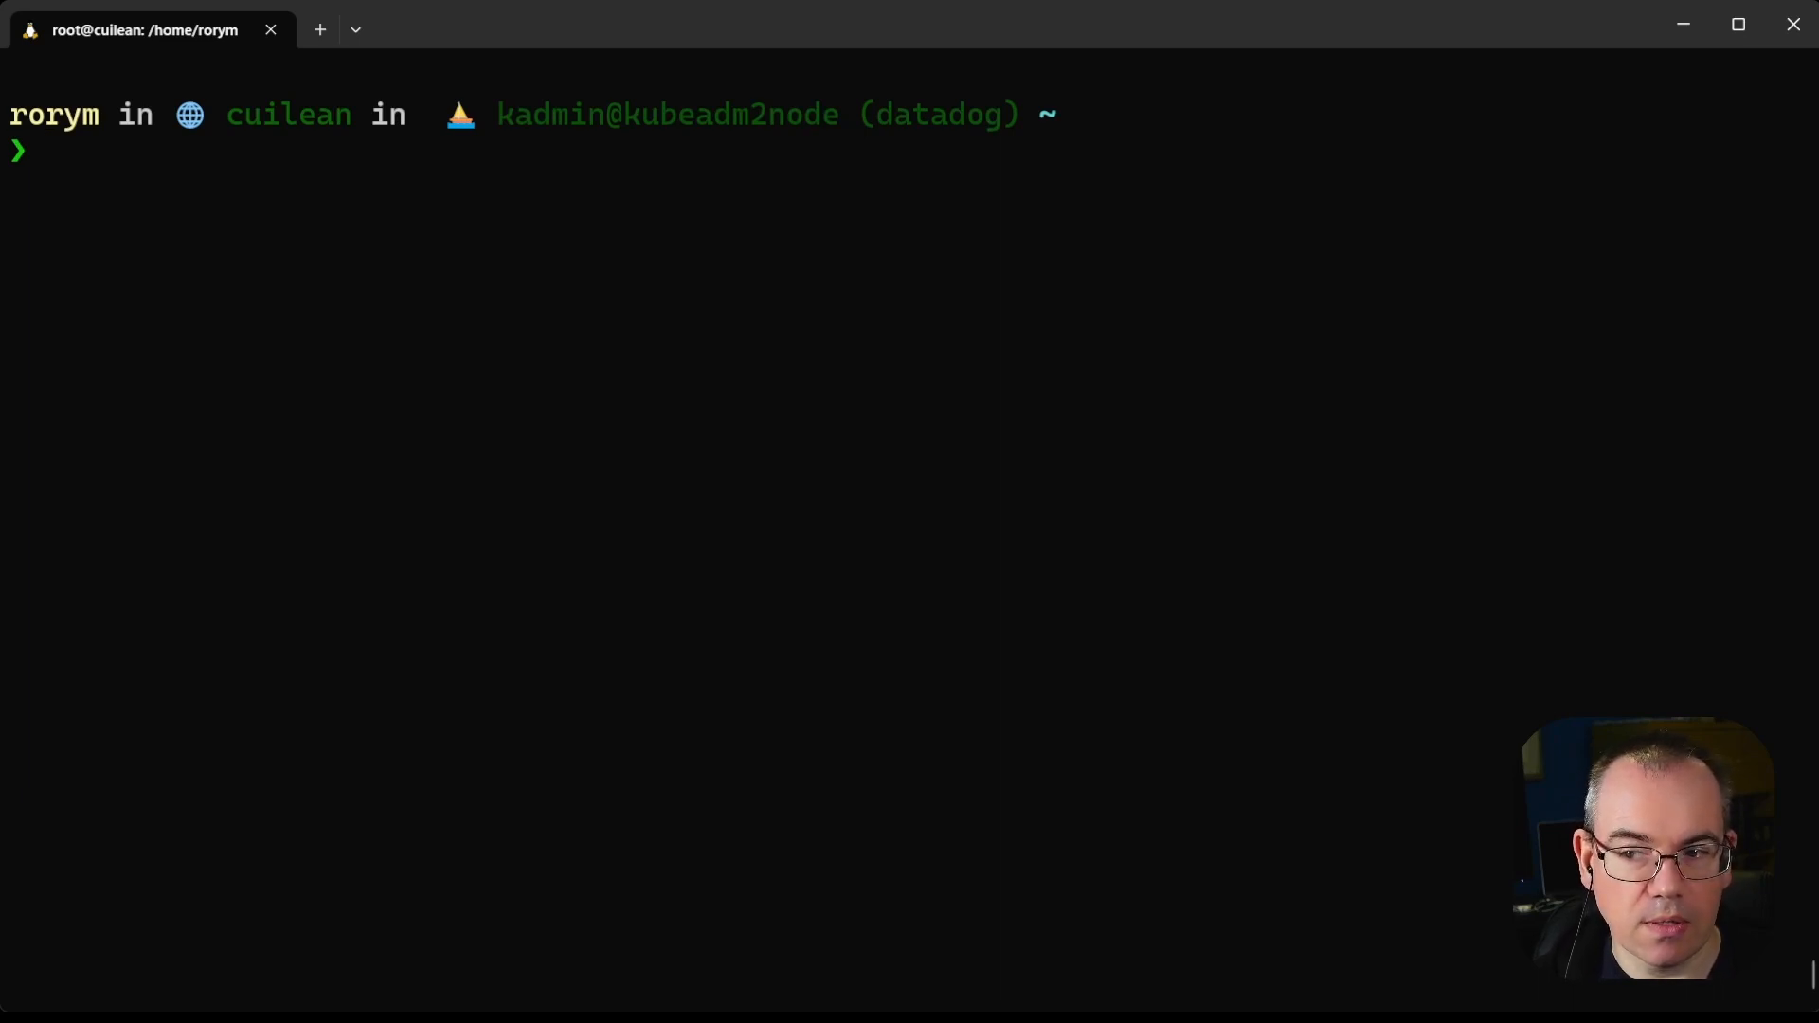
type("sudo n")
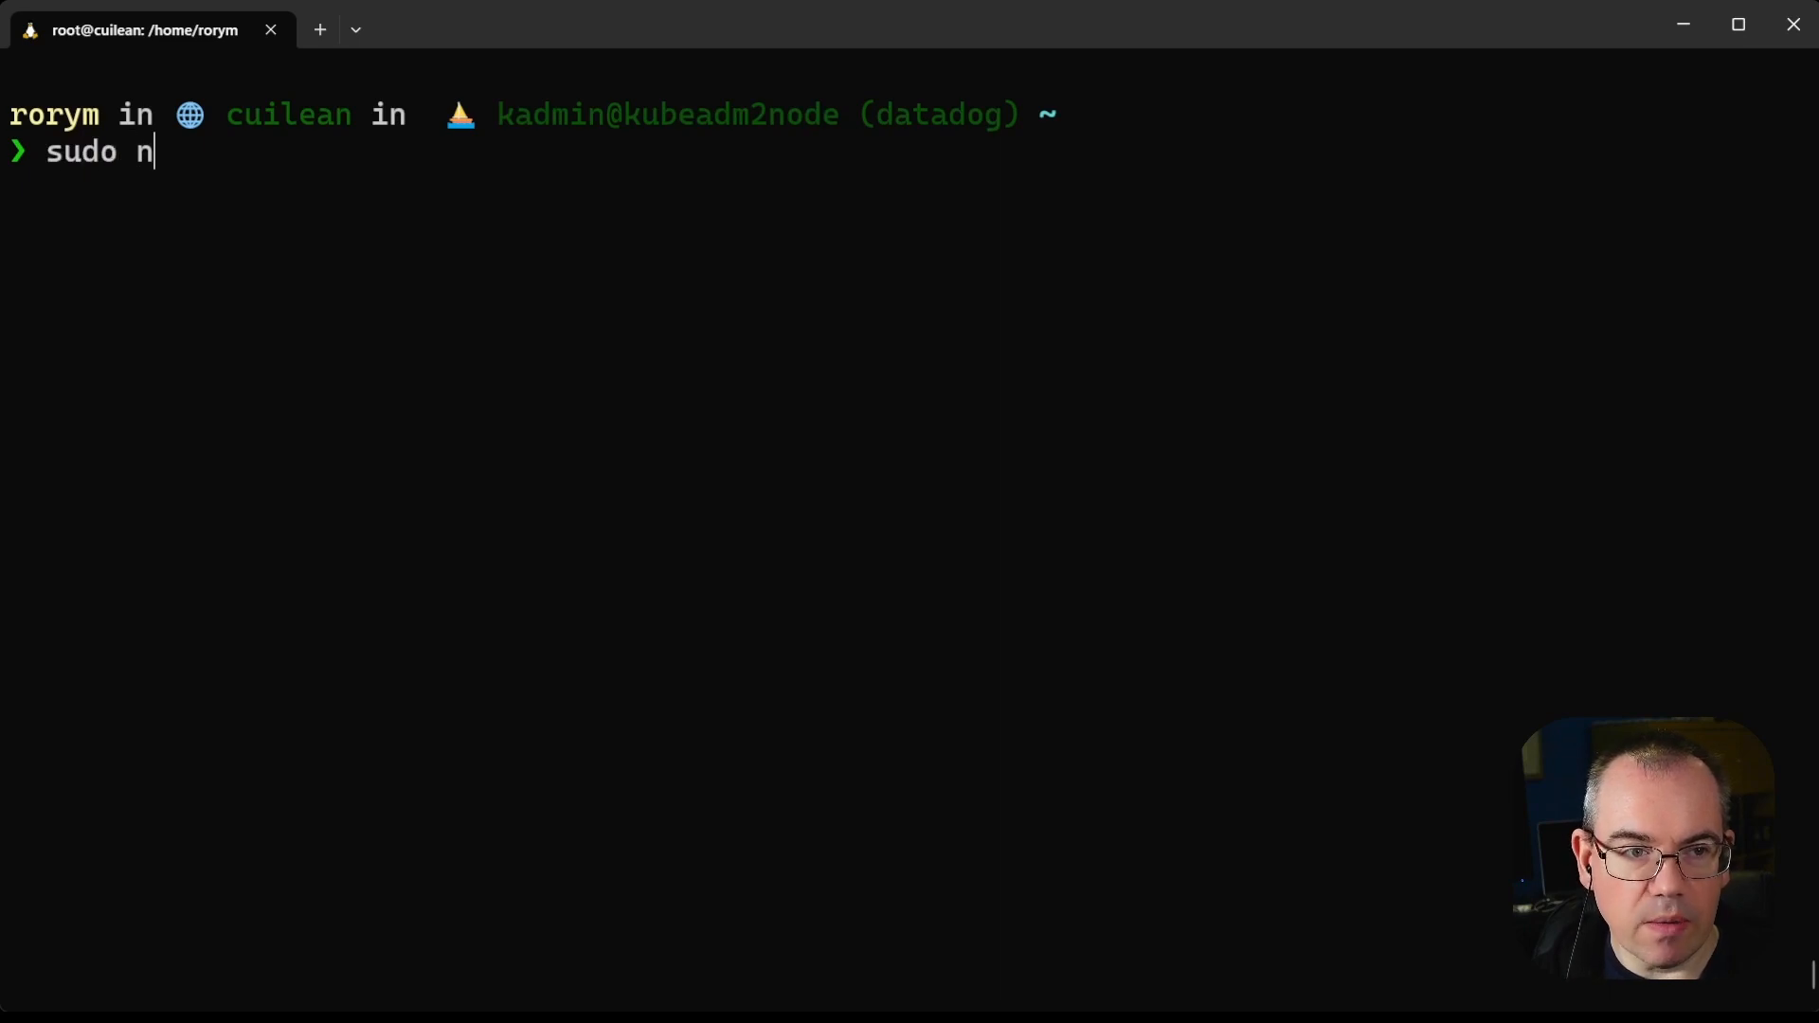
type("senter")
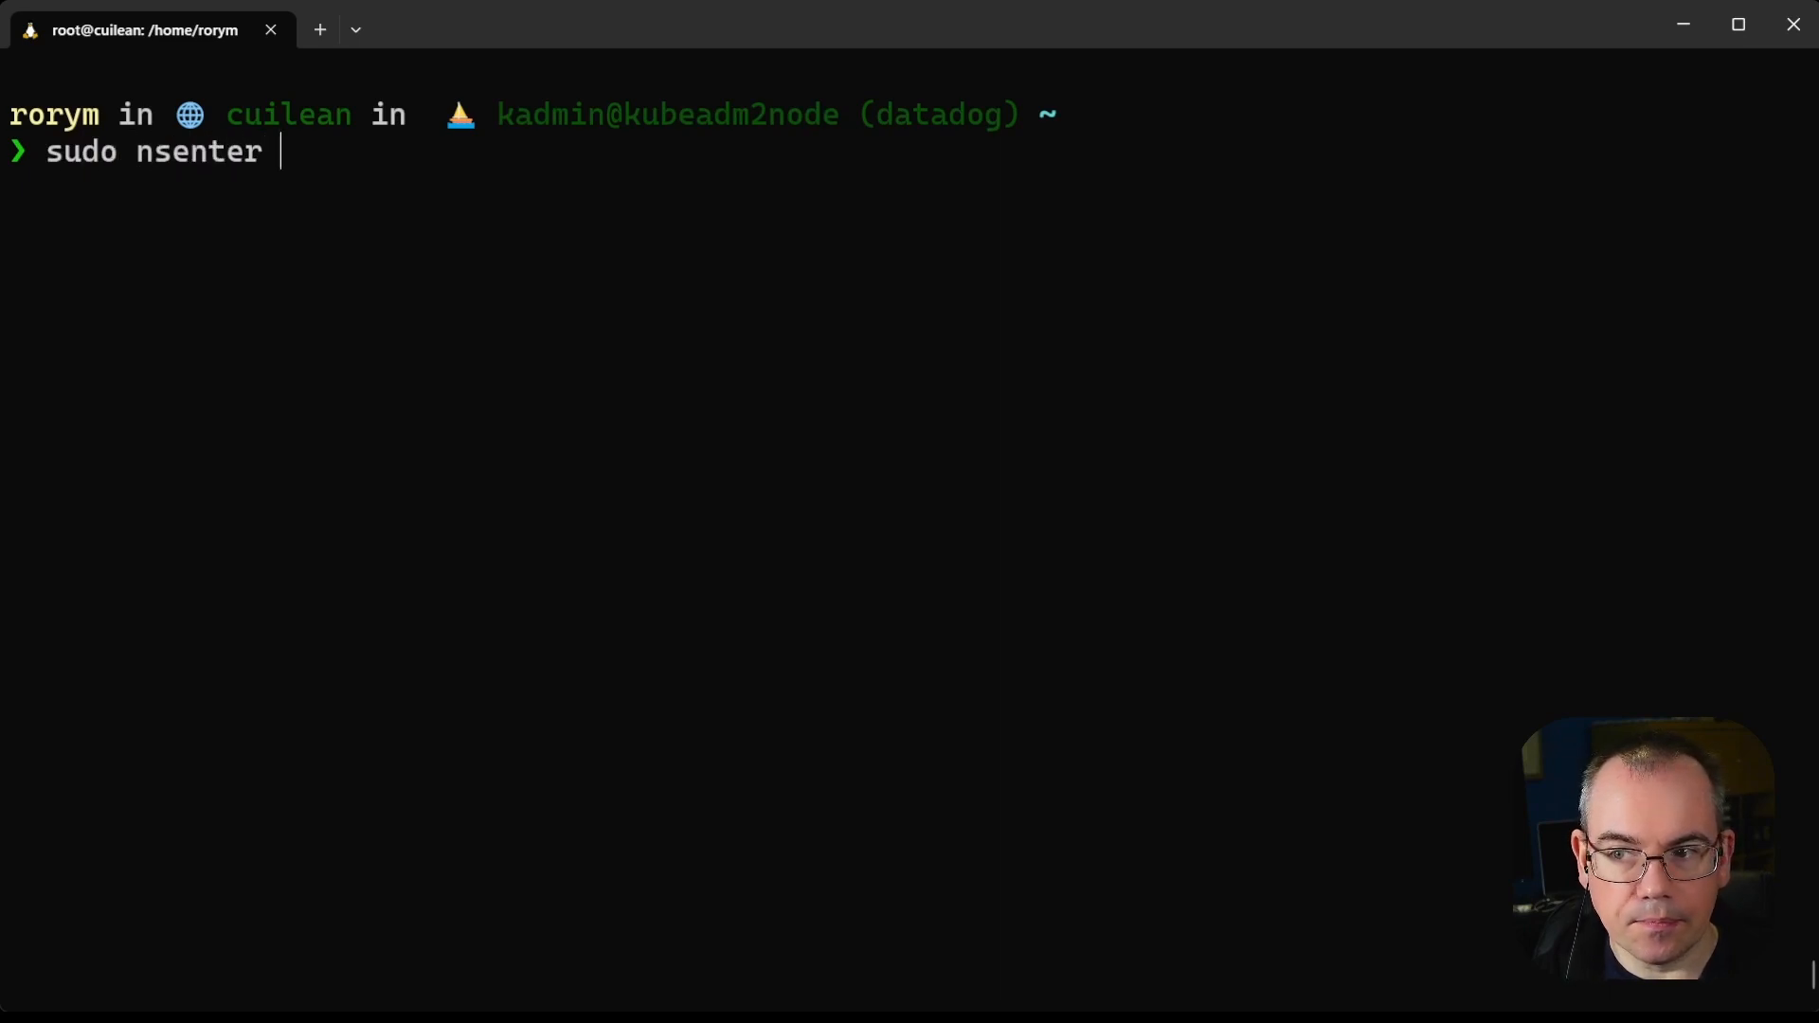
type("--target 2973")
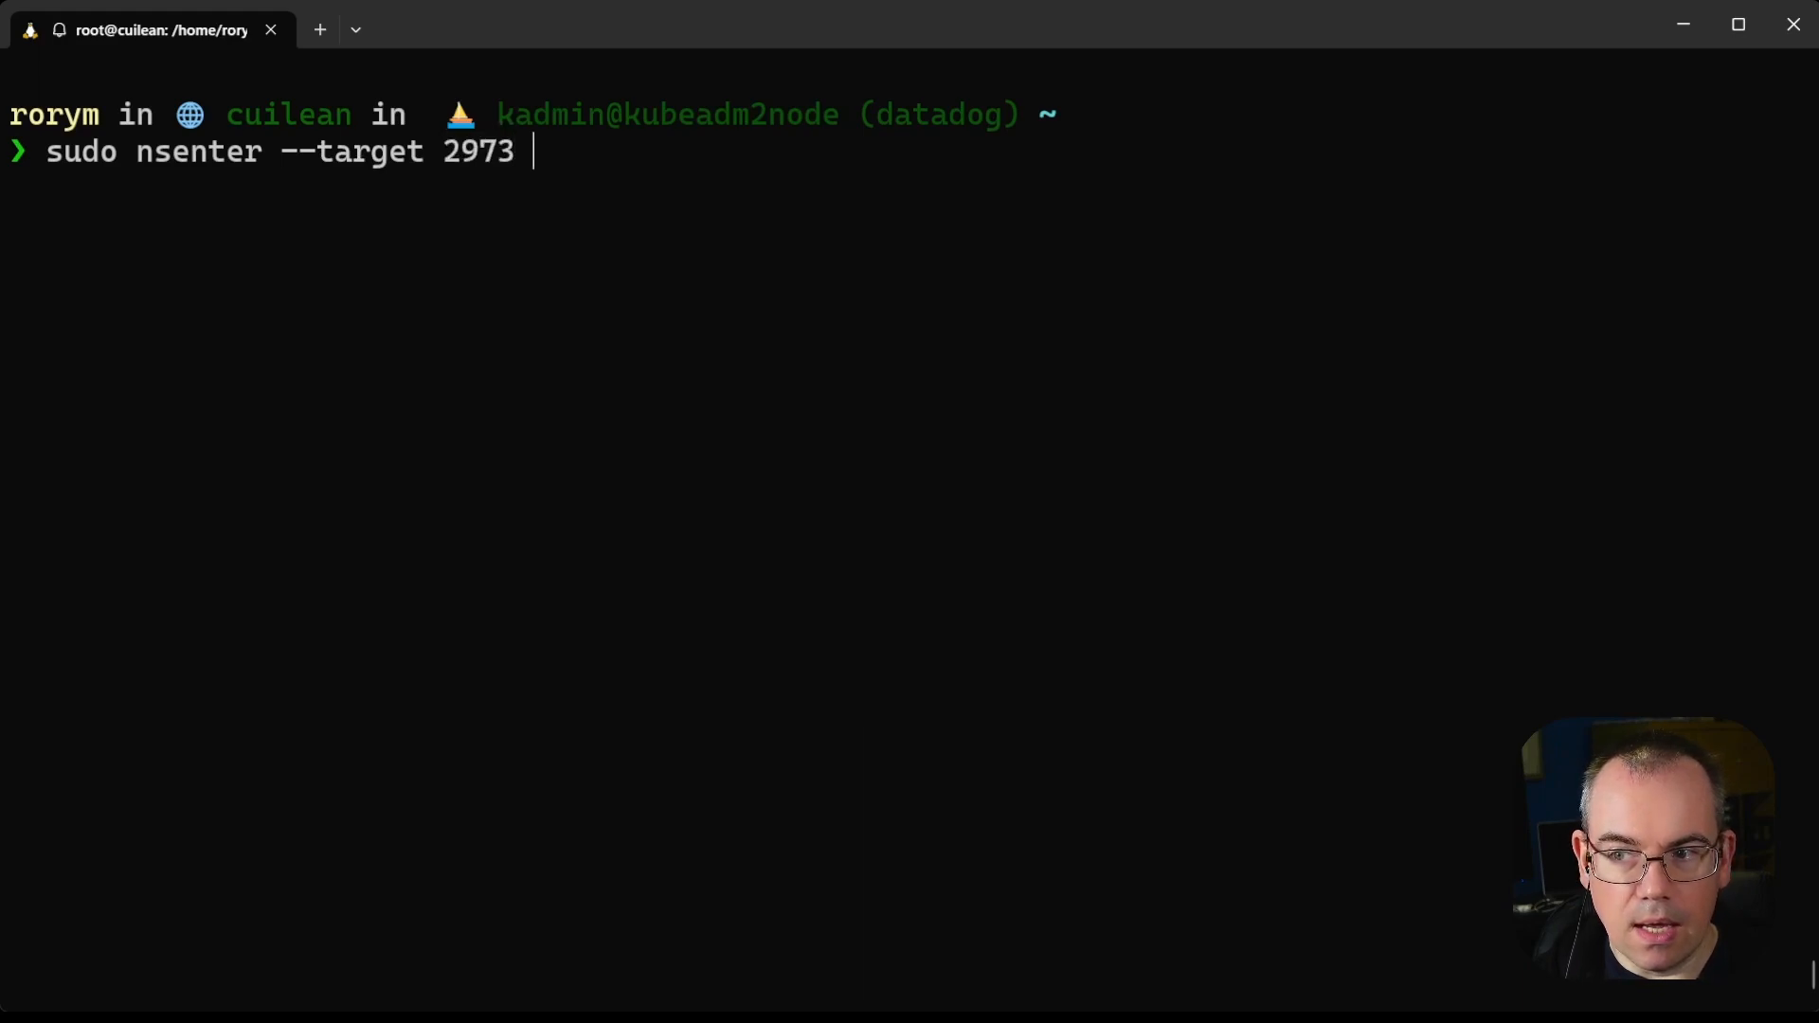
type("-m -p ps -")
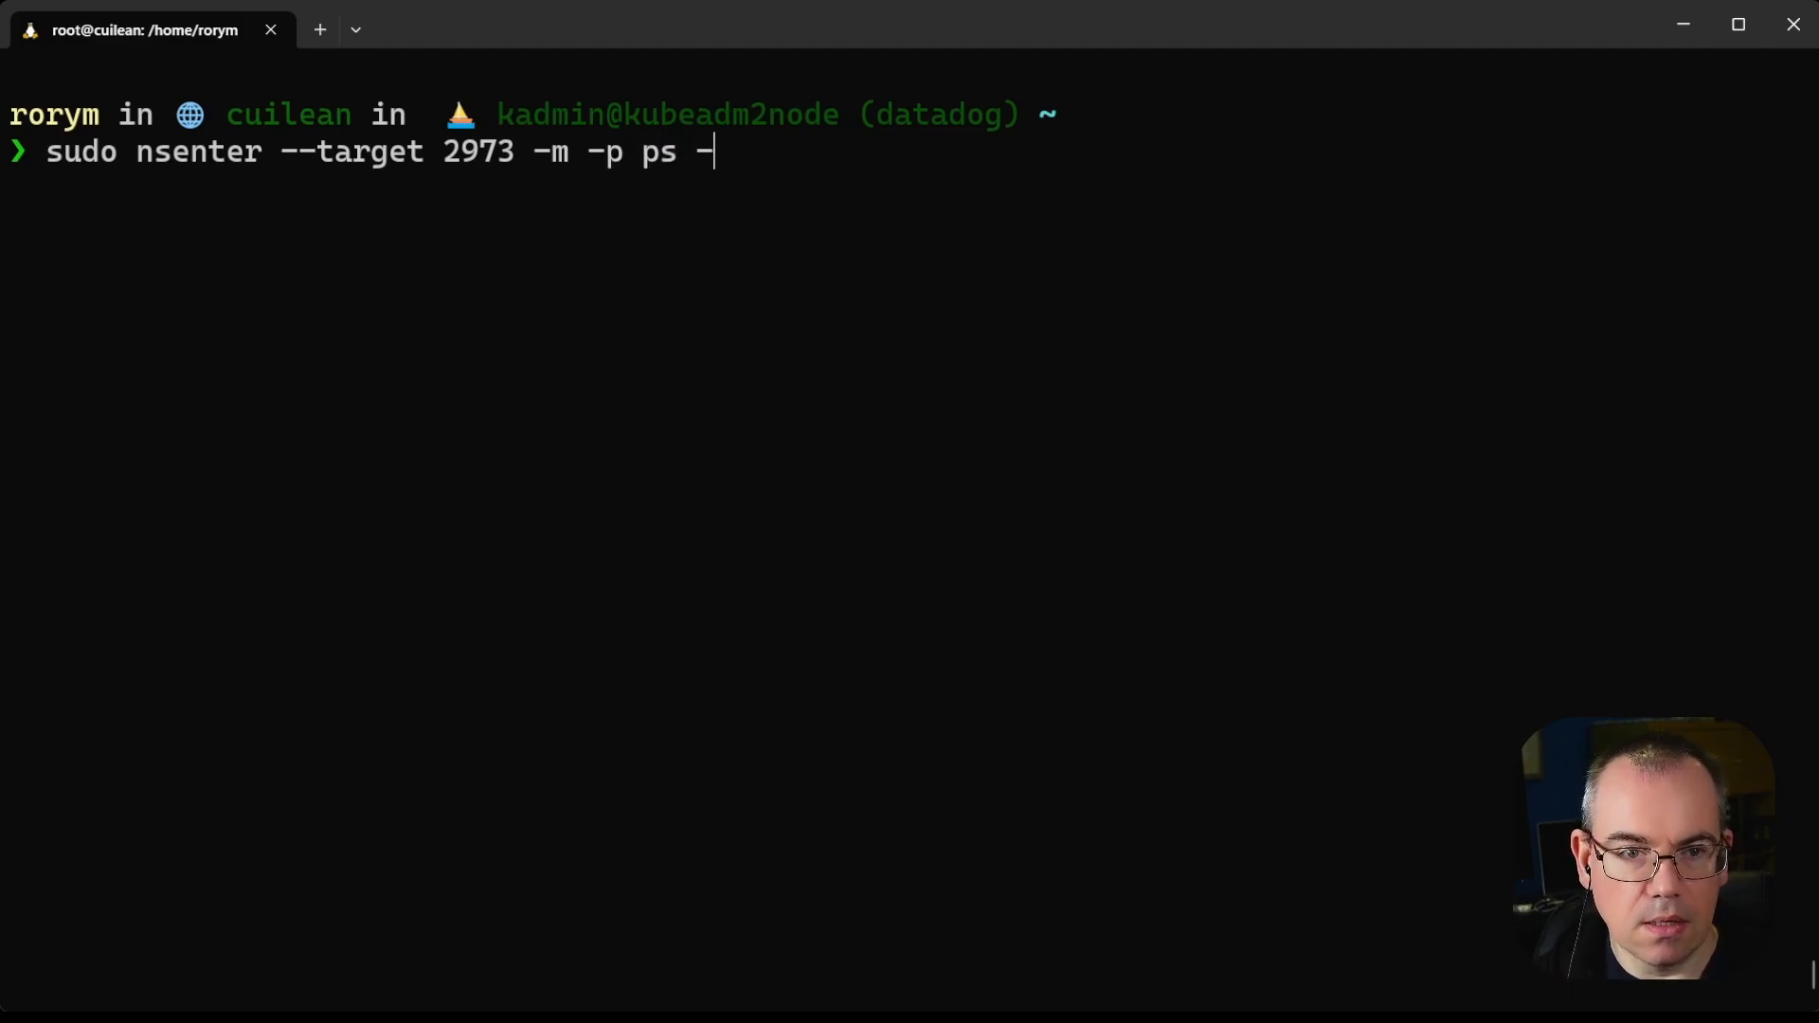
type("ef")
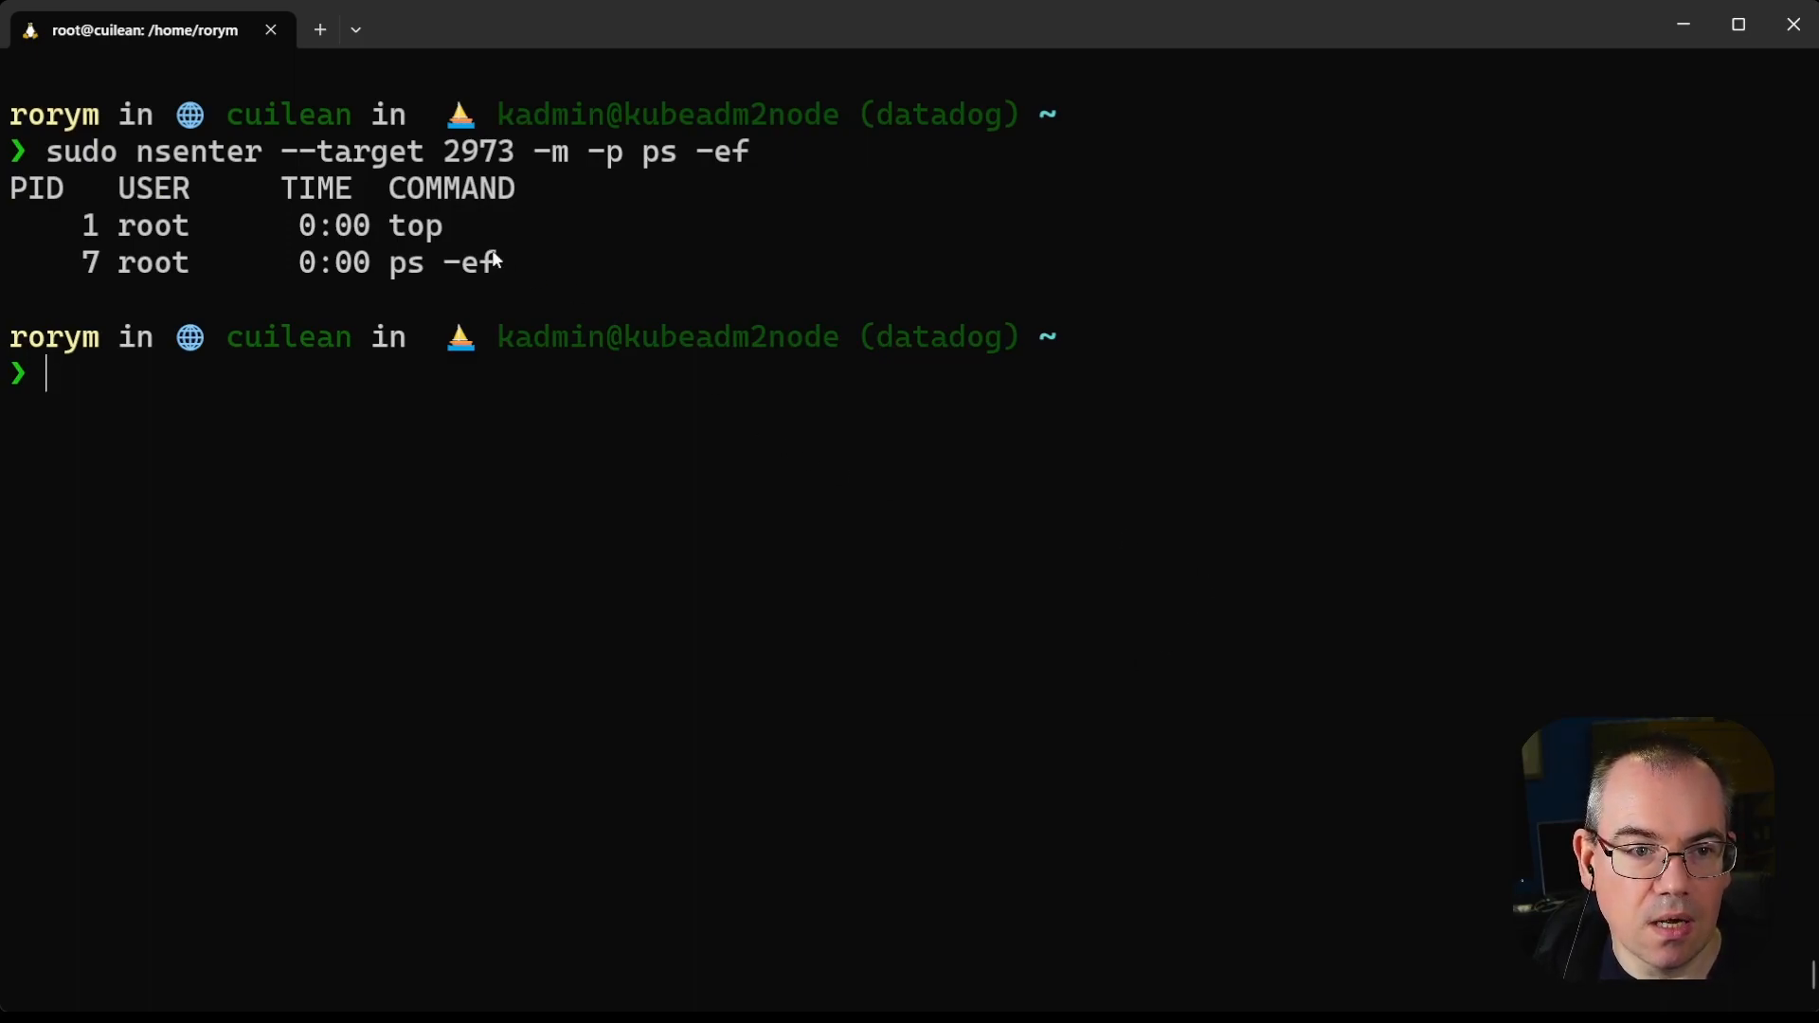
double_click(414, 226)
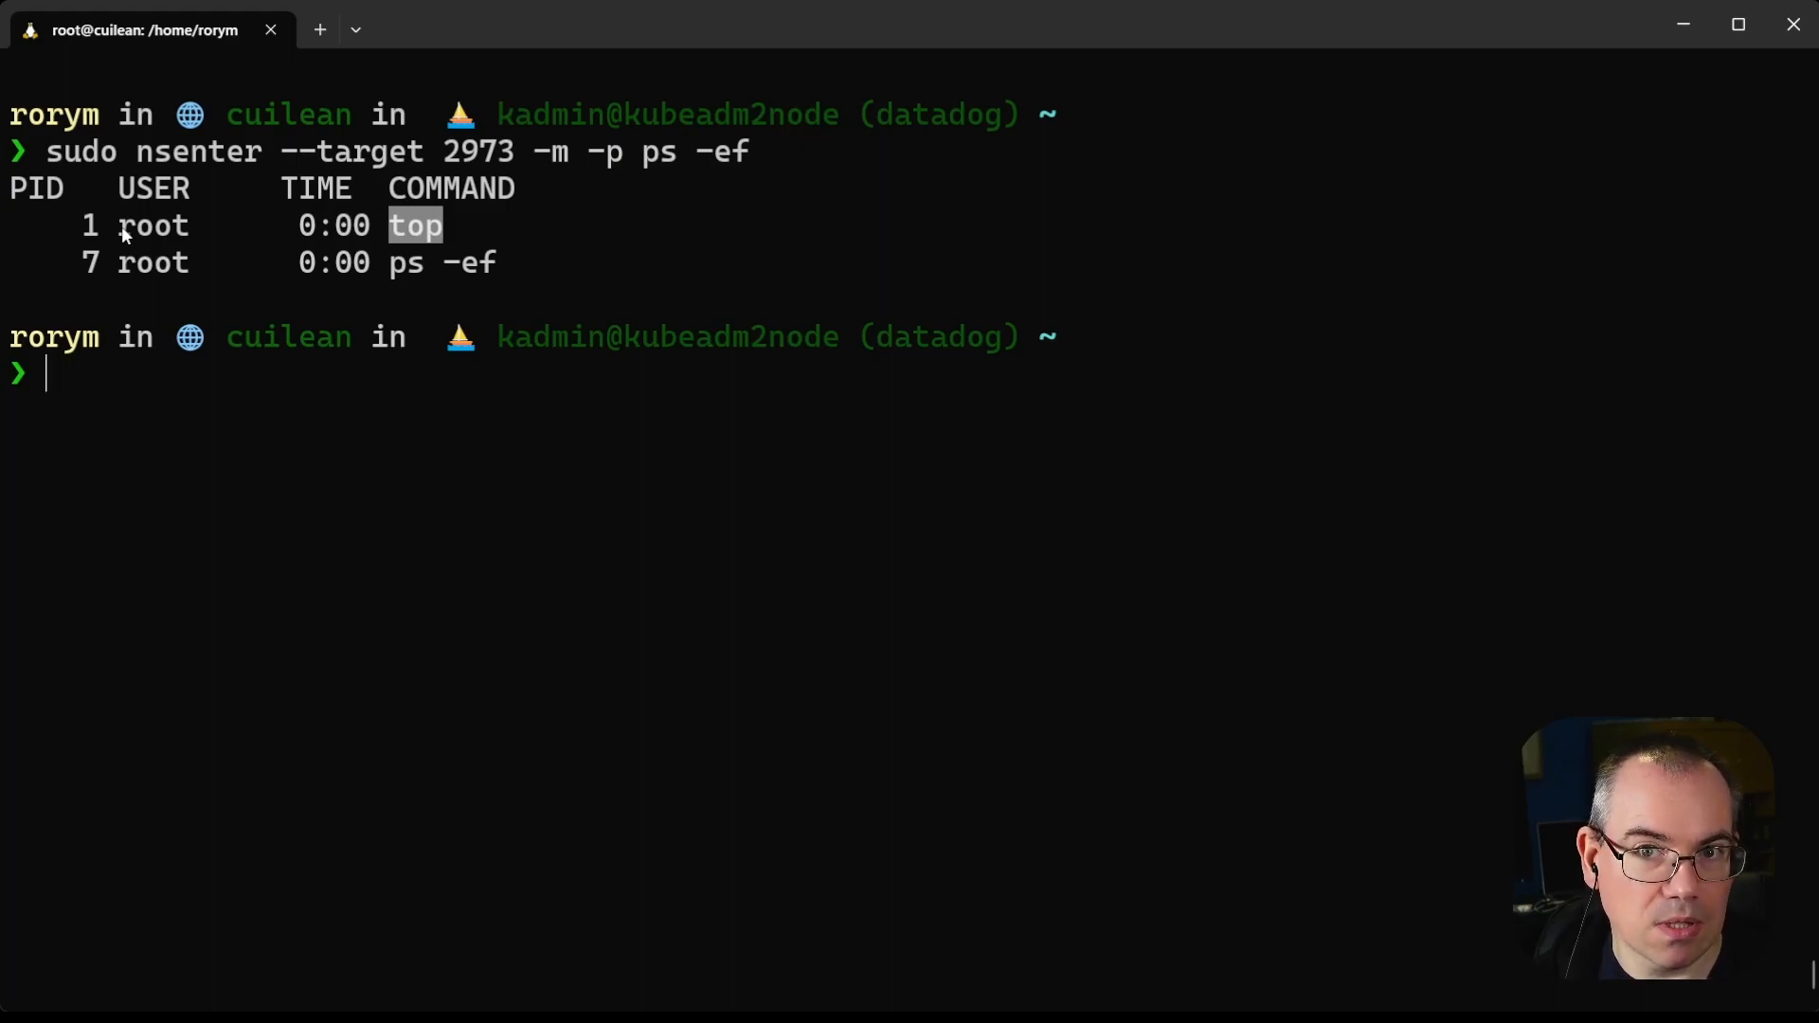
mouse_move(440, 273)
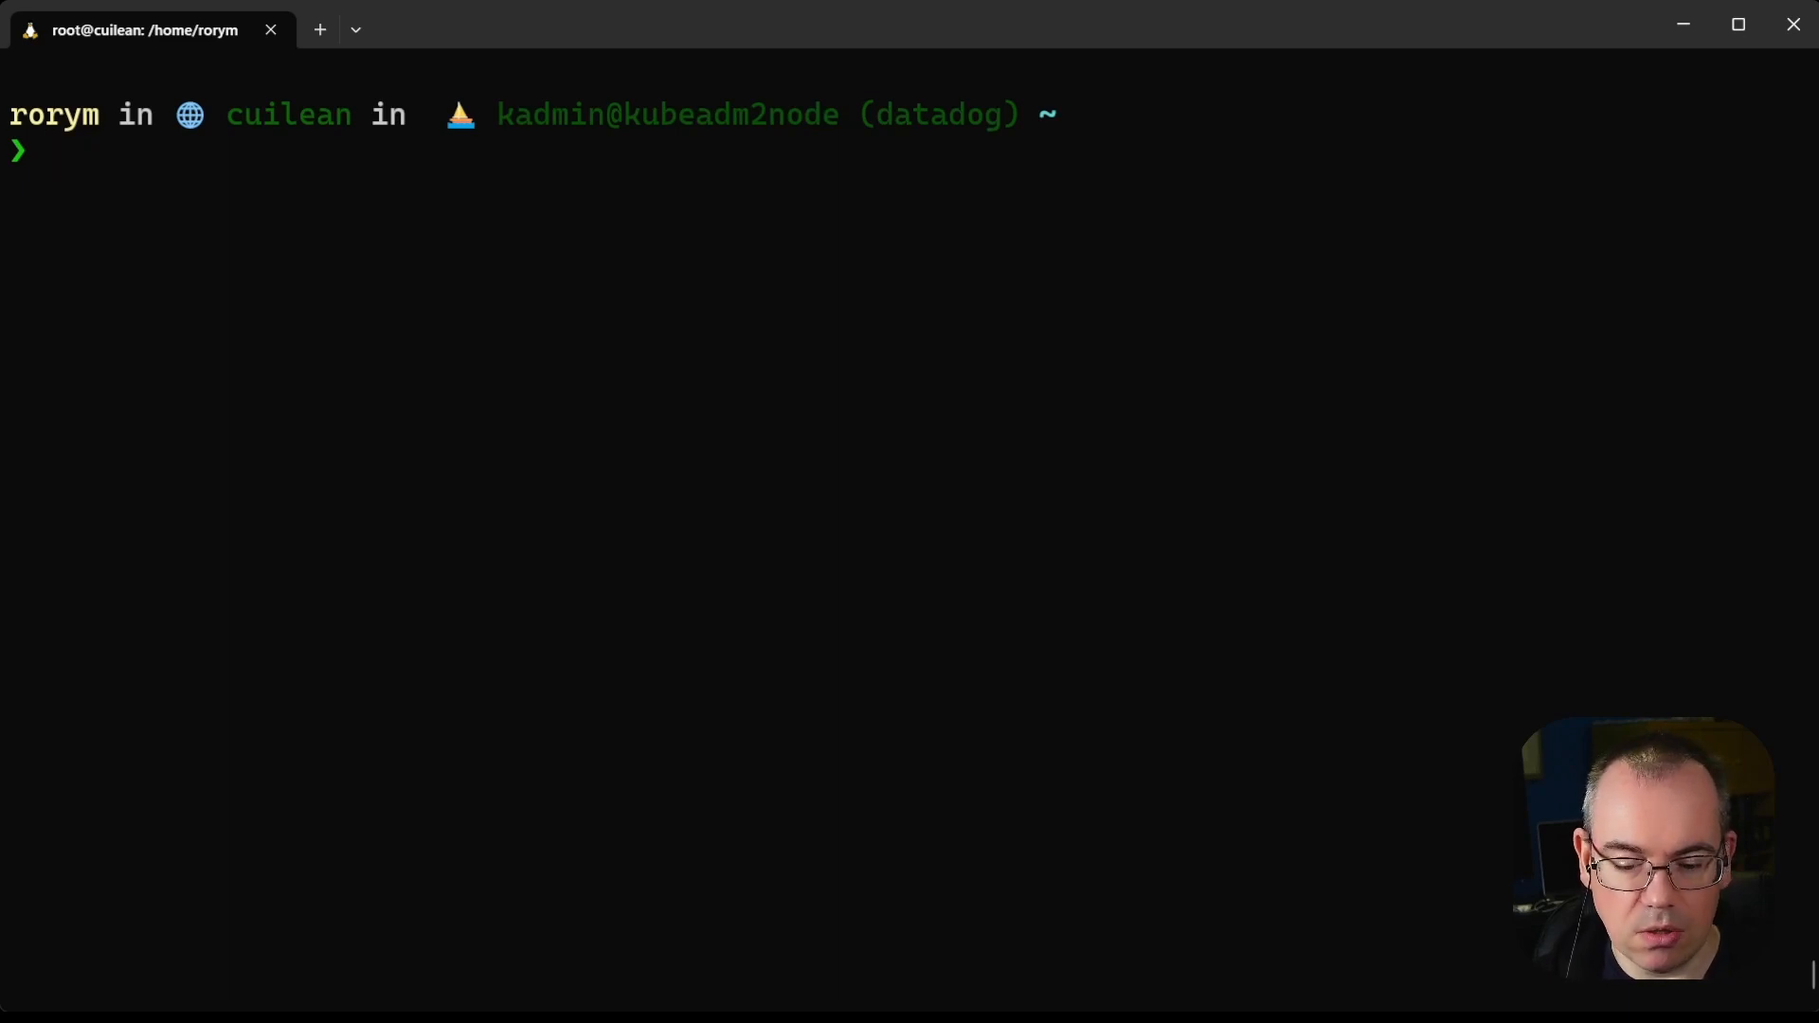
Start bash with sudo unshare --pid --fork --mount-proc, list processes with ps -ef, then exit.
type("sudo un")
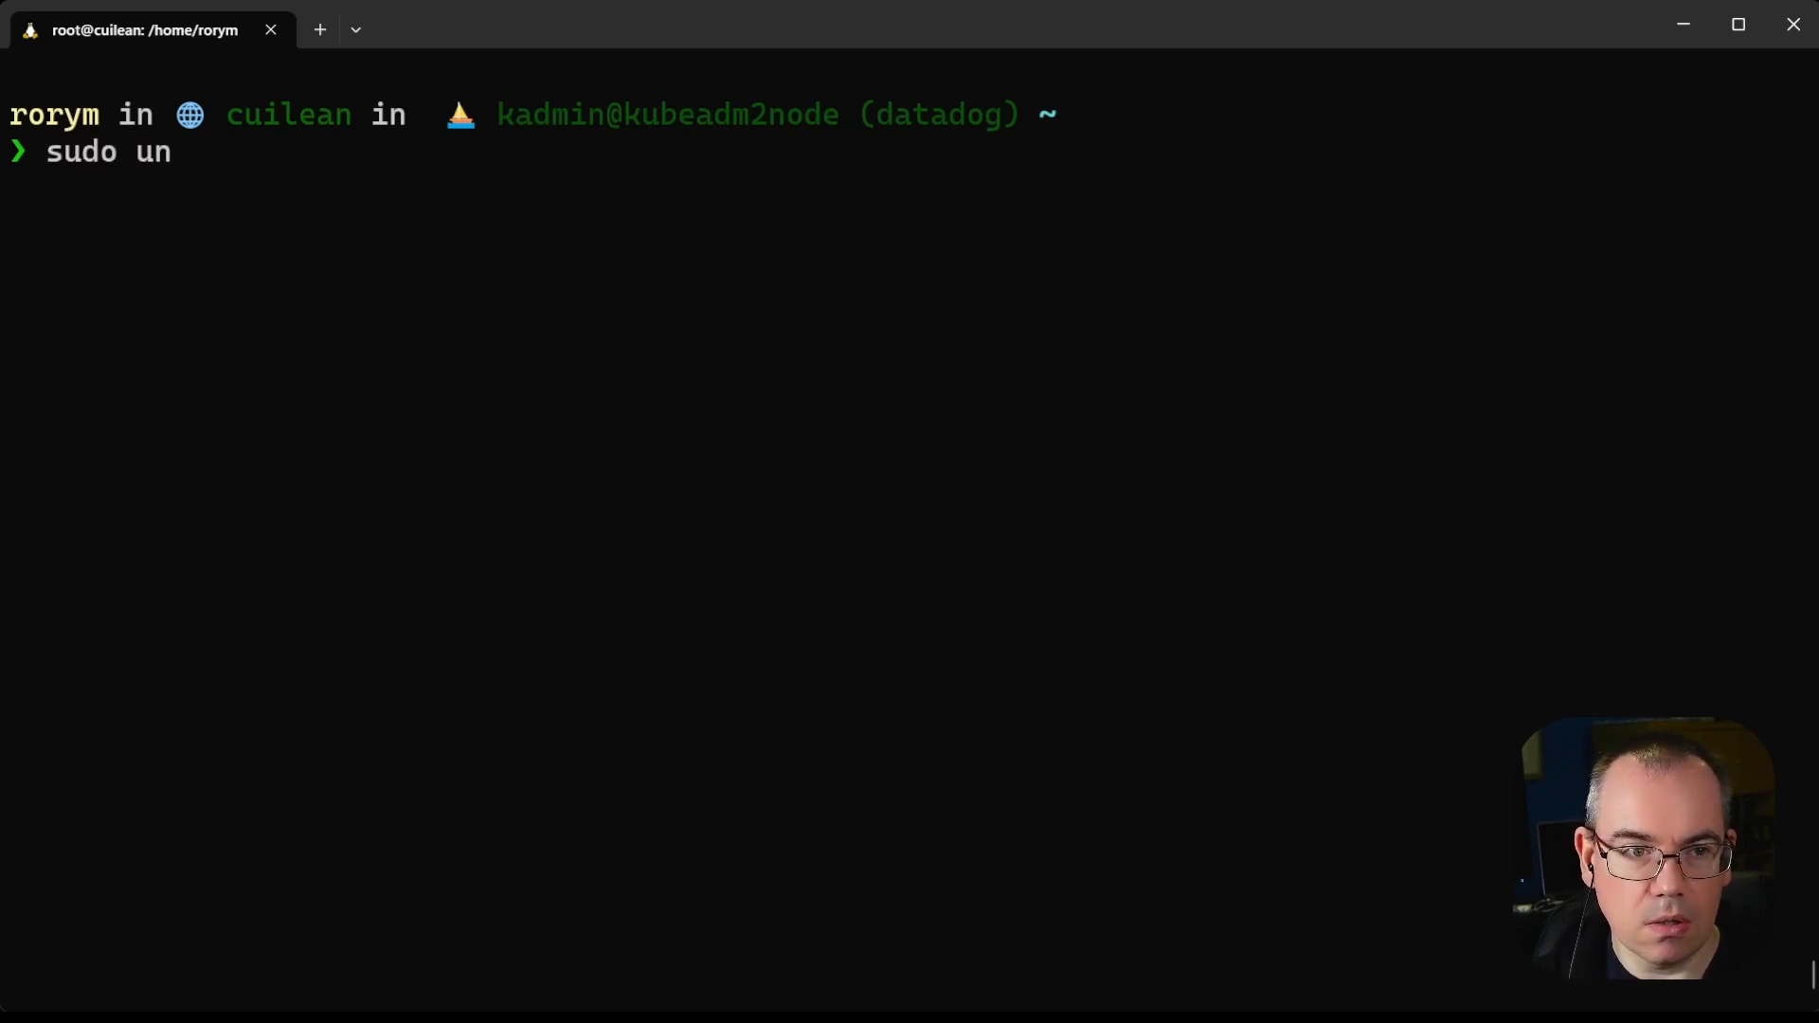
type("share --pid --form")
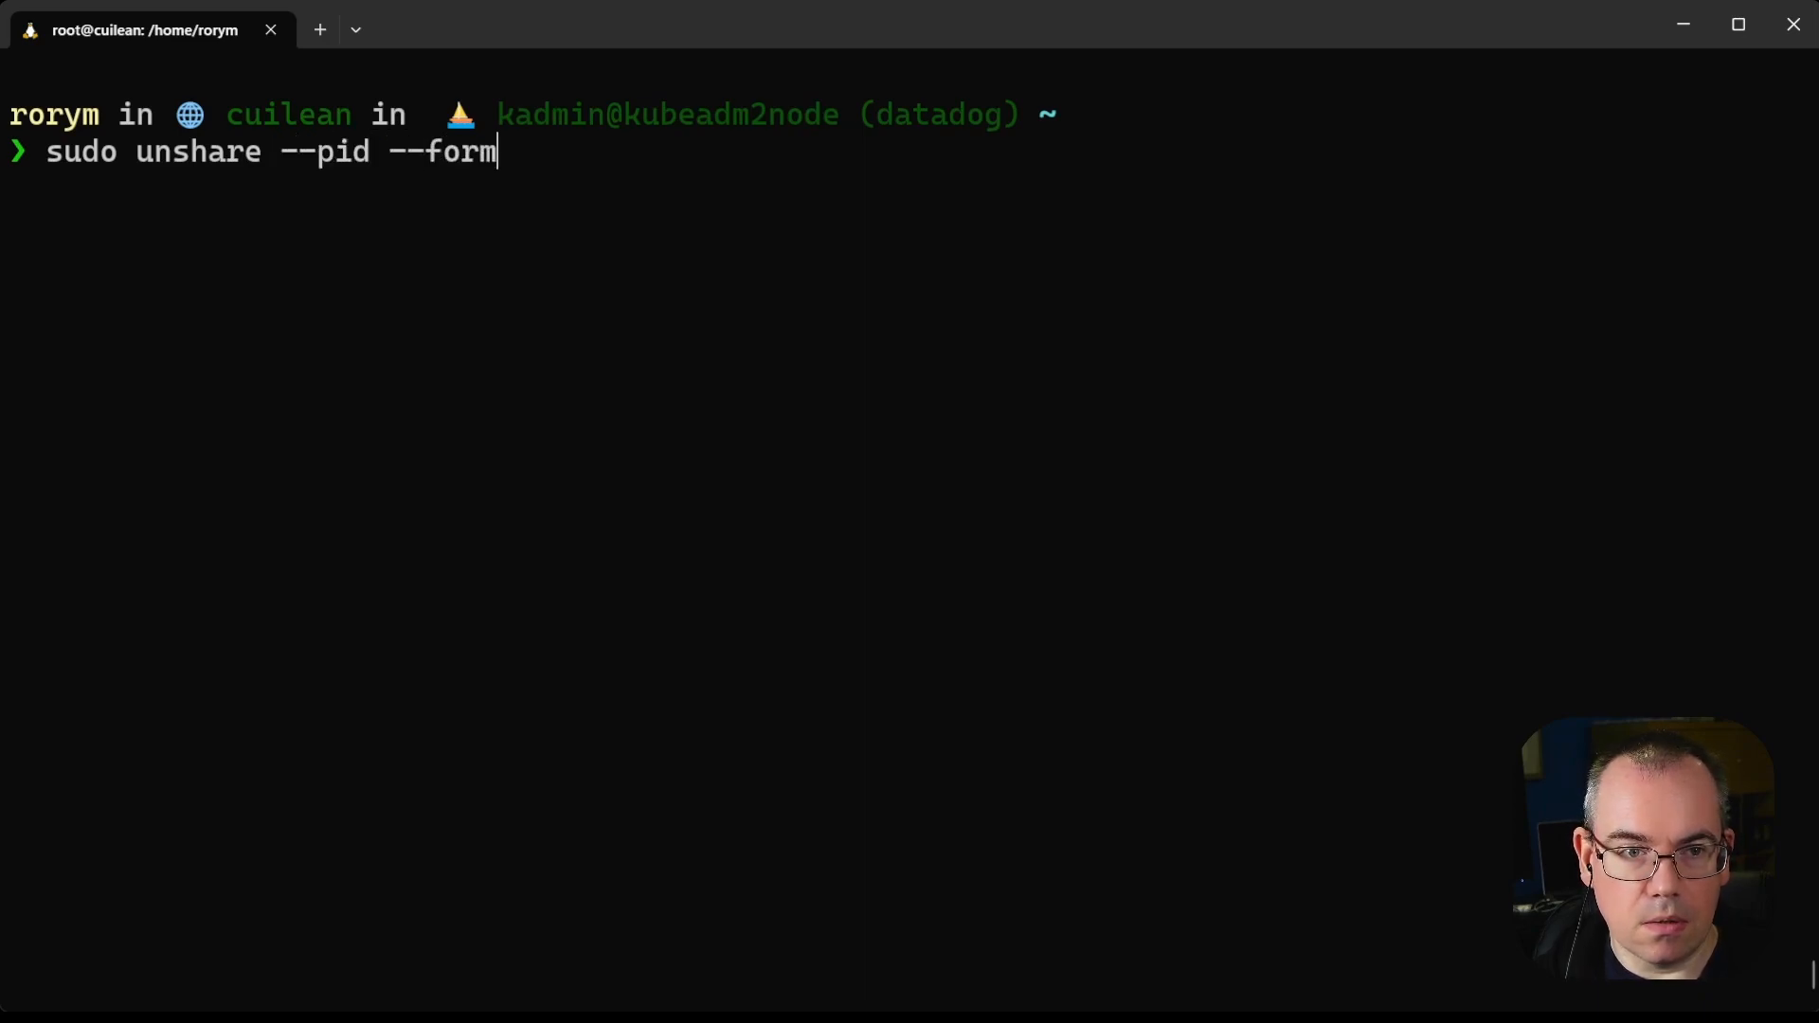
type("k --")
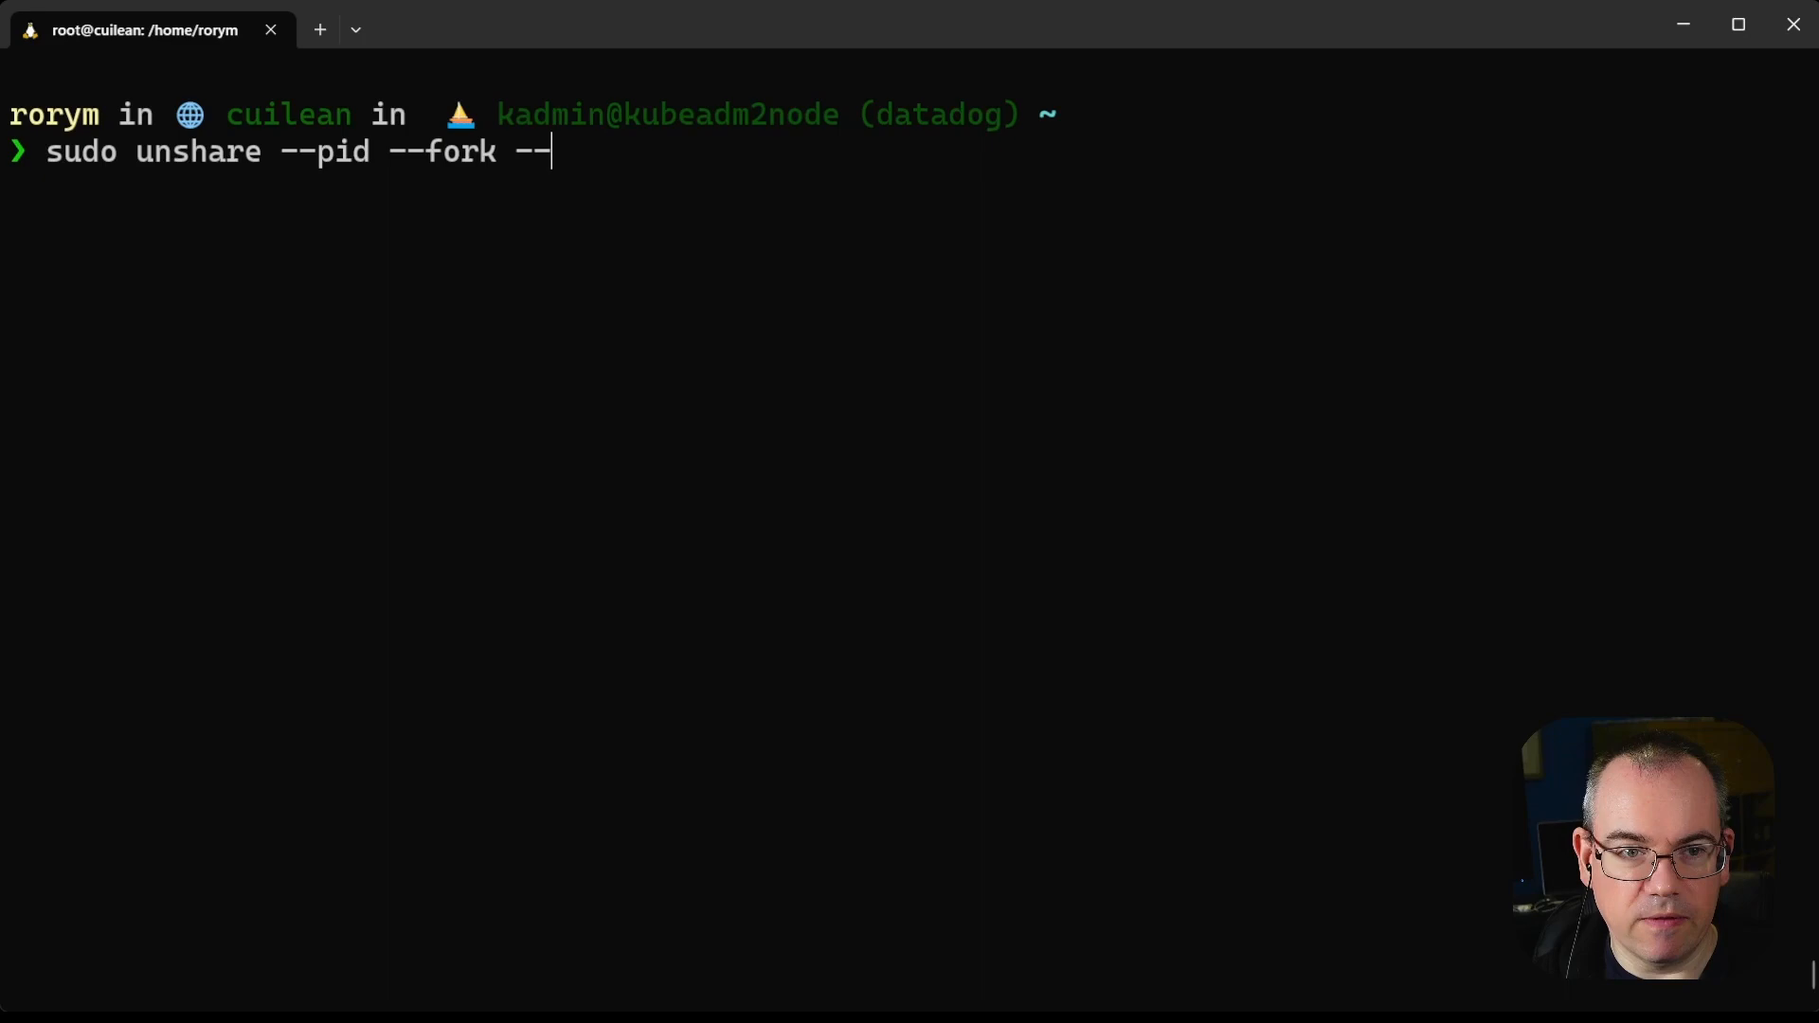
type("mount-")
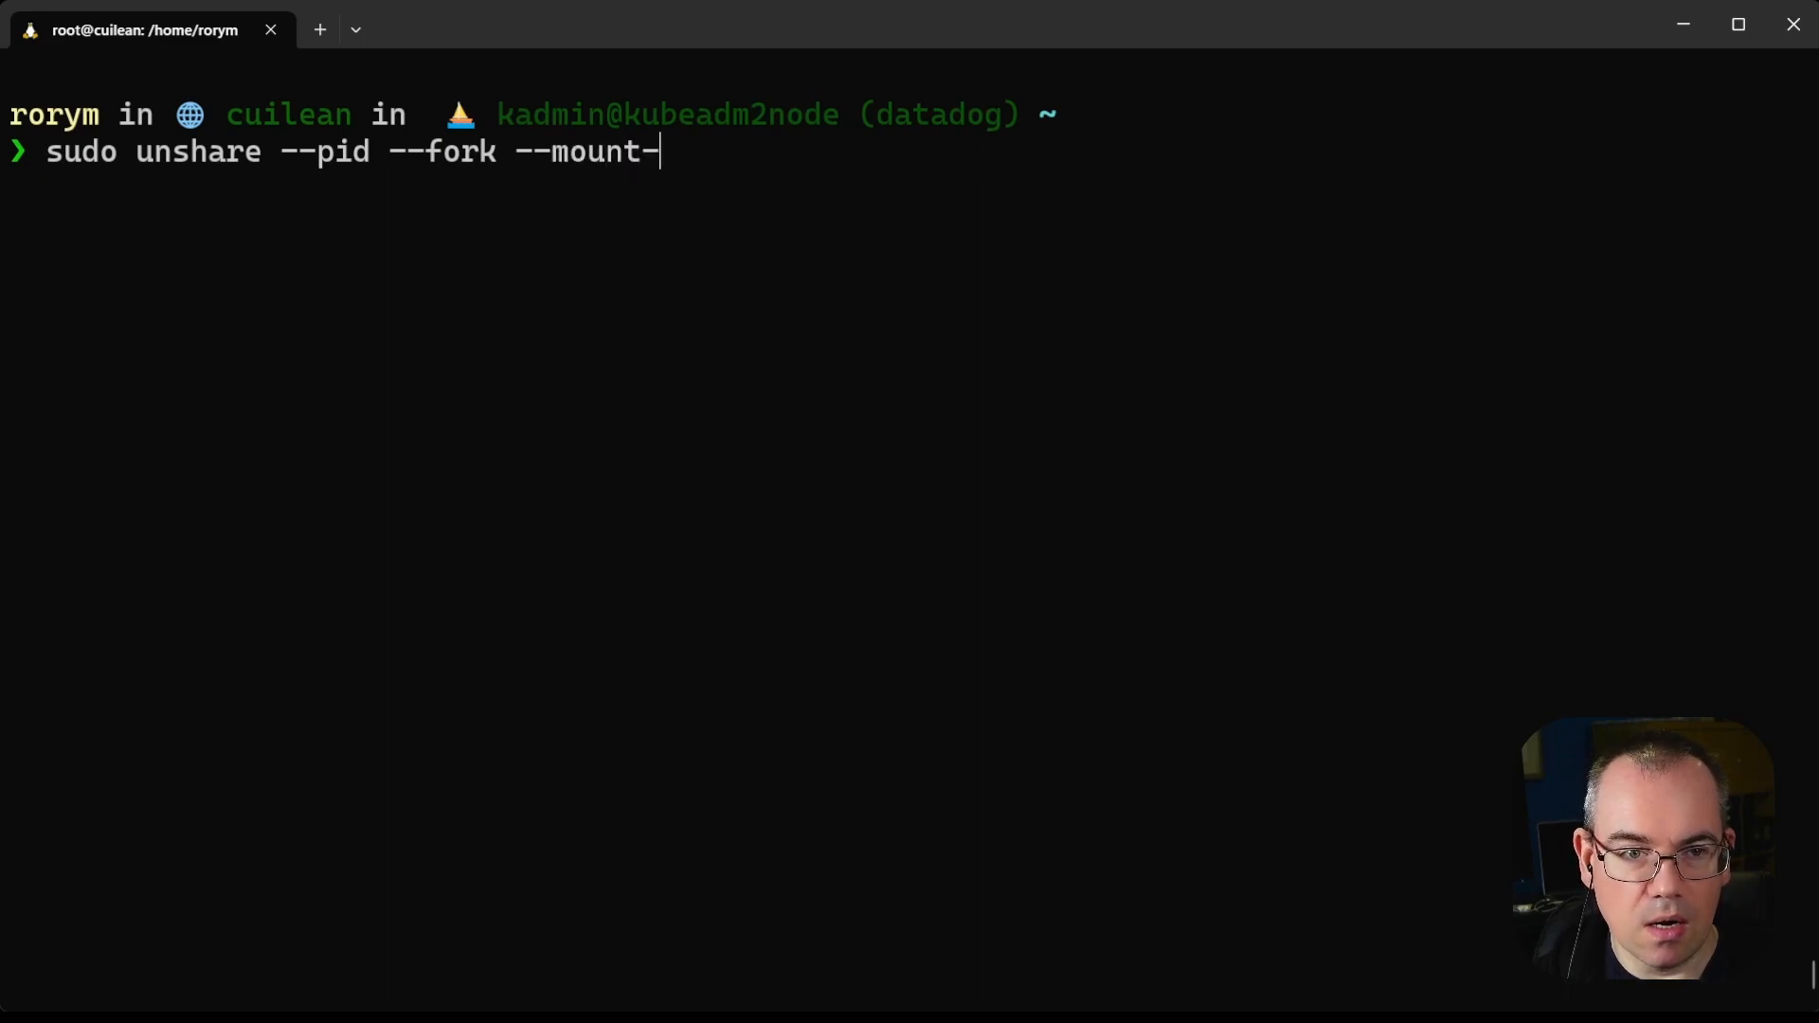
type("proc /")
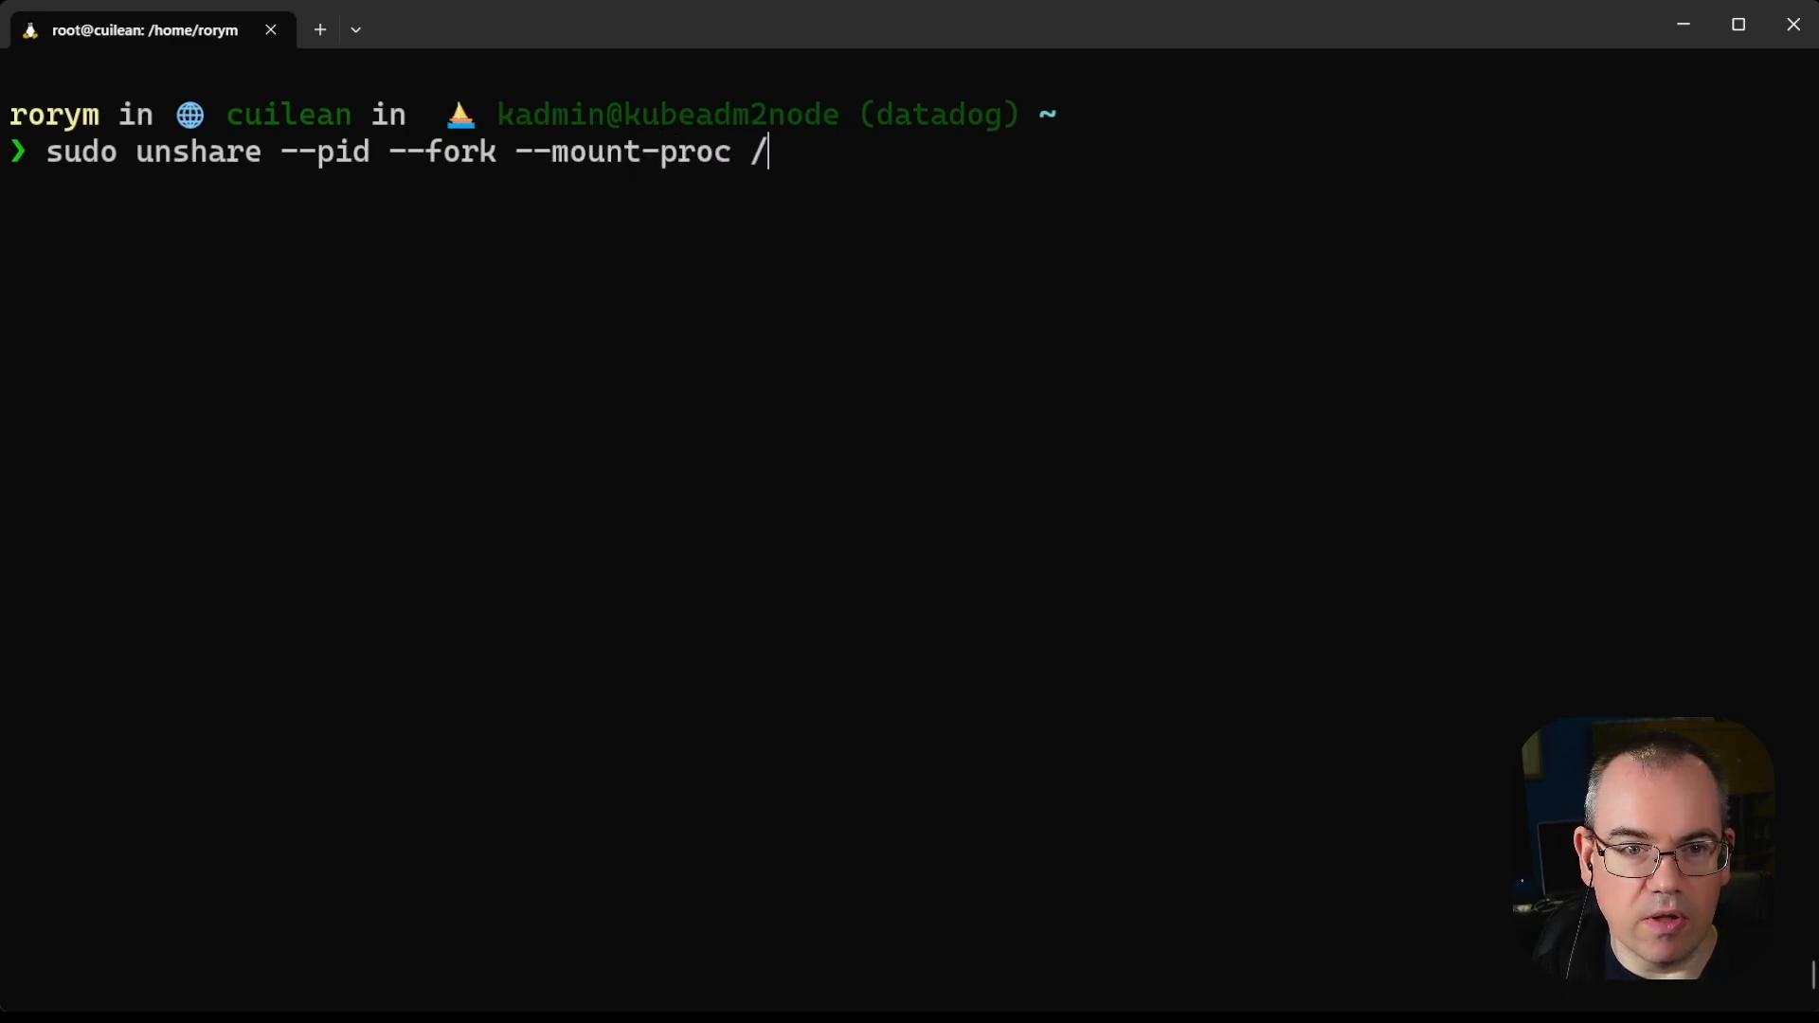
type("bin")
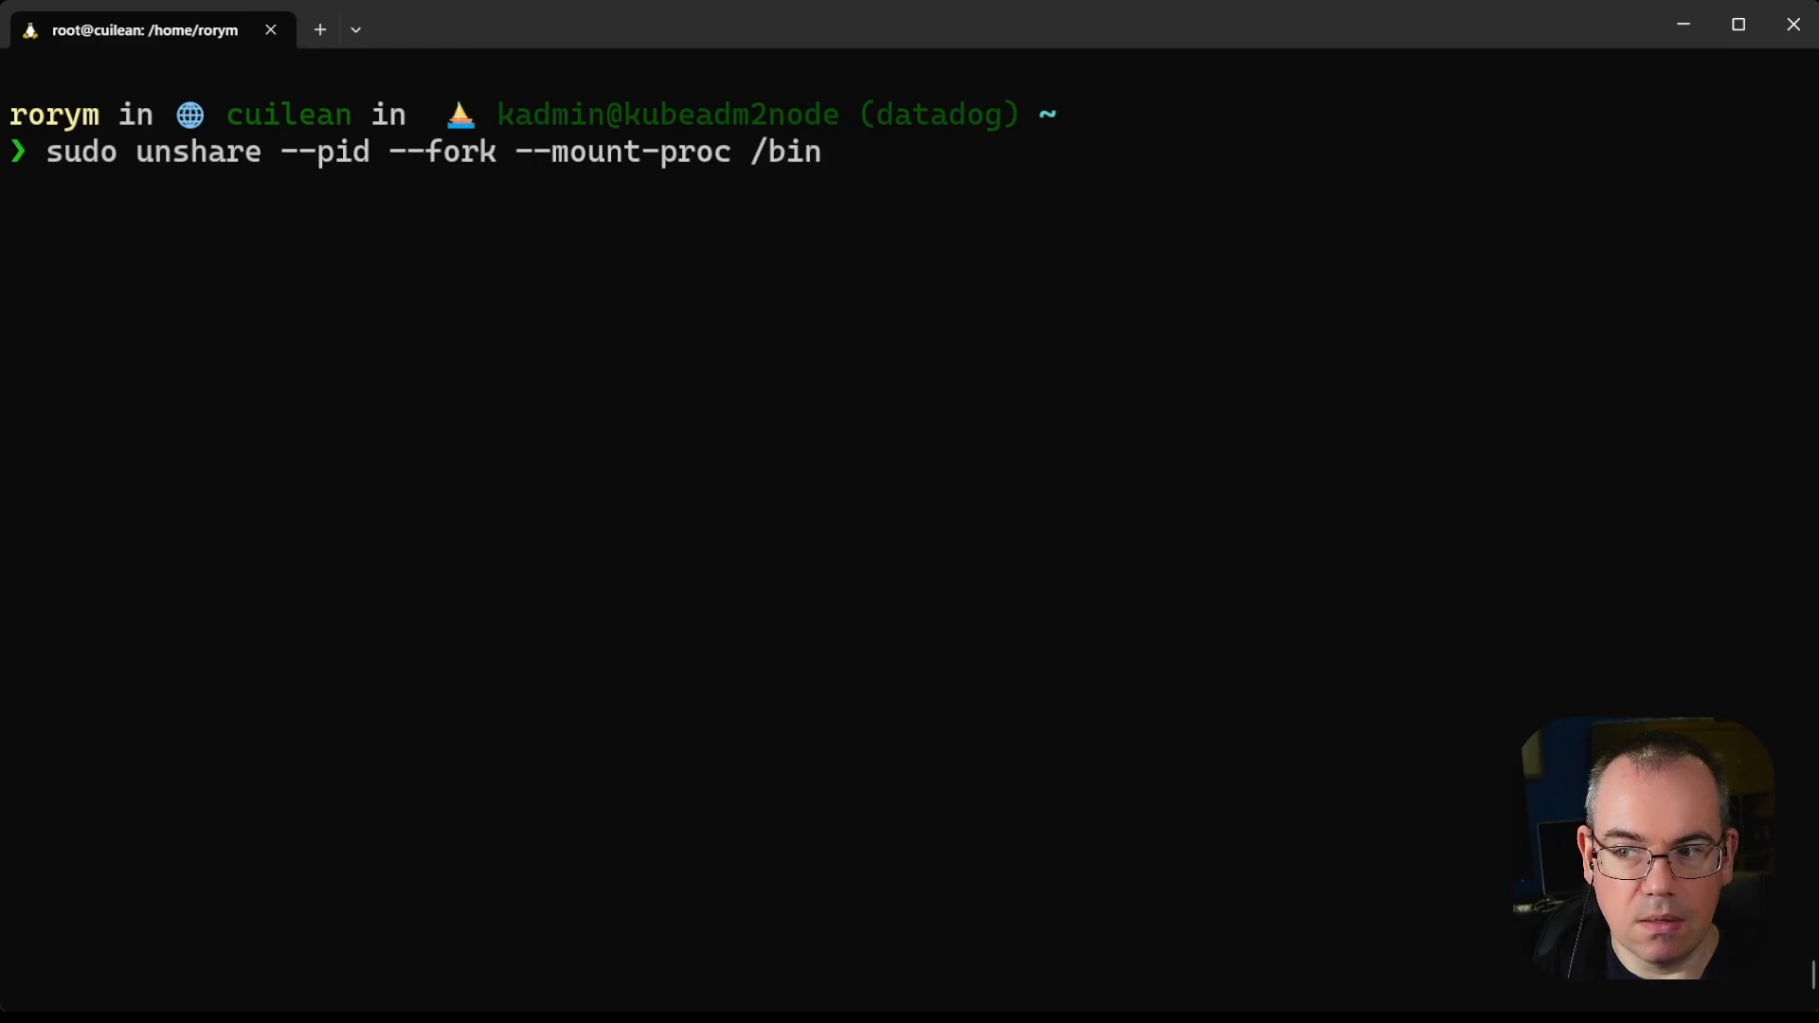
type("/bash")
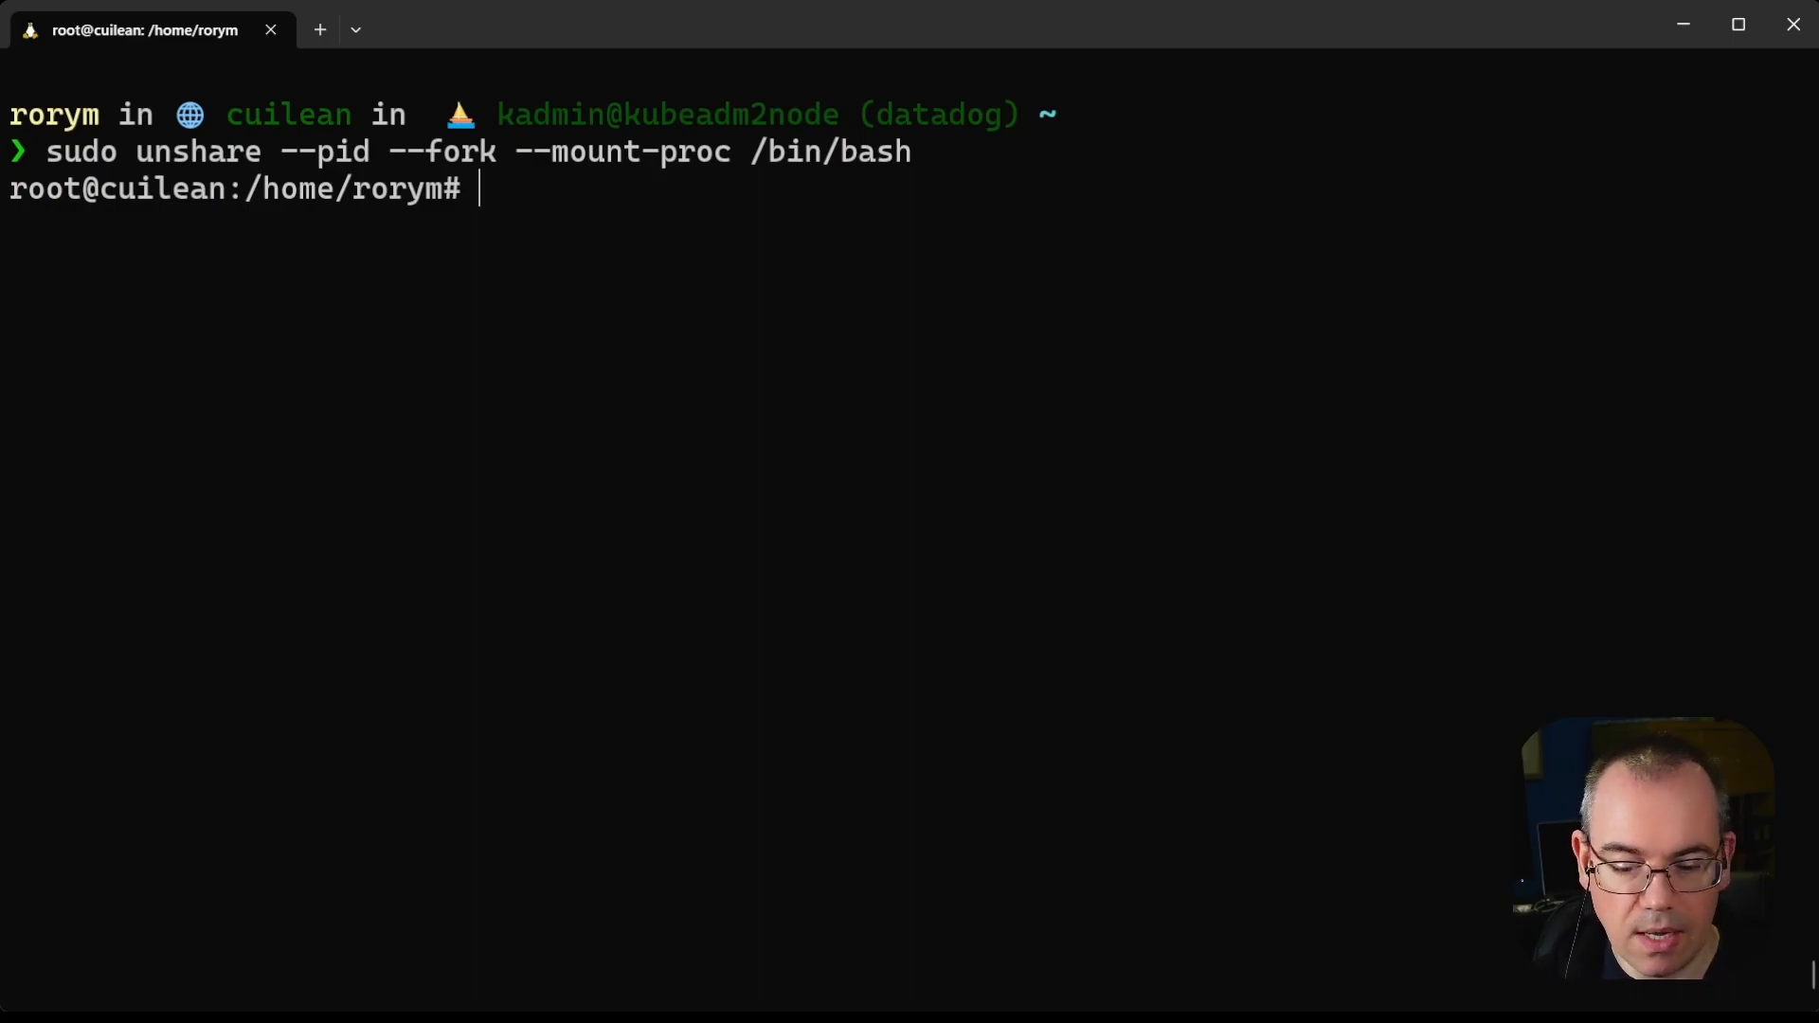
type("ps -ef")
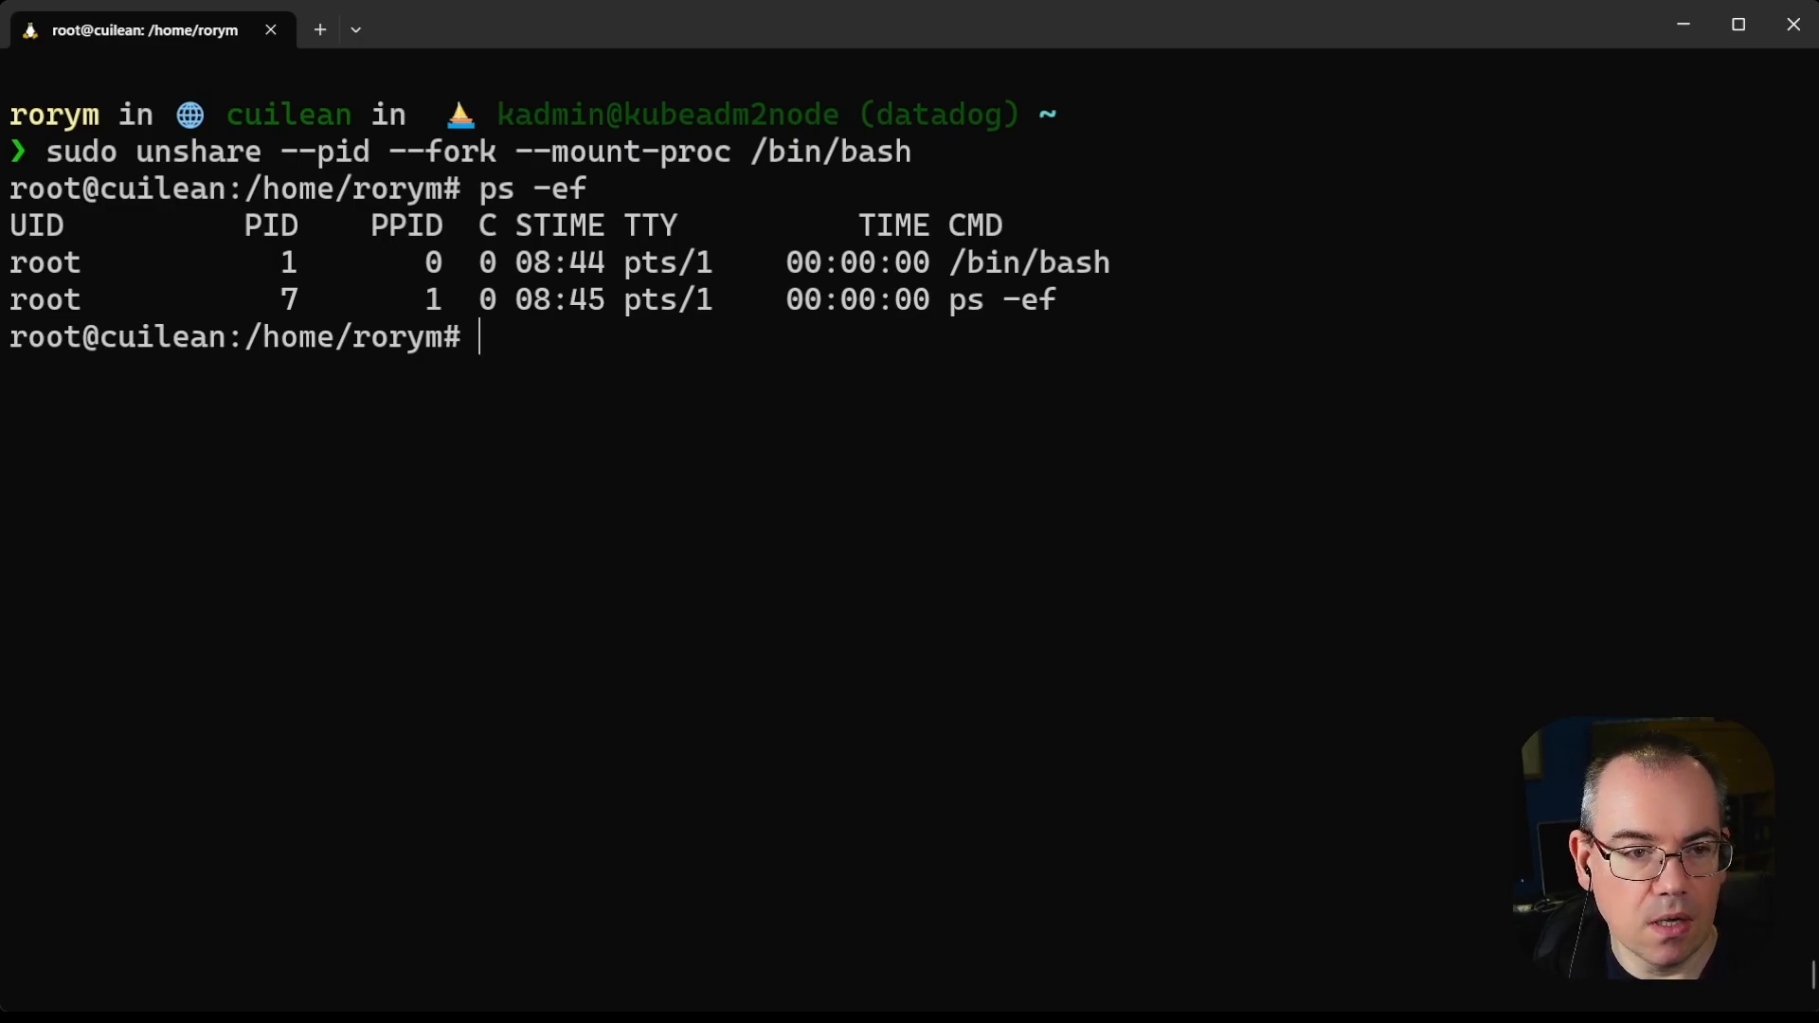
type("exit")
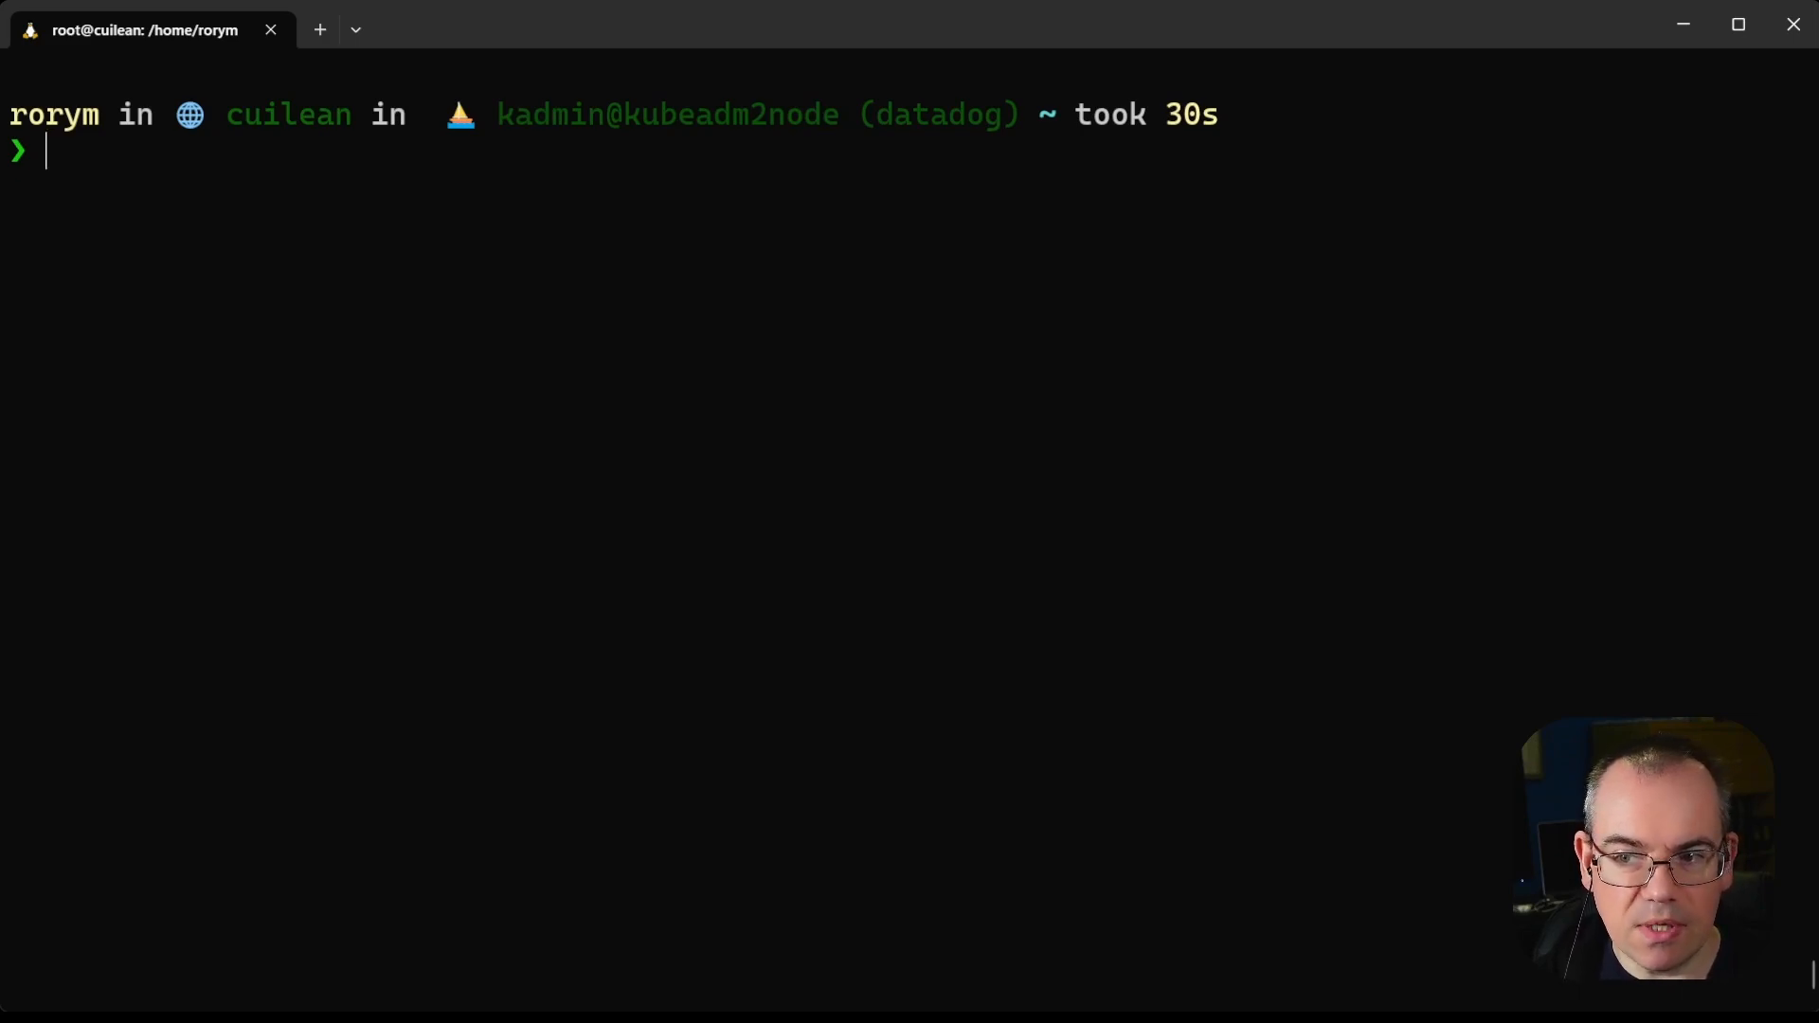
Run docker run -d --name=webserver nginx to start the detached nginx container.
type("docker")
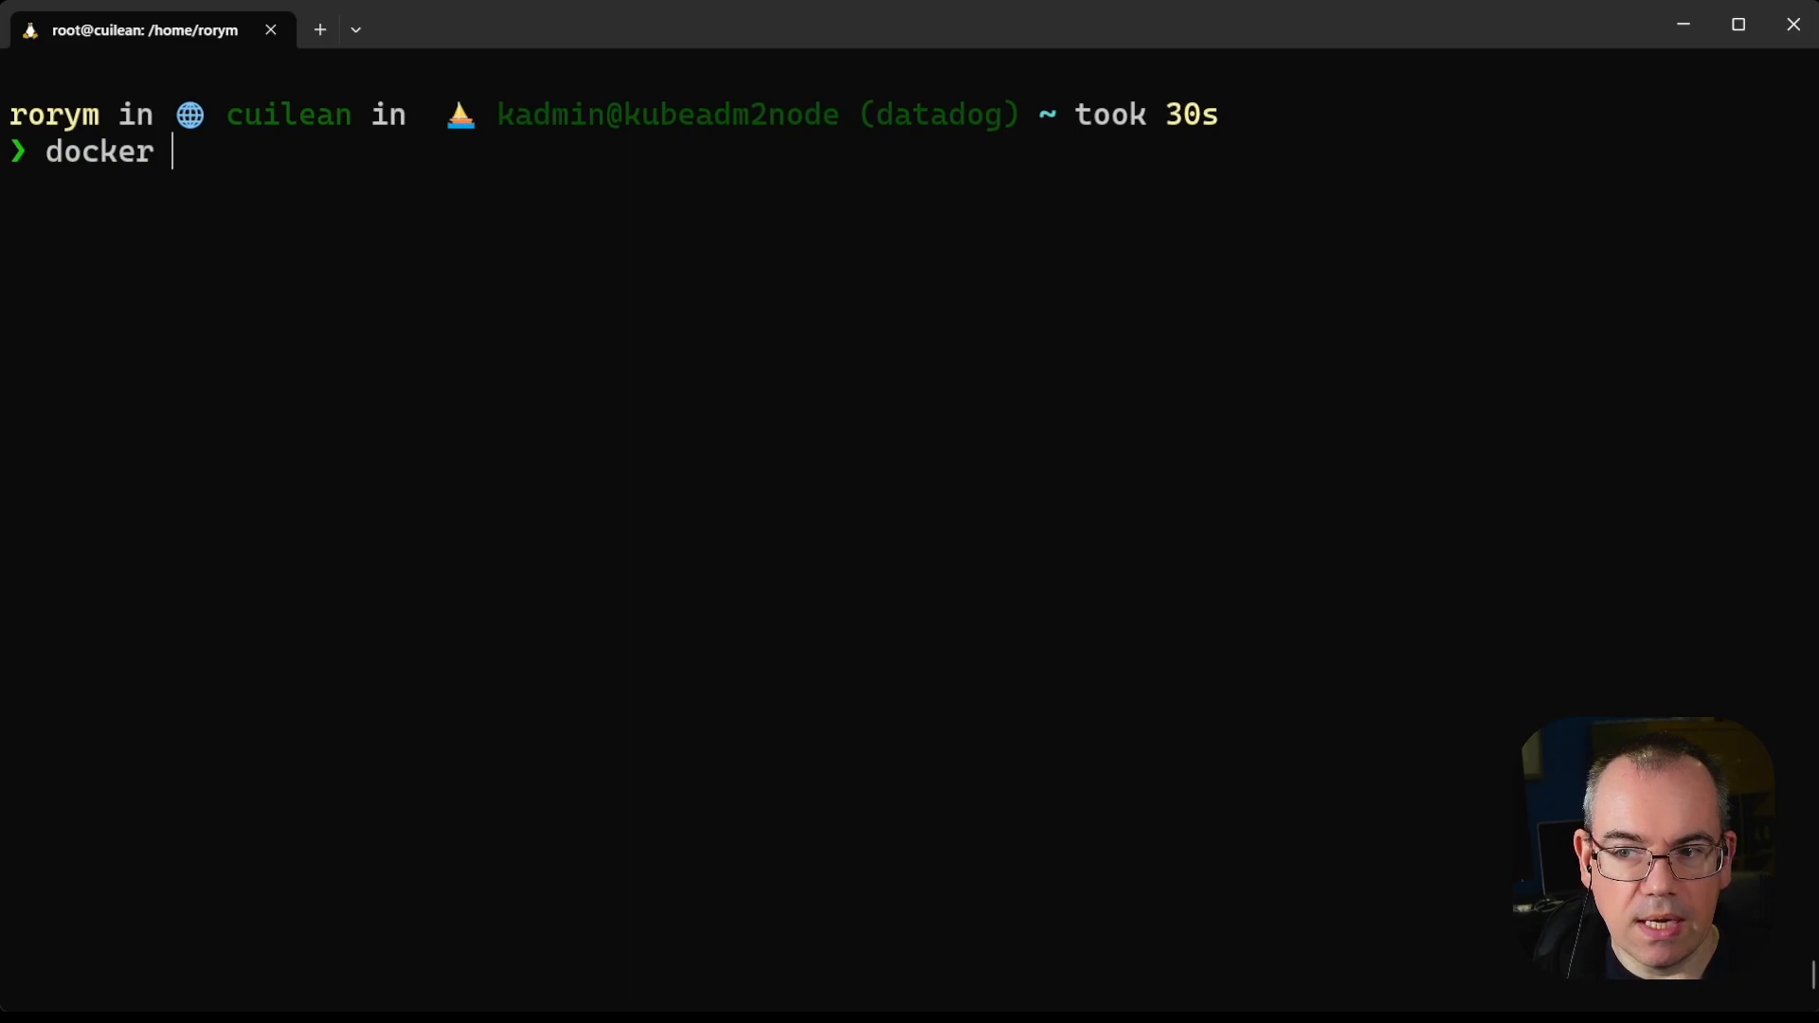
type("run -d")
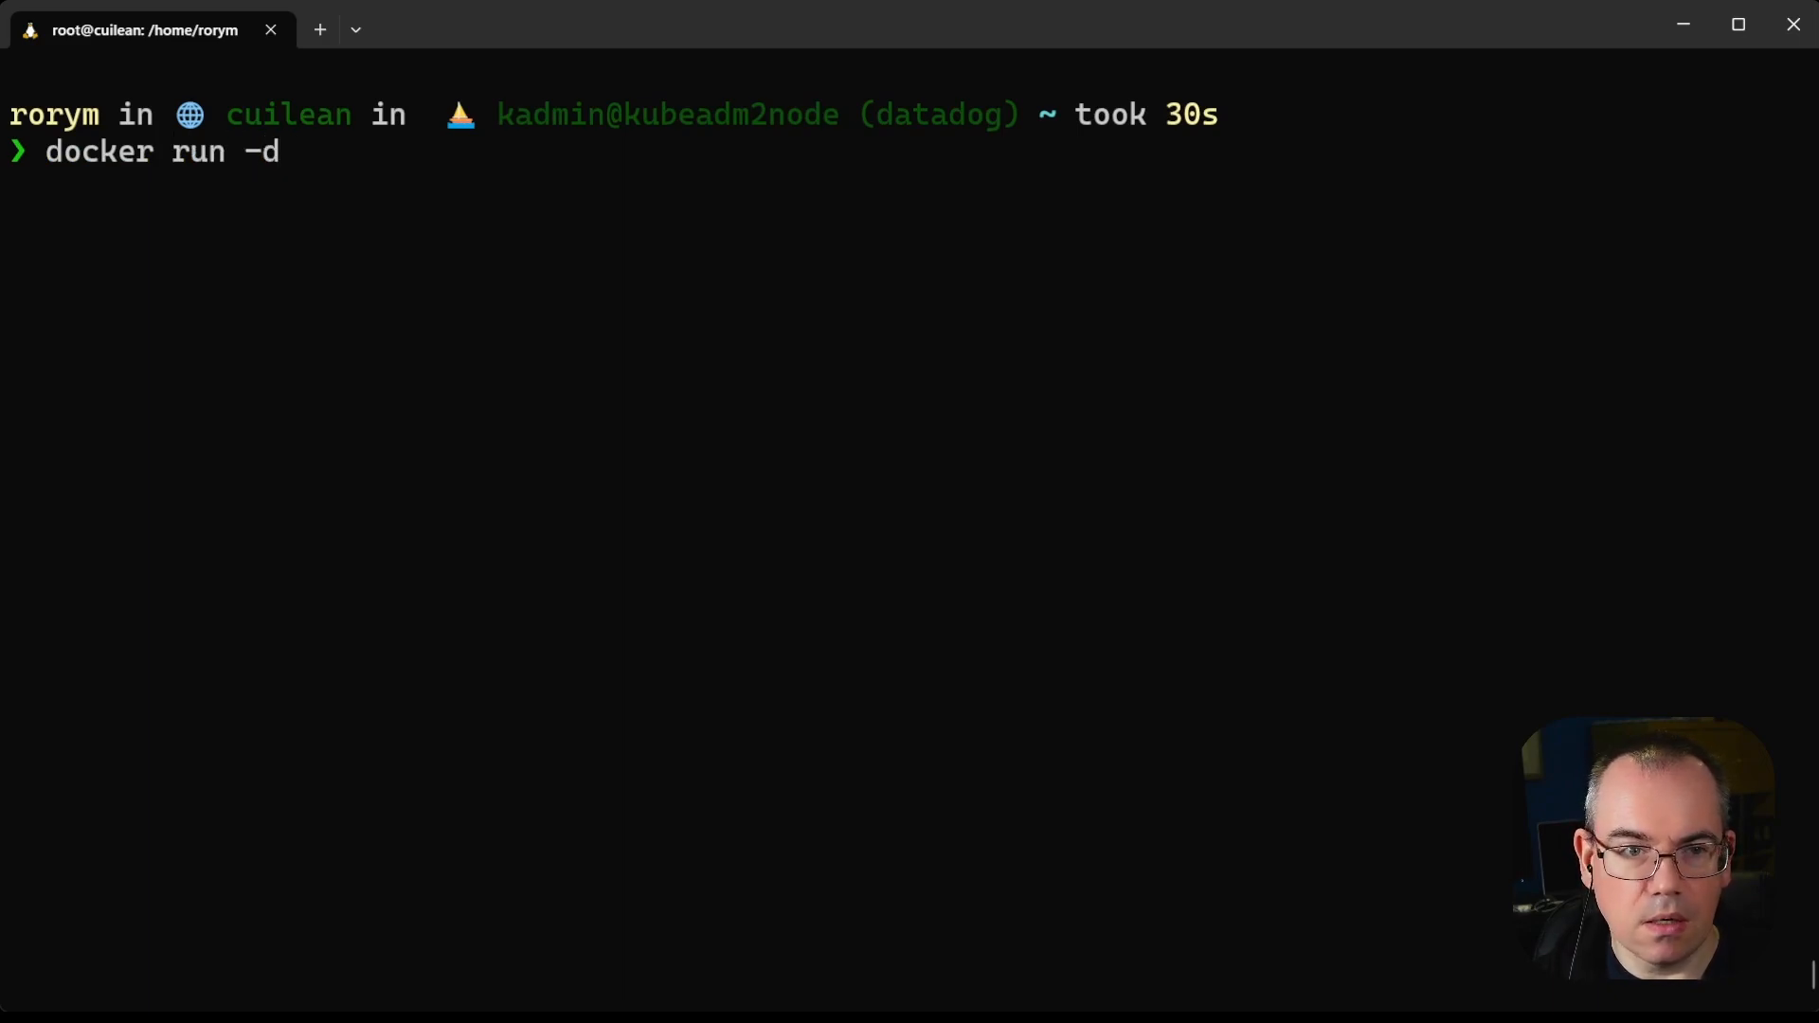
type("--name=")
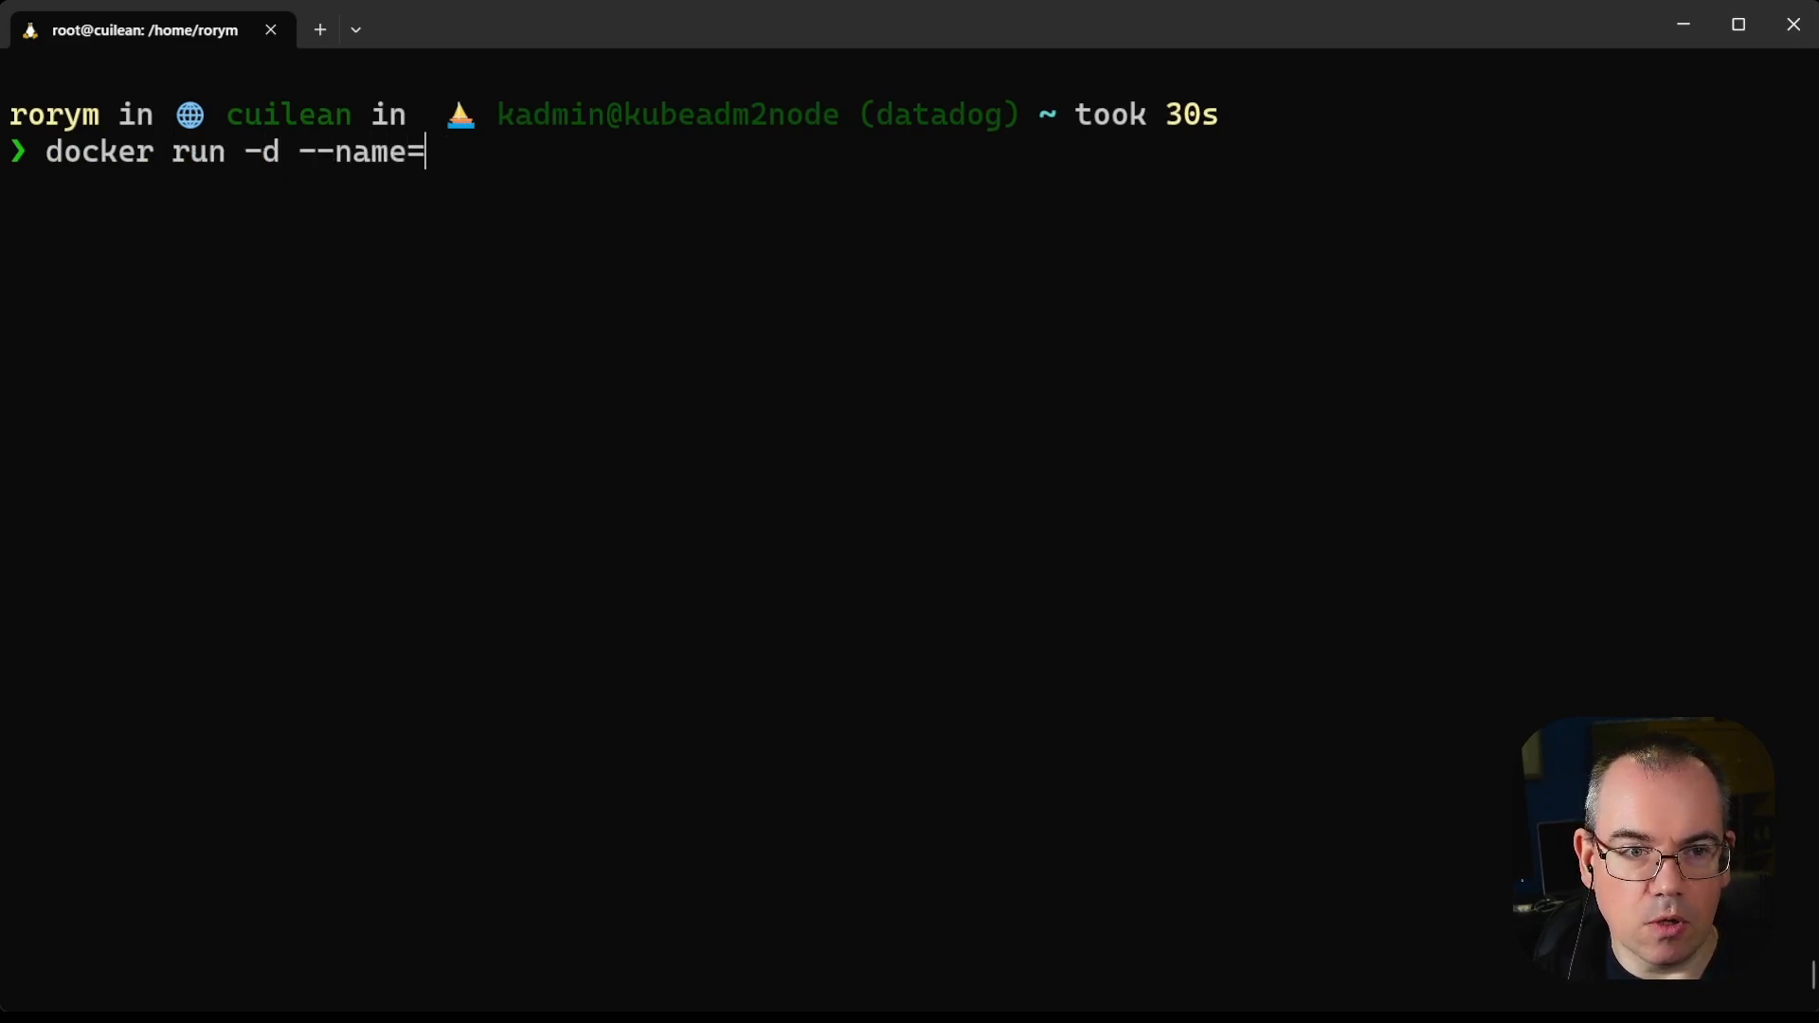
type("webserver nginx")
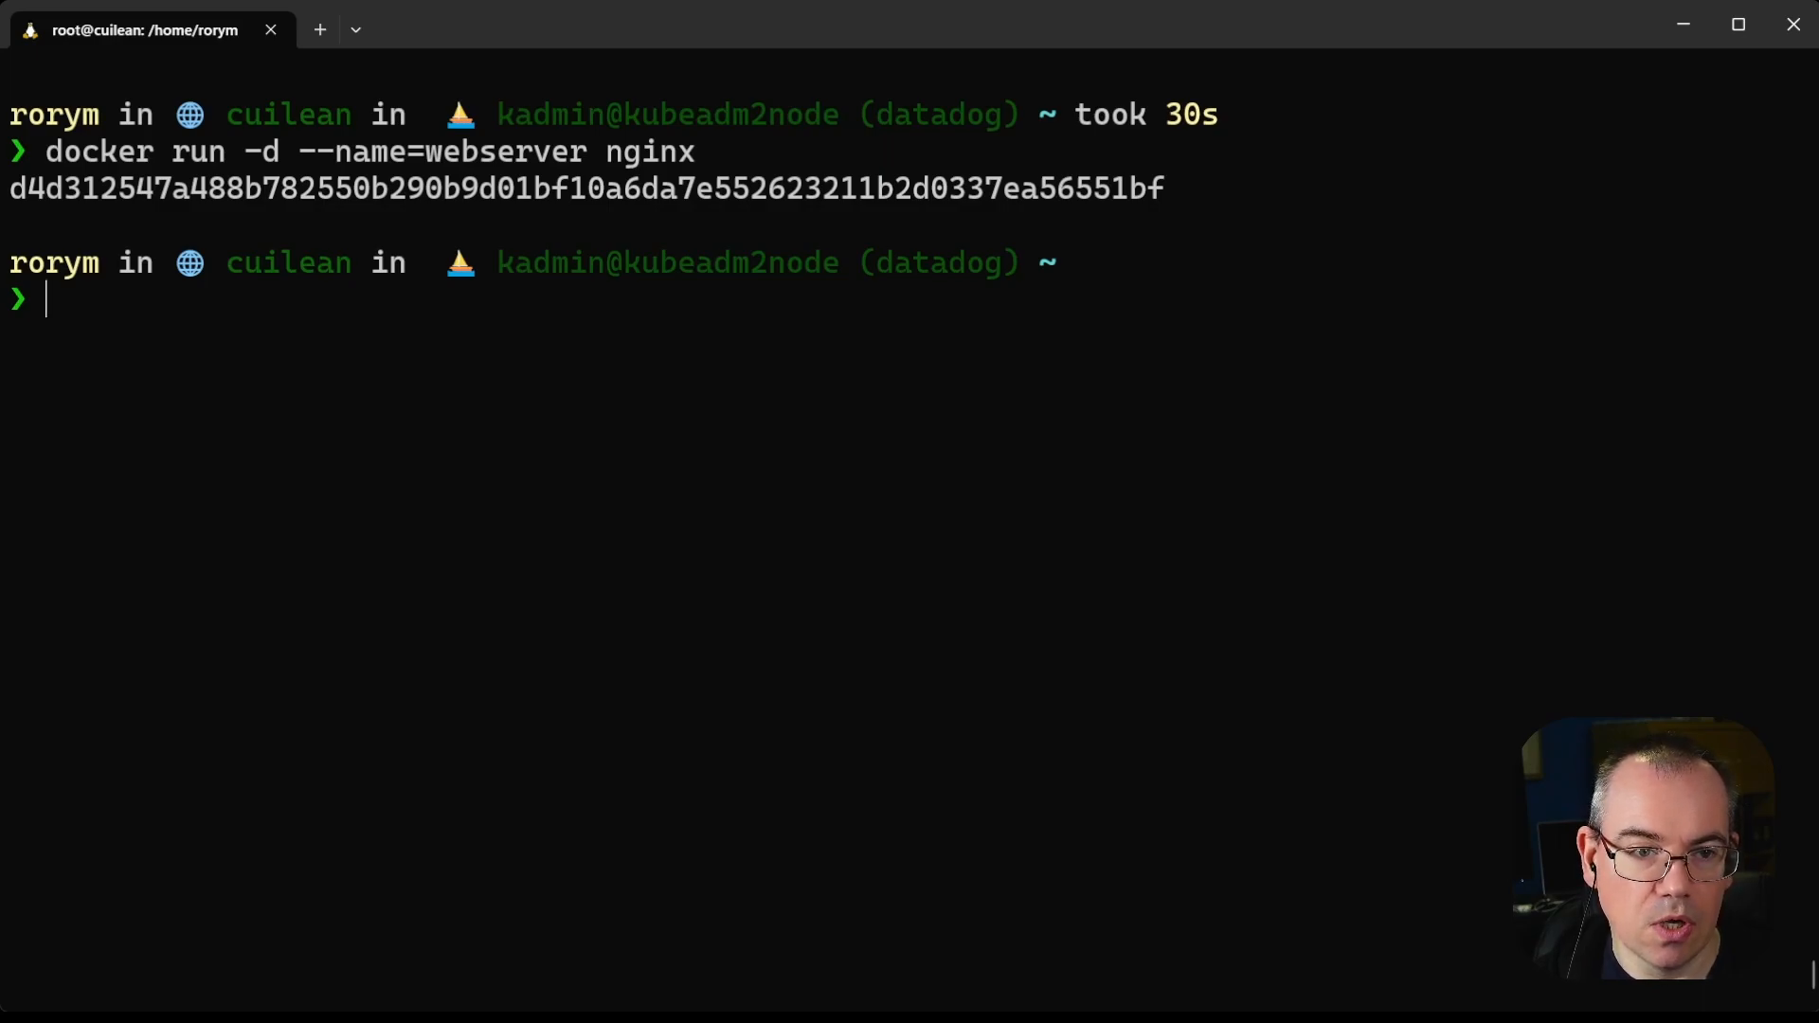
type("docker")
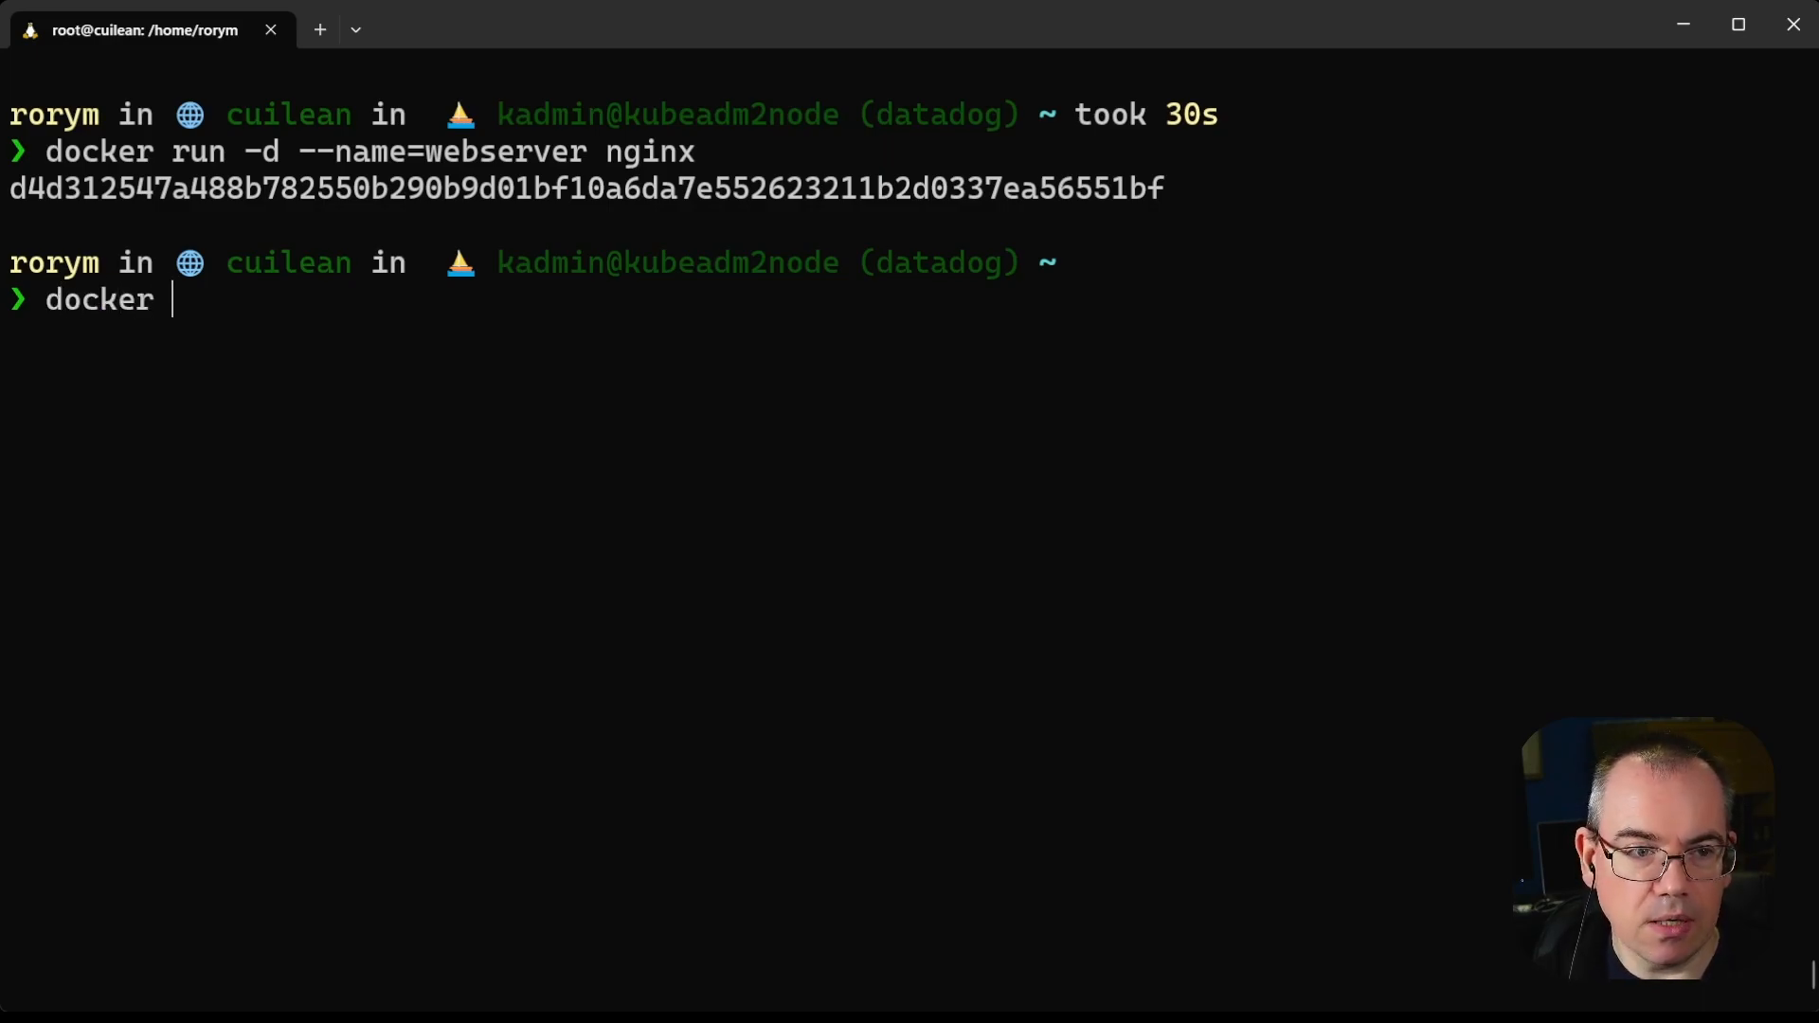
Run raesene/alpine-containertools as 'debug' with --pid=container:webserver in bash, then list processes.
type("run -it")
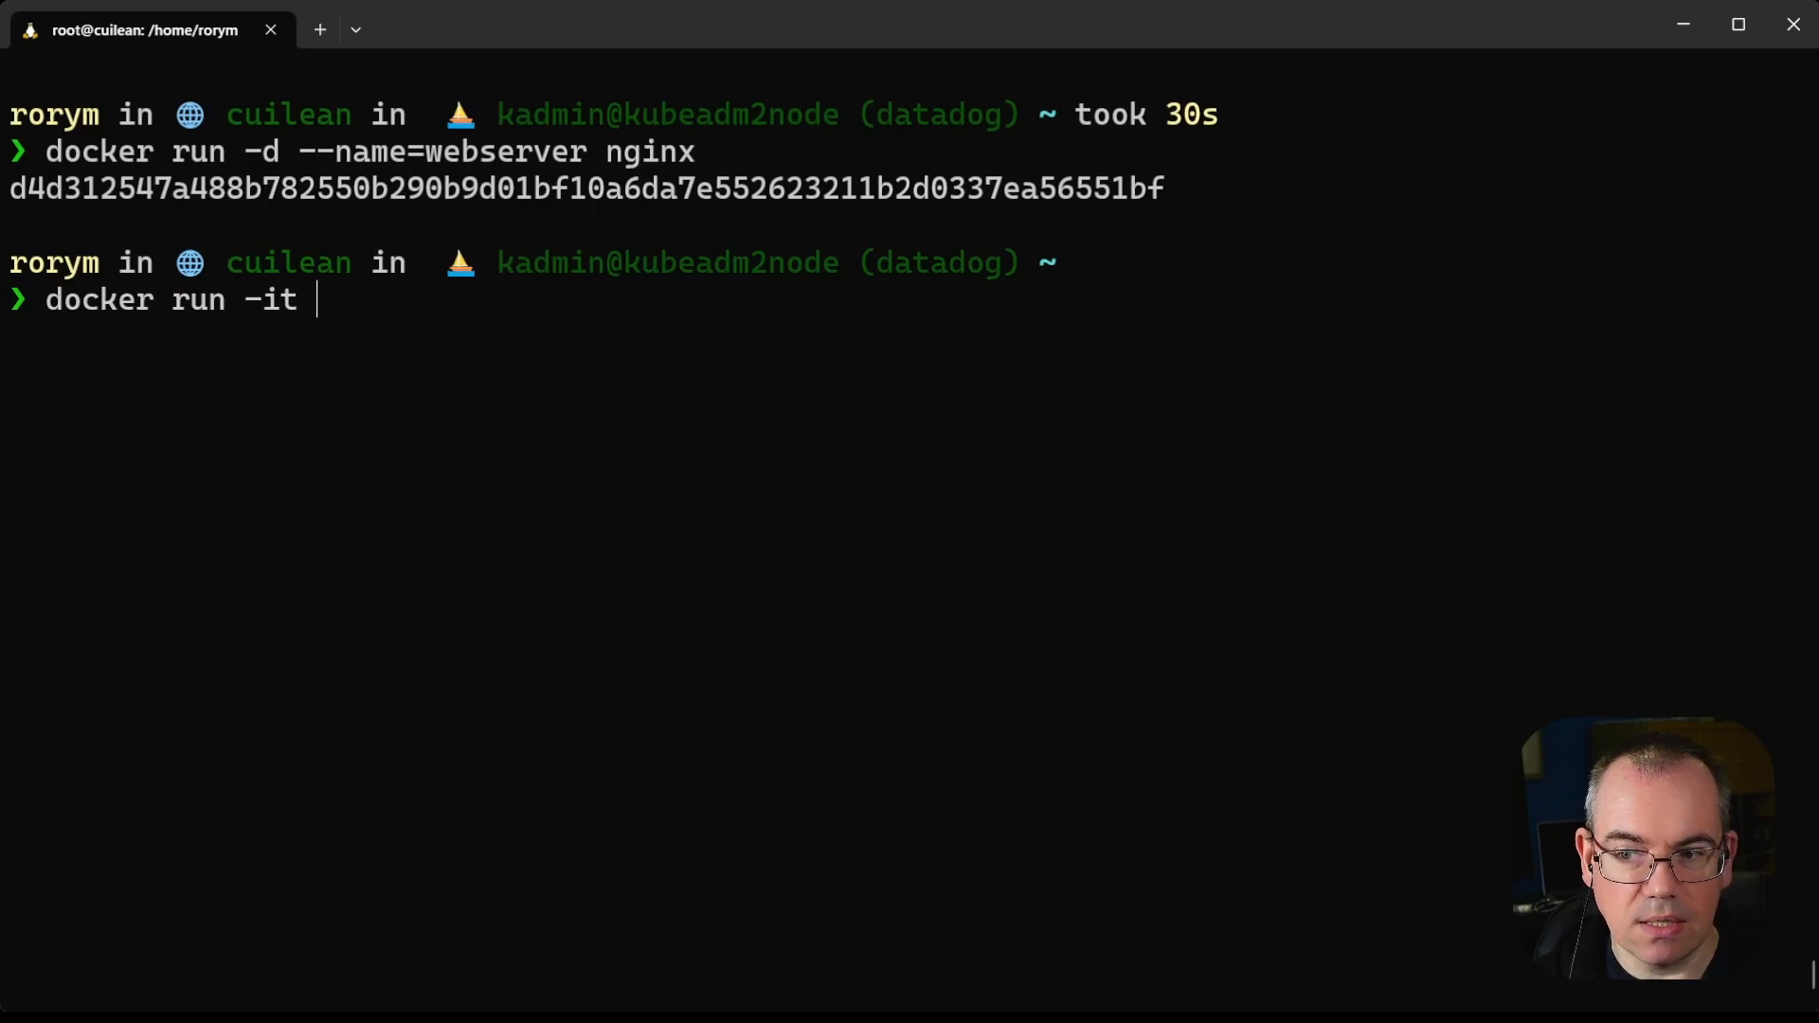
type("--name")
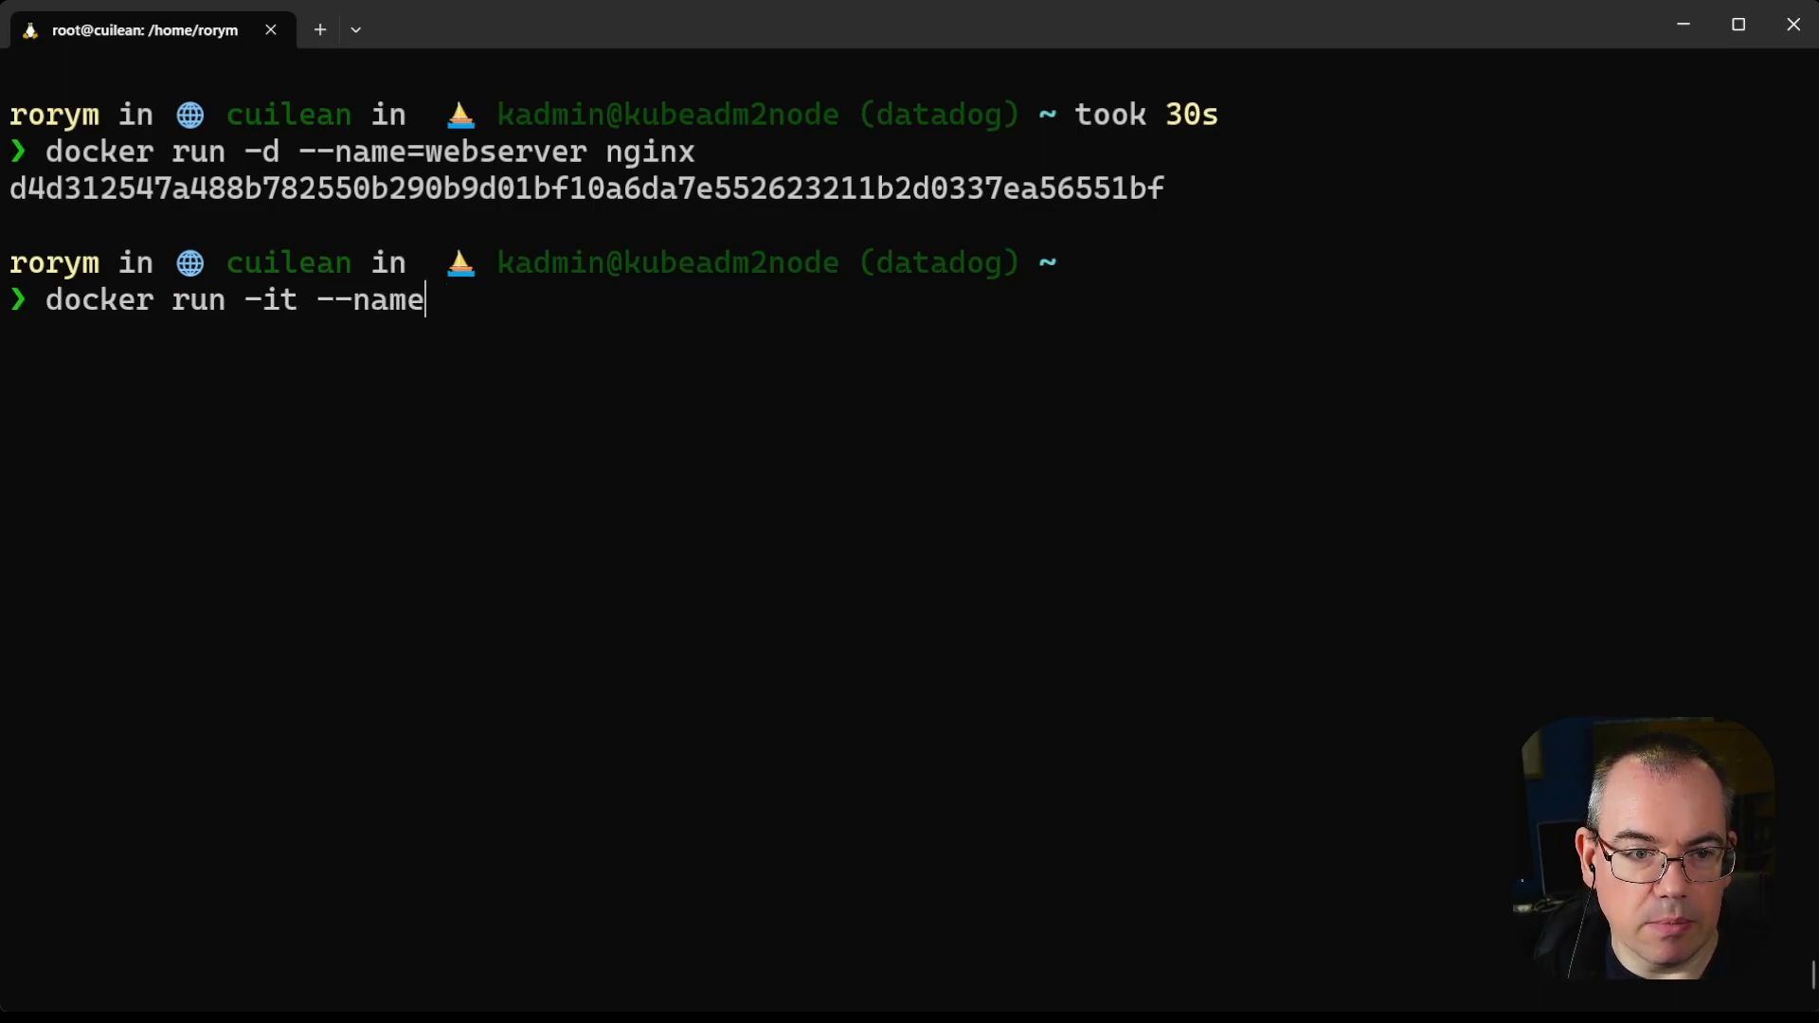
type("=debug --")
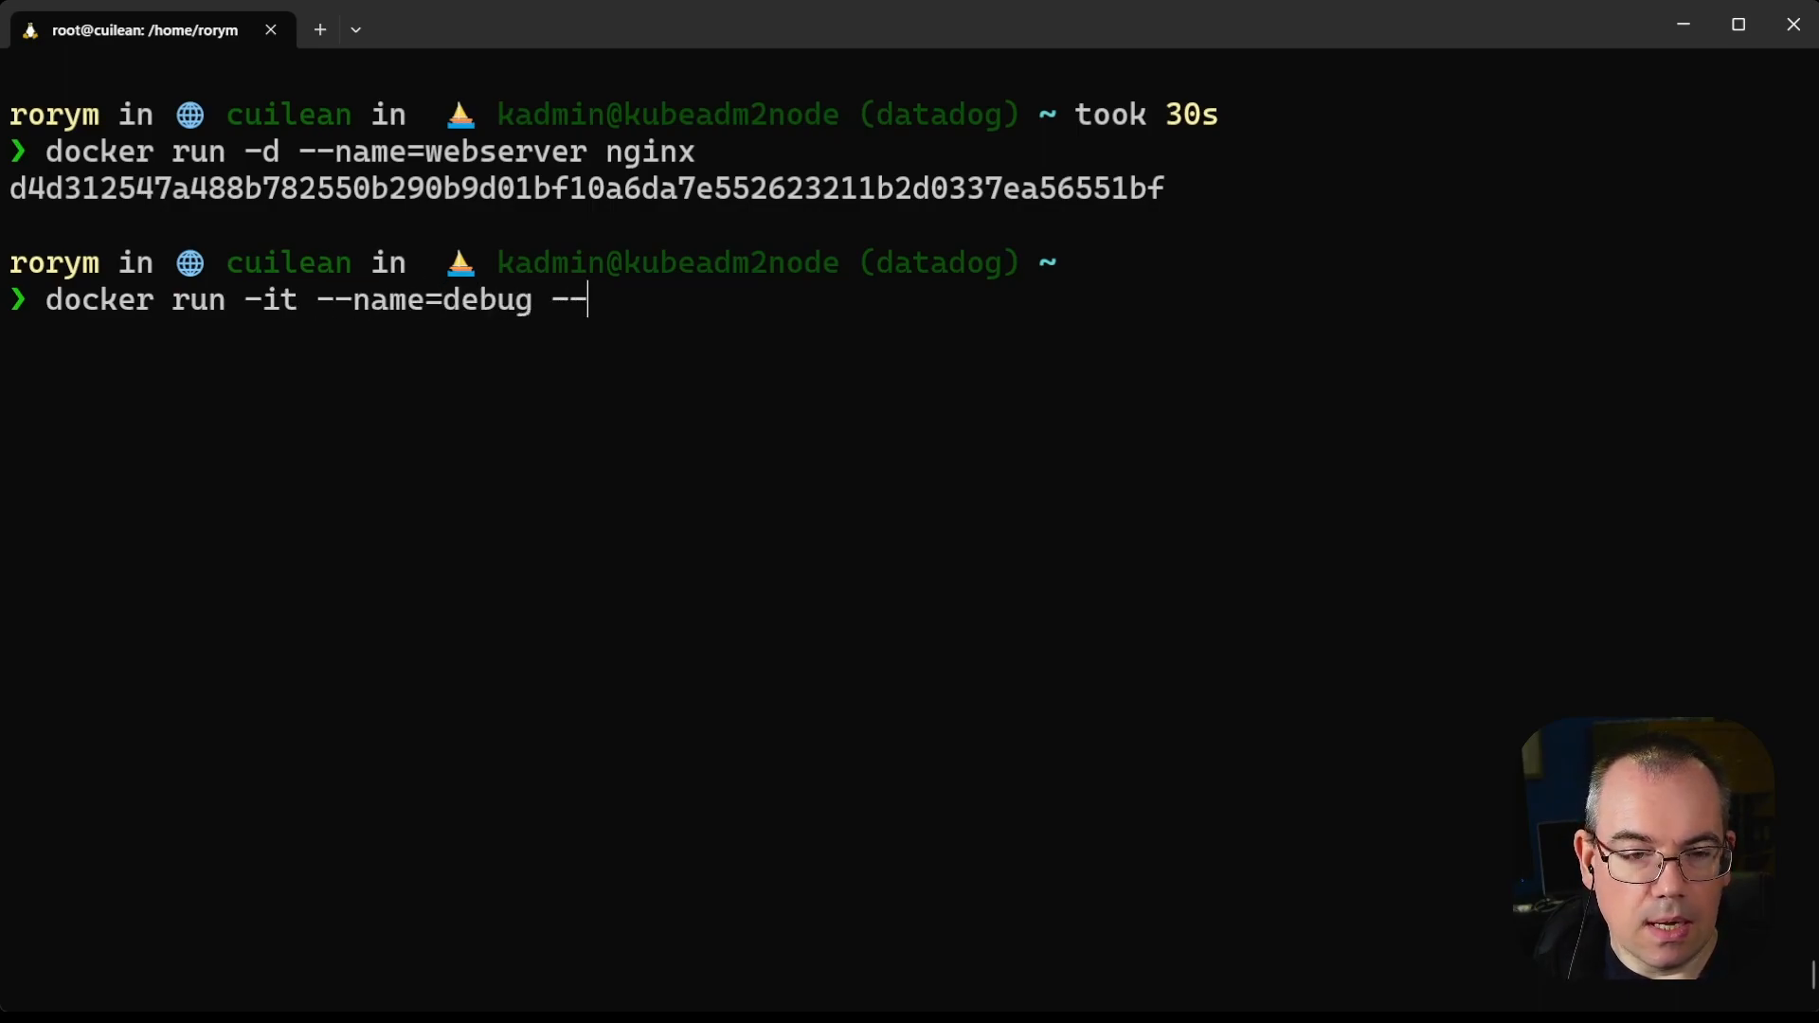
type("pid")
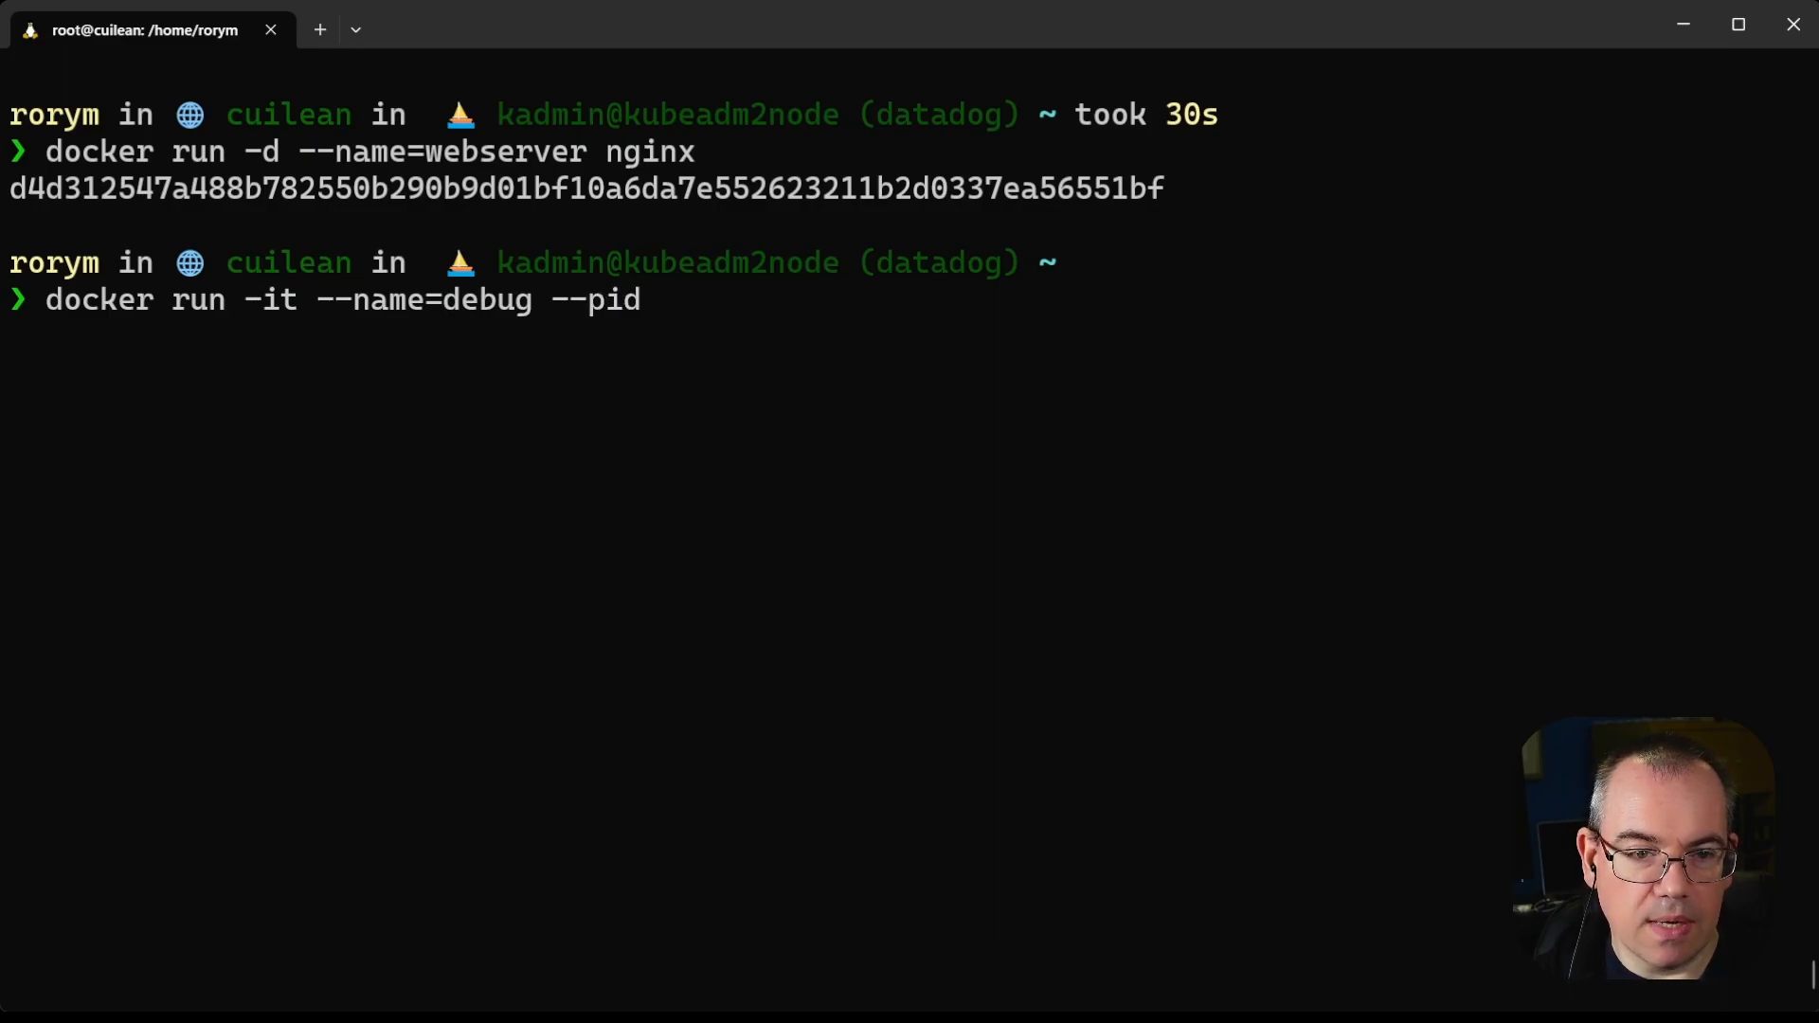
type("=")
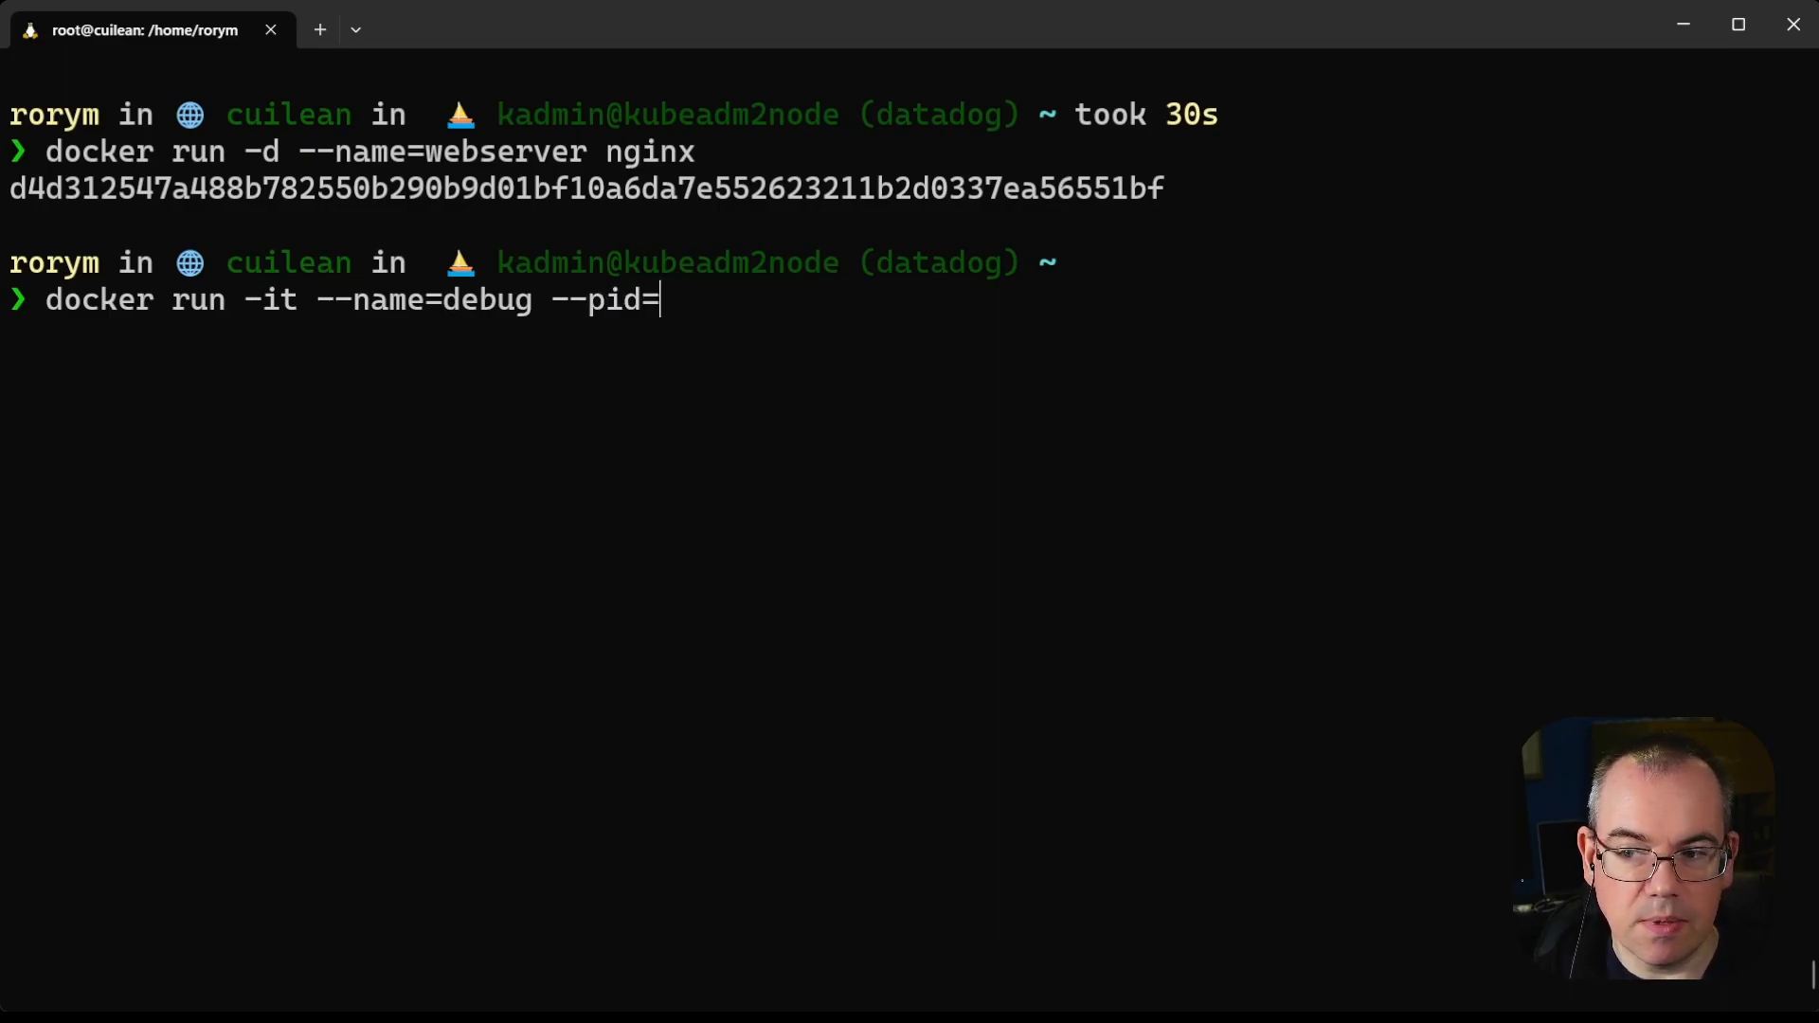
type("container:")
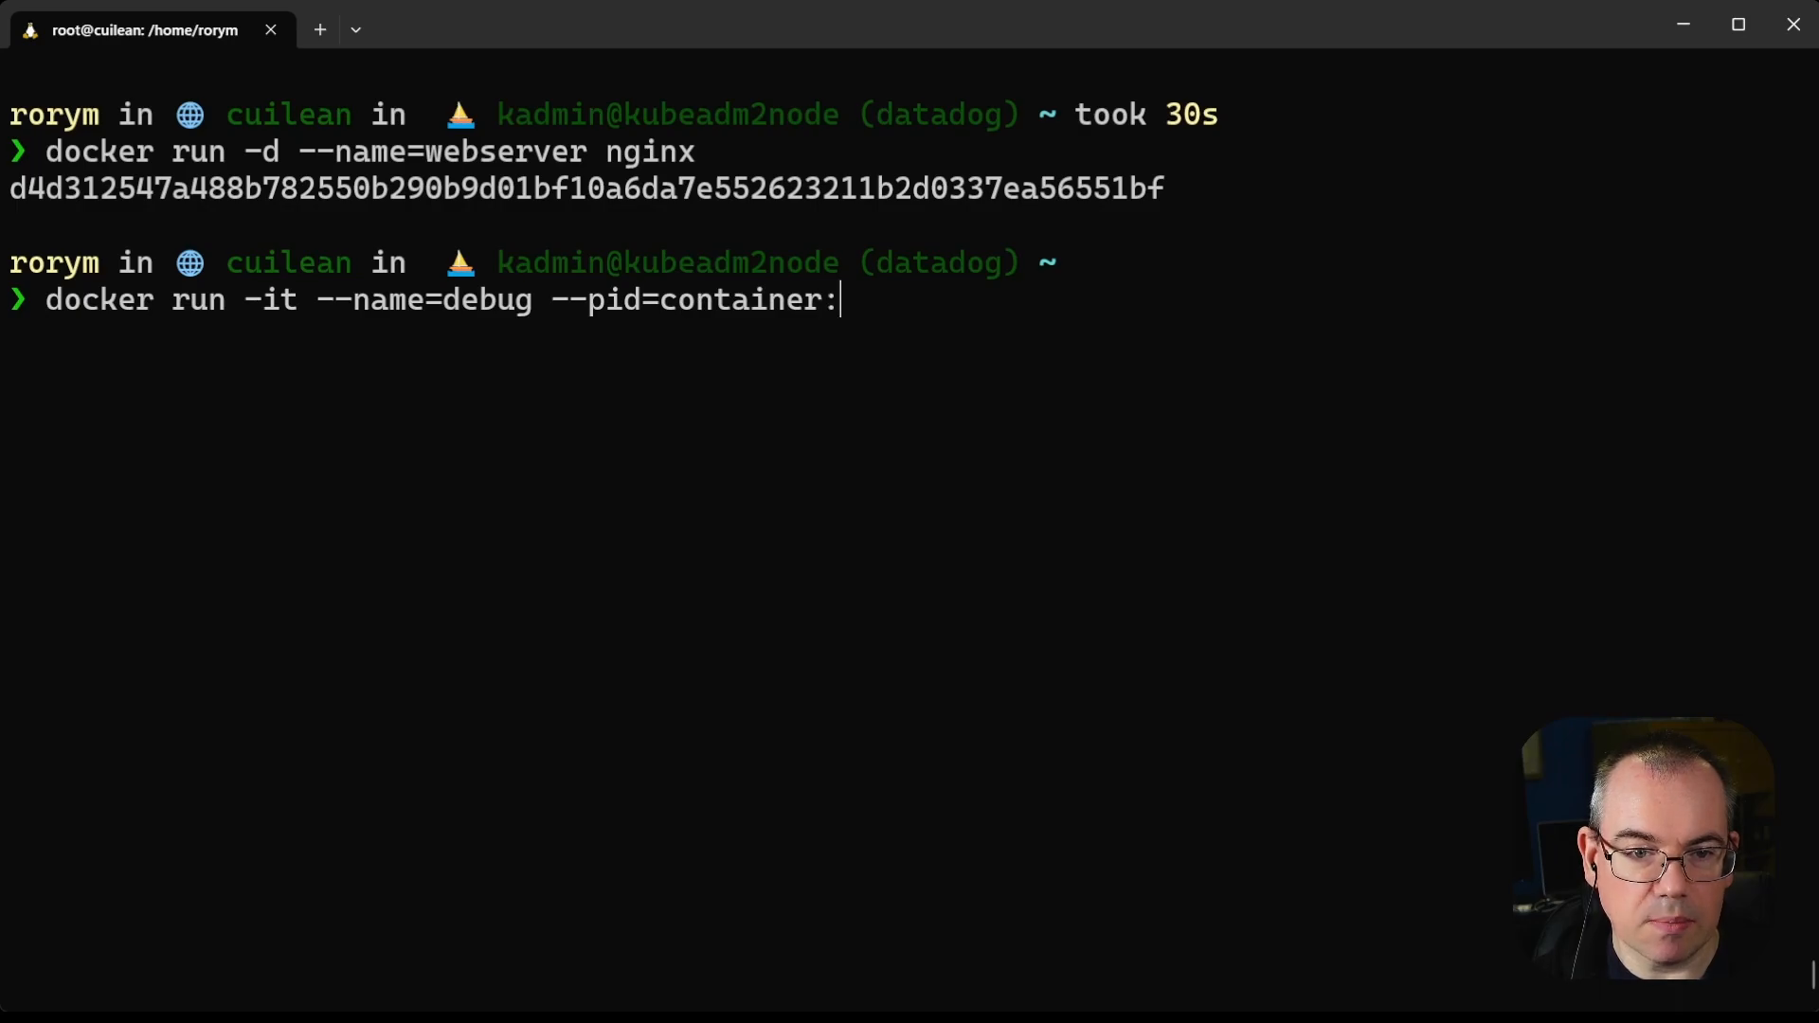
type("webserver rae")
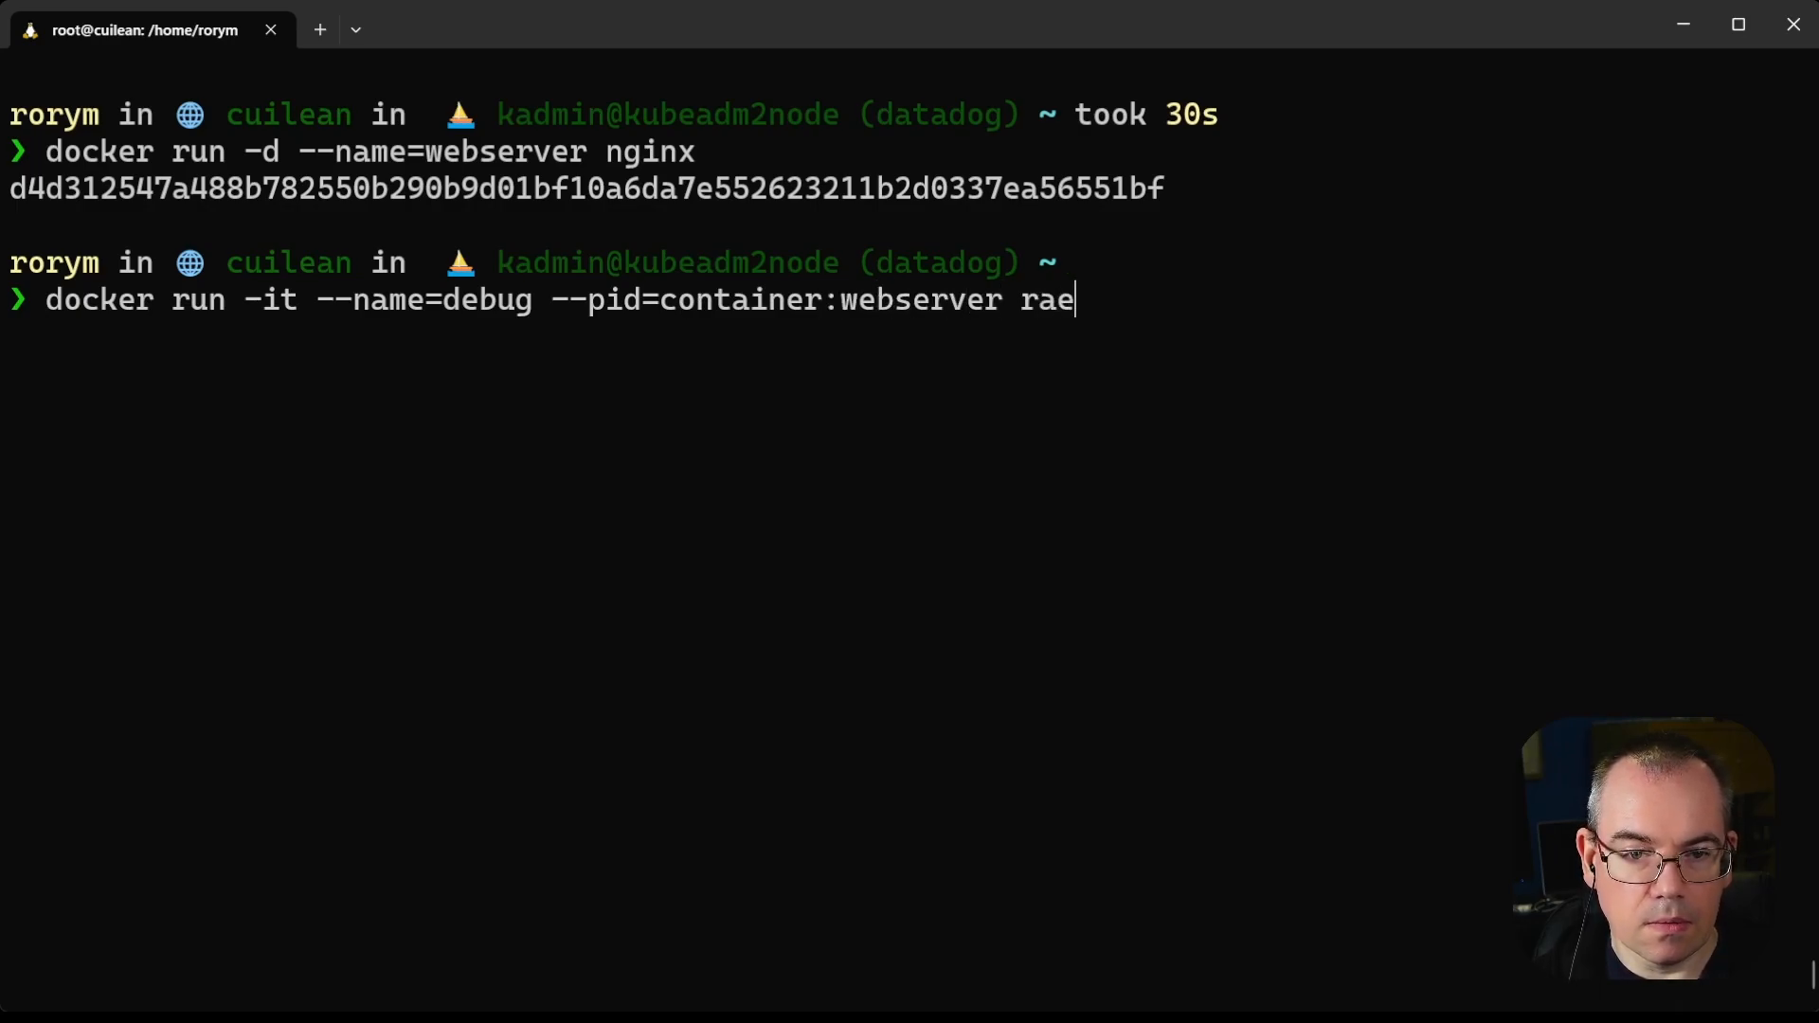
type("sene/alpine")
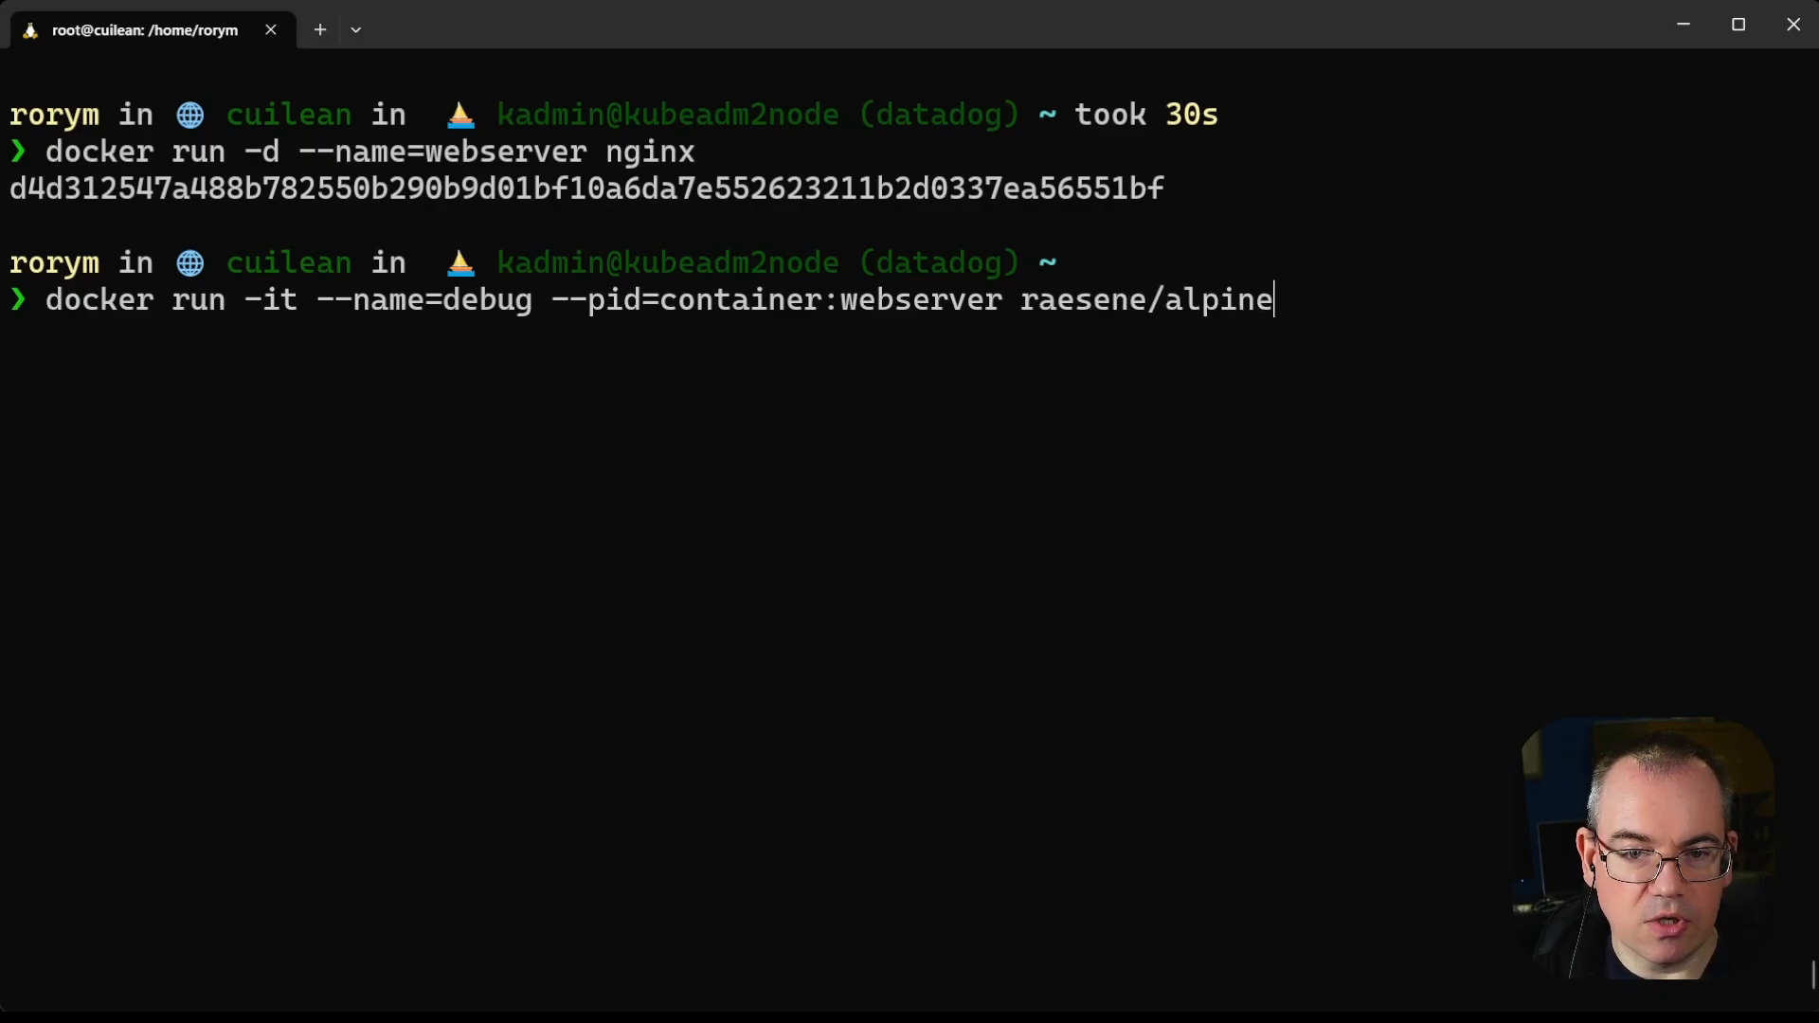
type("-contain")
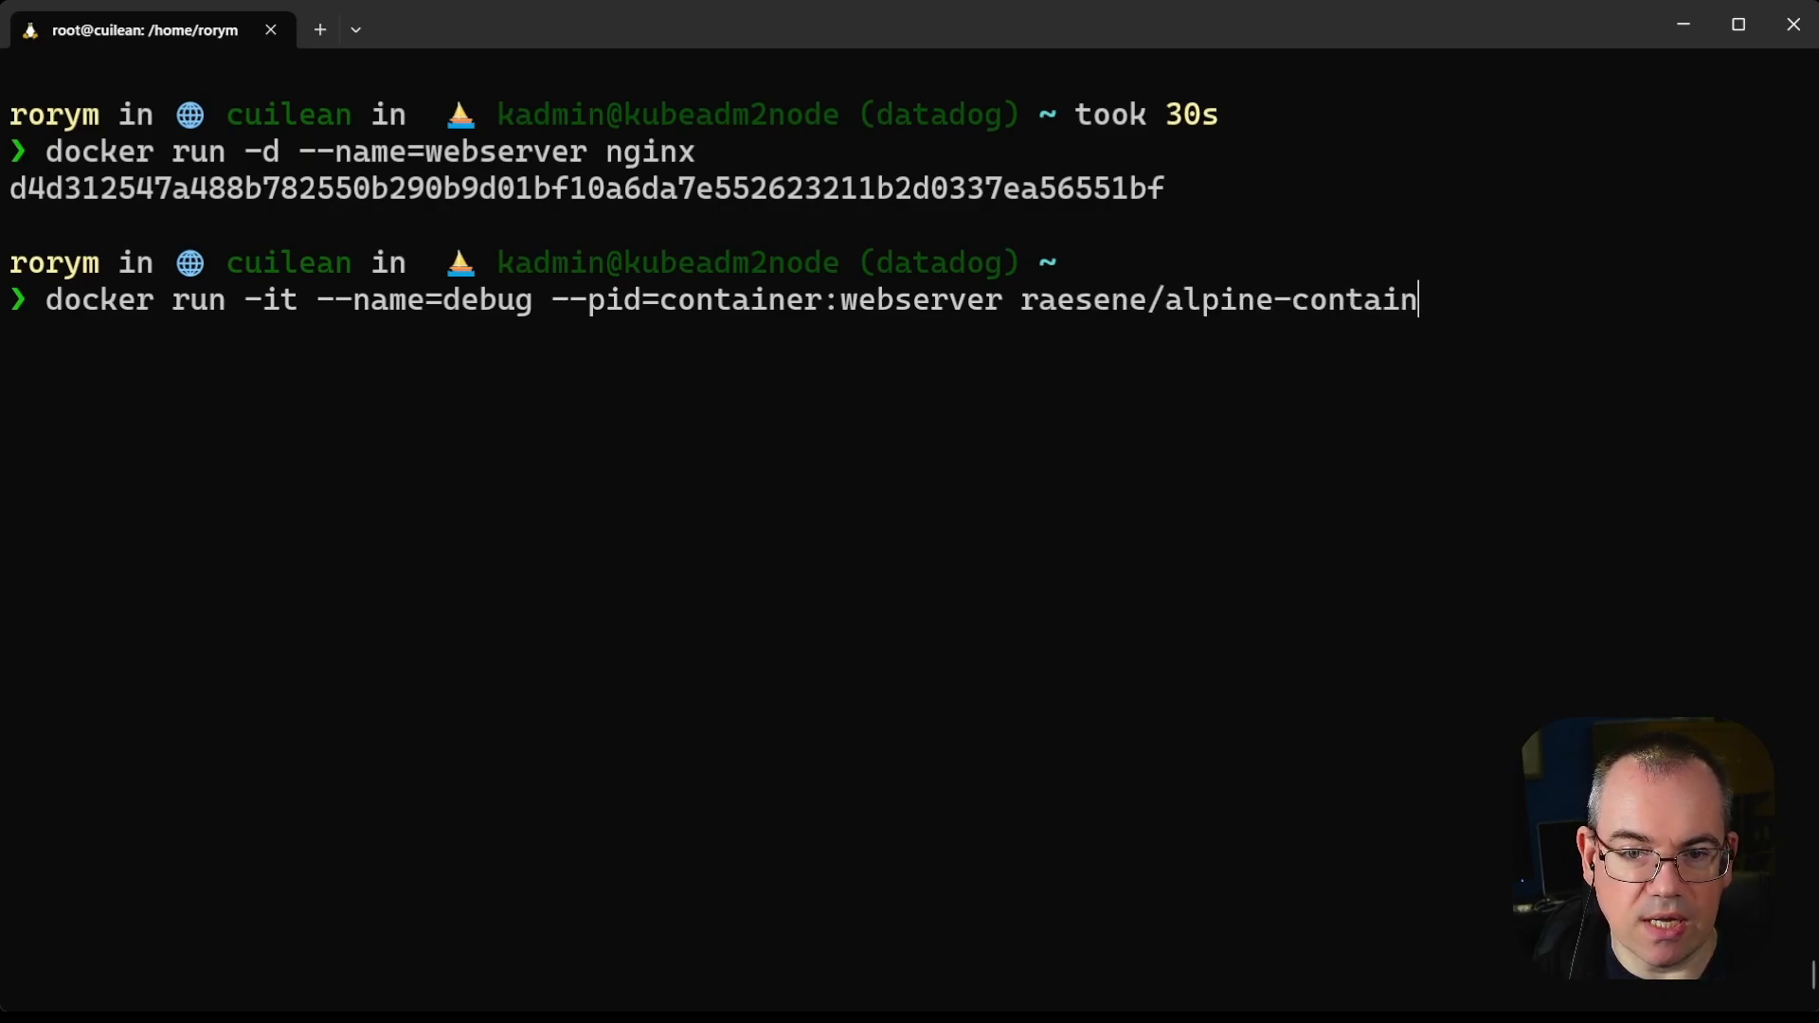
type("ertools")
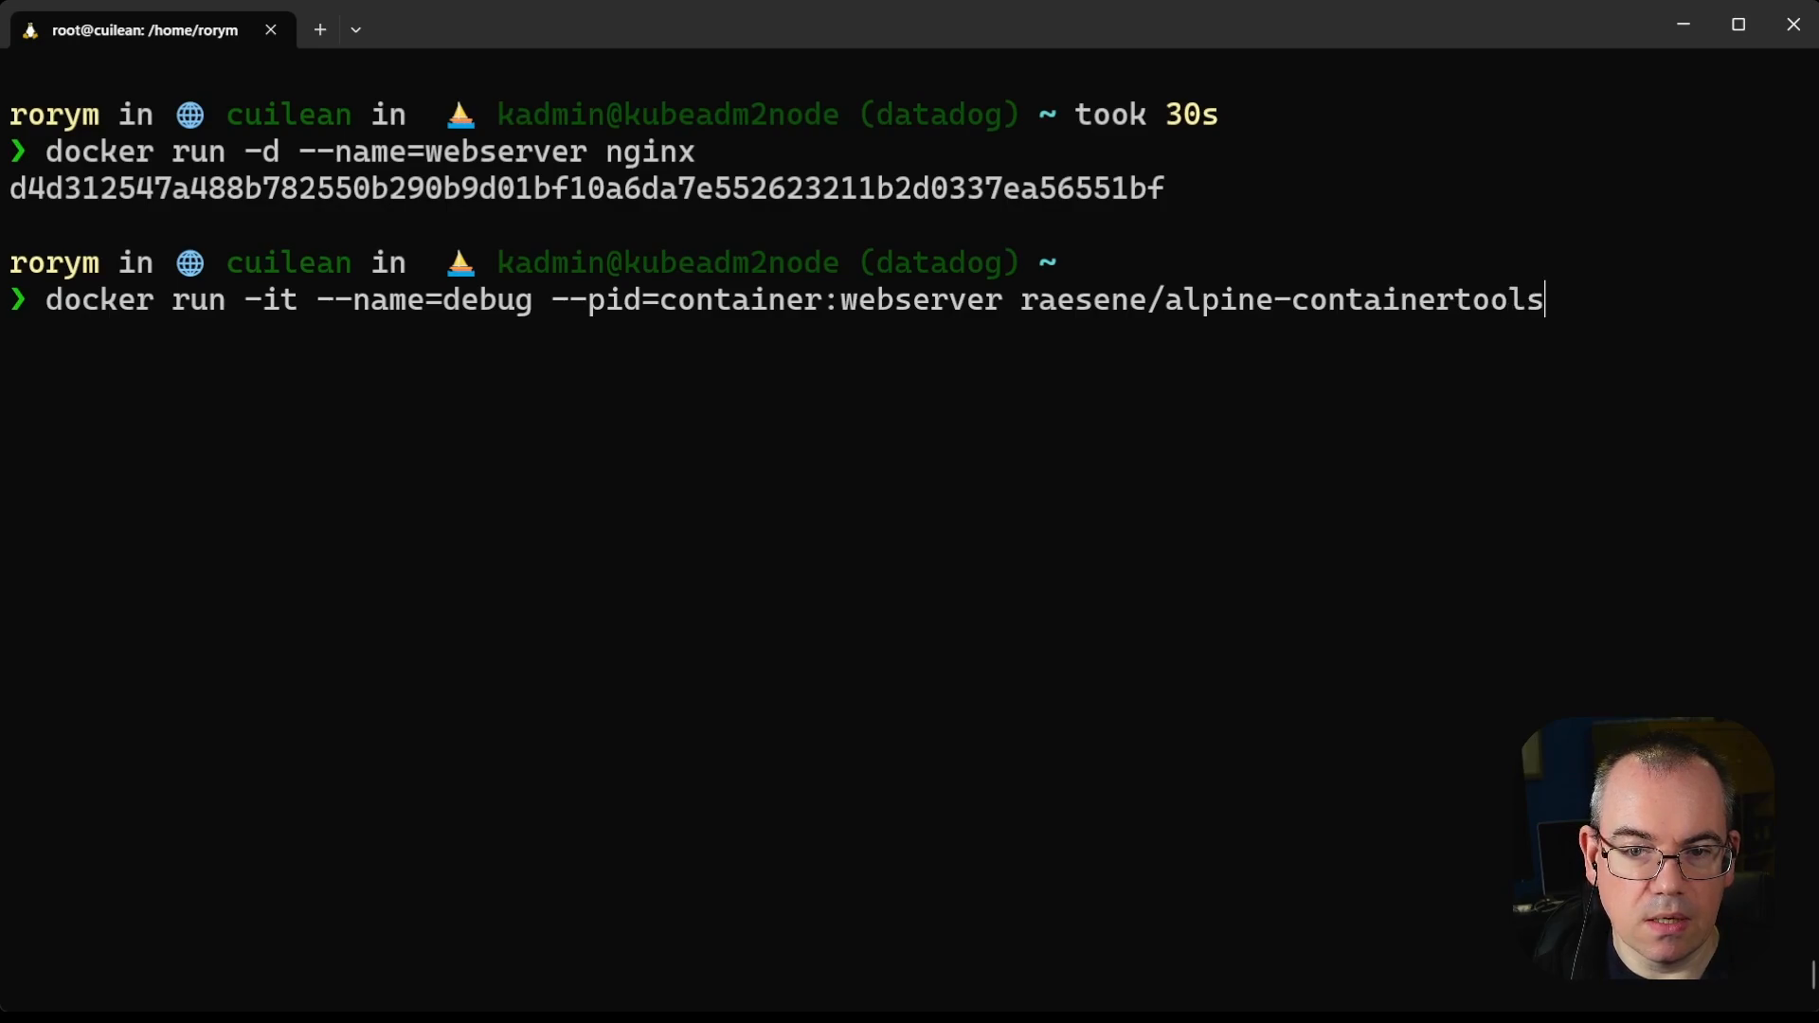
type("/bin/bash")
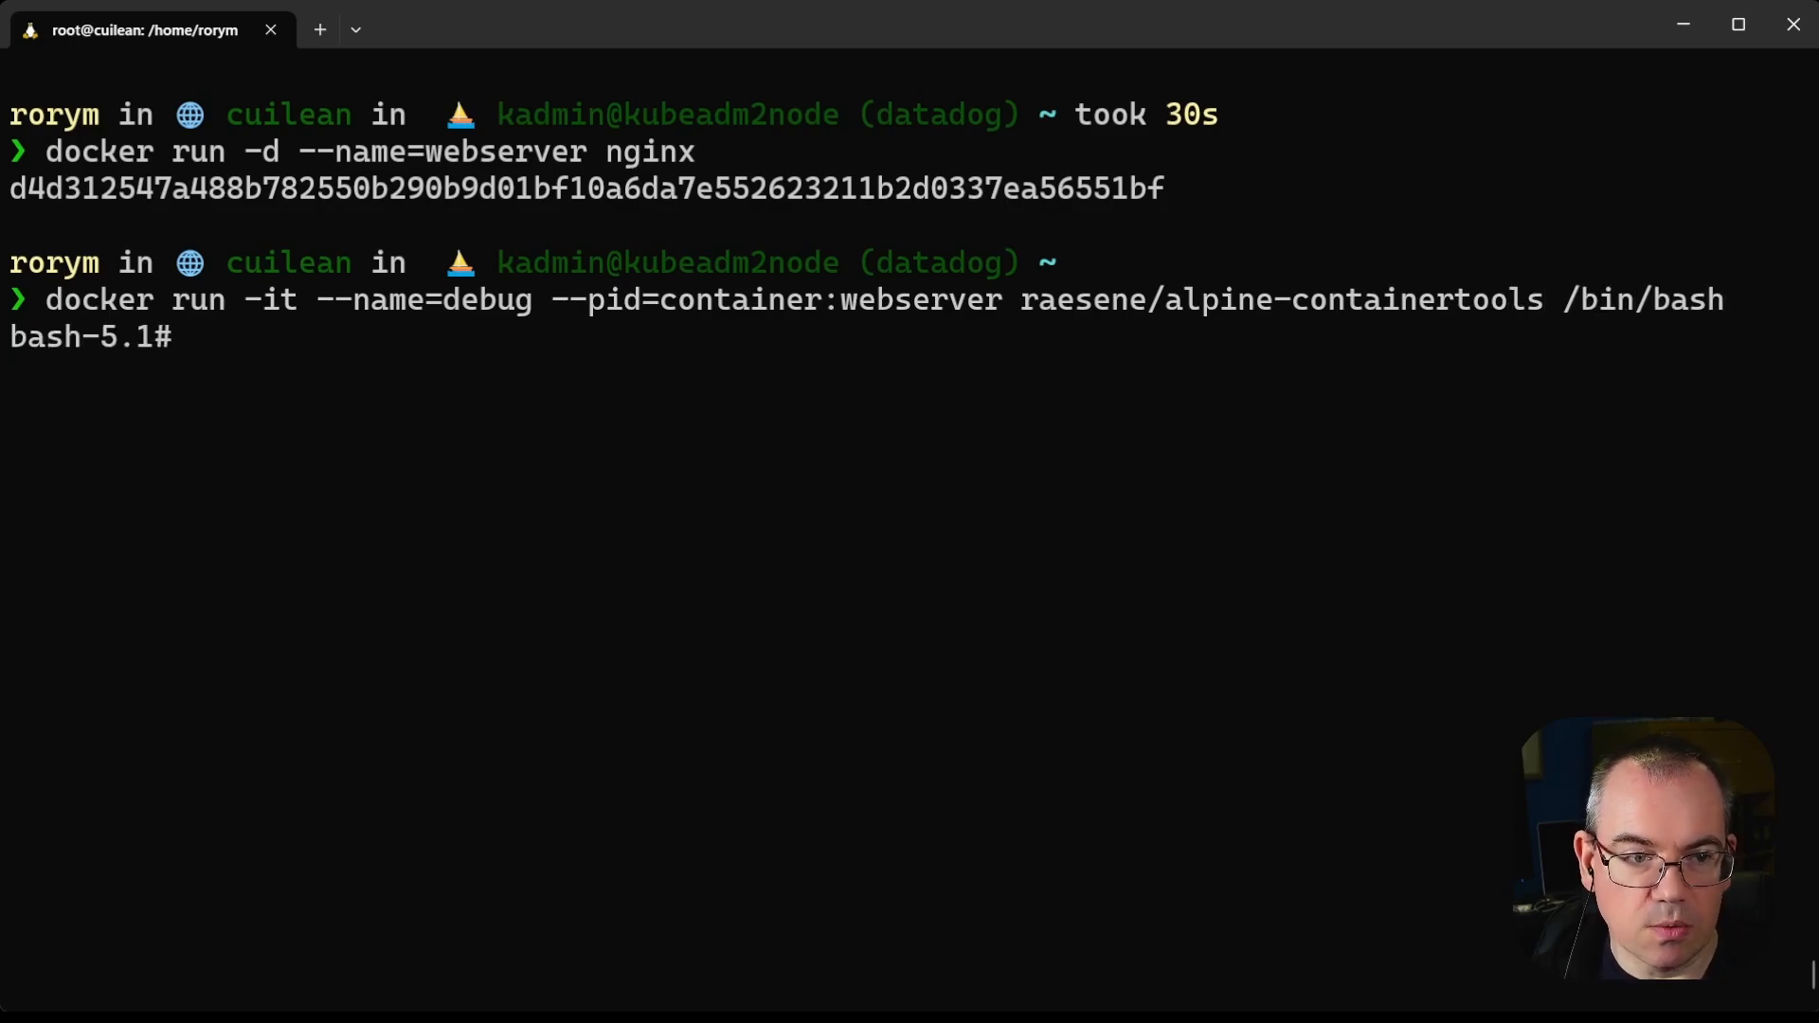
type("ps -ef")
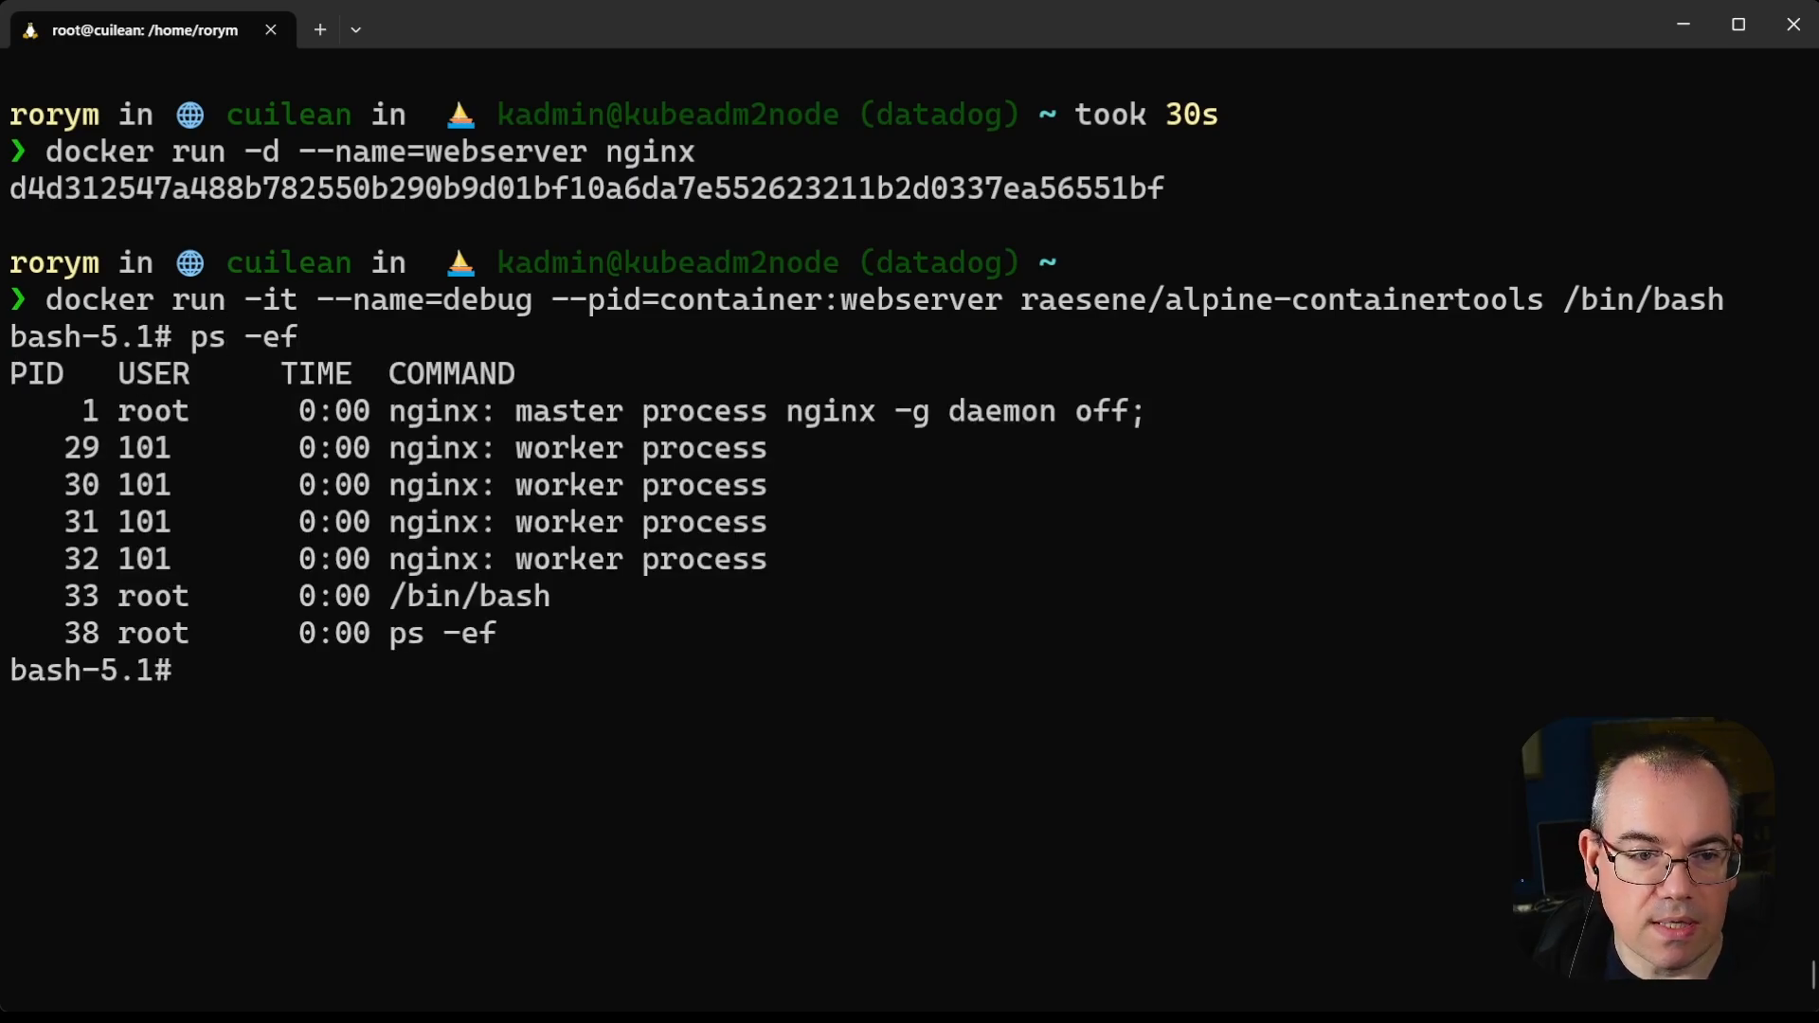
double_click(470, 595)
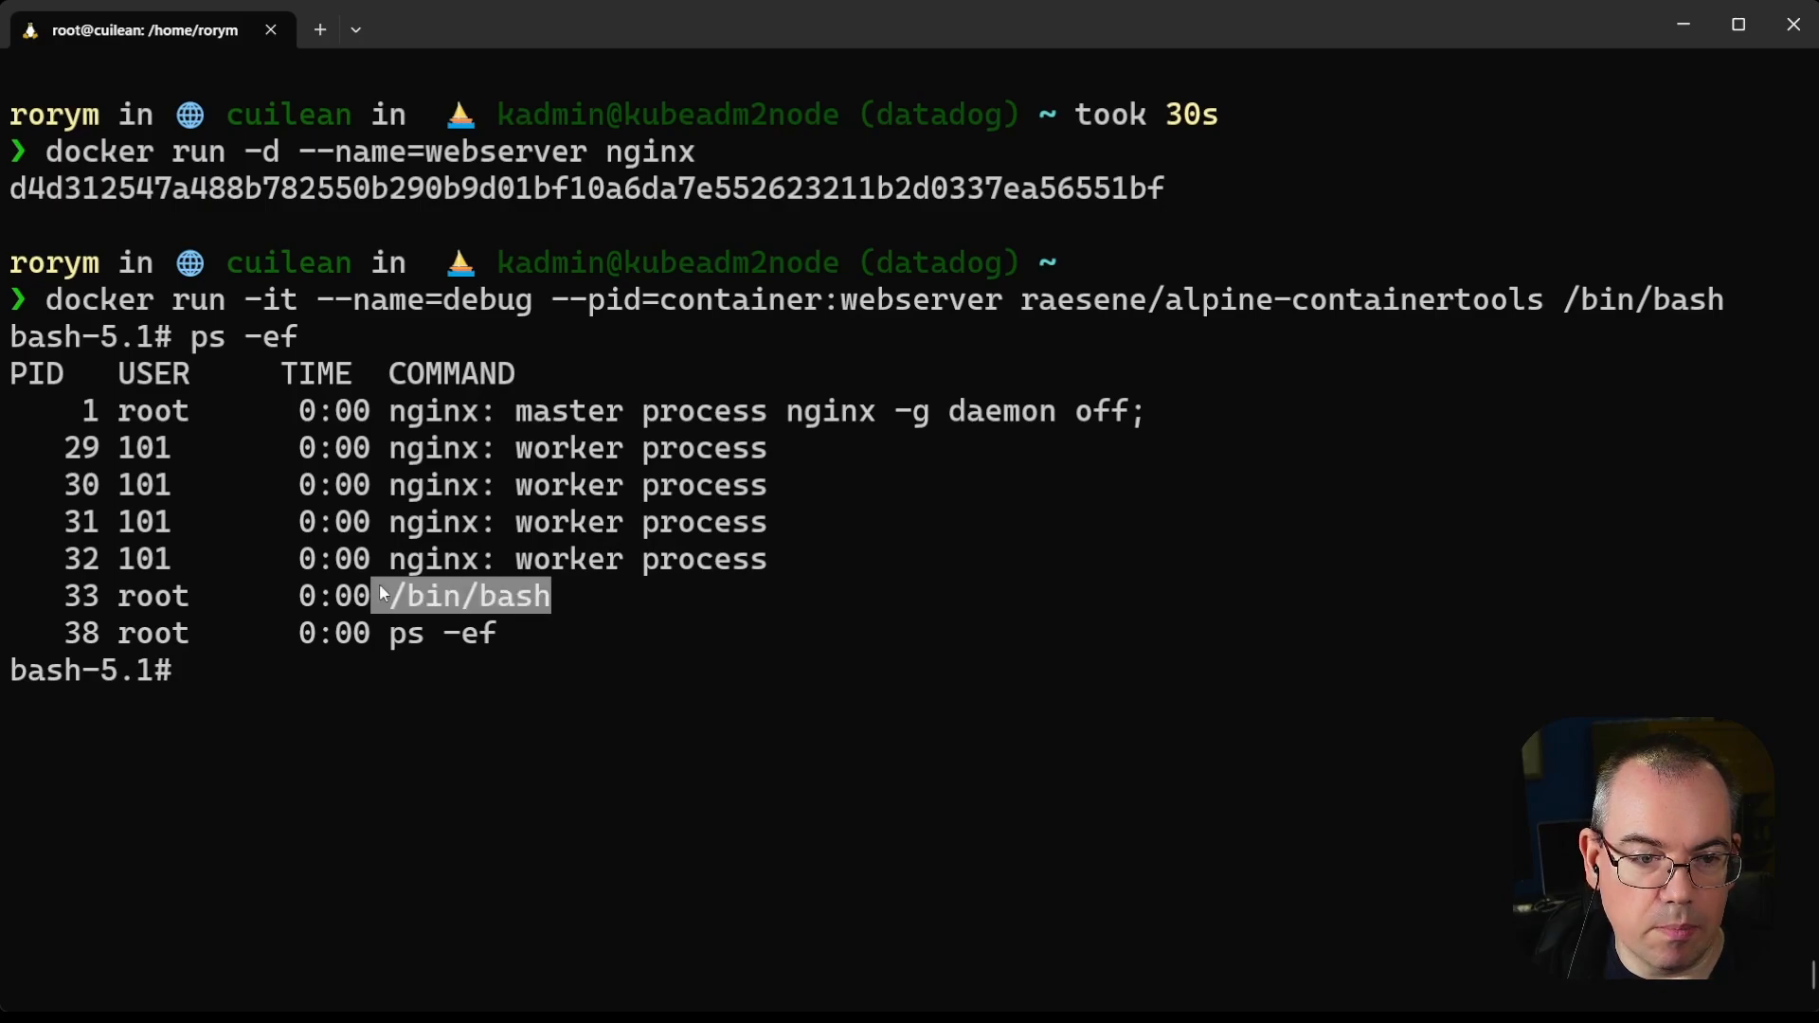